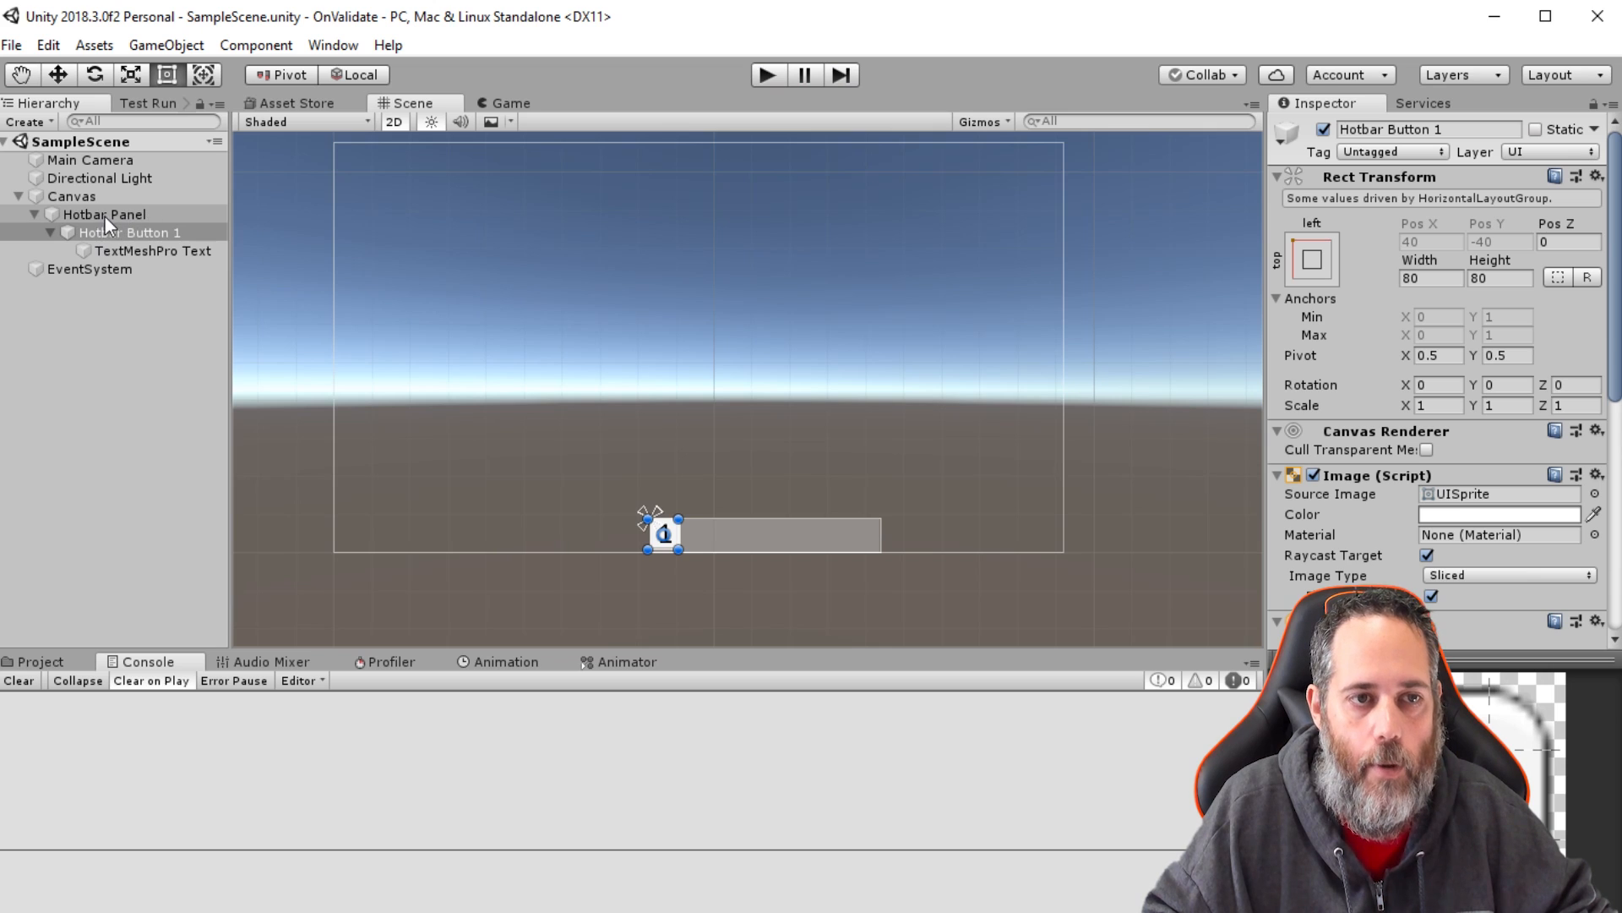
Step: Inspect the Hotbar Panel, Hotbar Button 1, and its TextMeshPro label '1' in the Inspector
{"action": "left_click", "coordinate": [103, 213]}
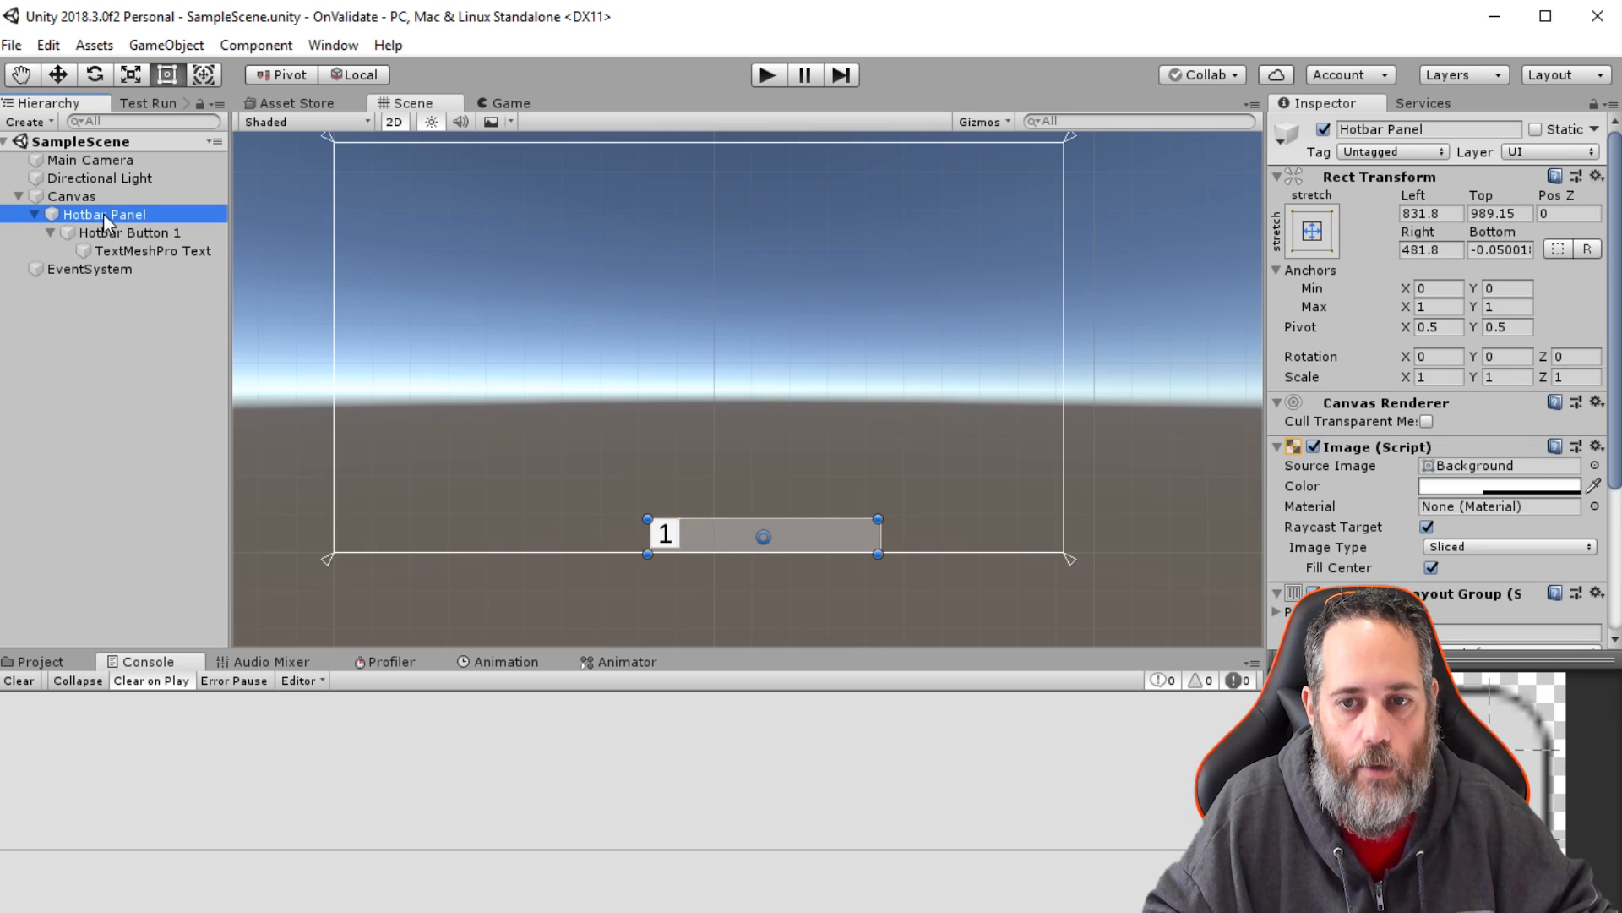
{"action": "scroll", "scroll_direction": "down", "scroll_amount": 3}
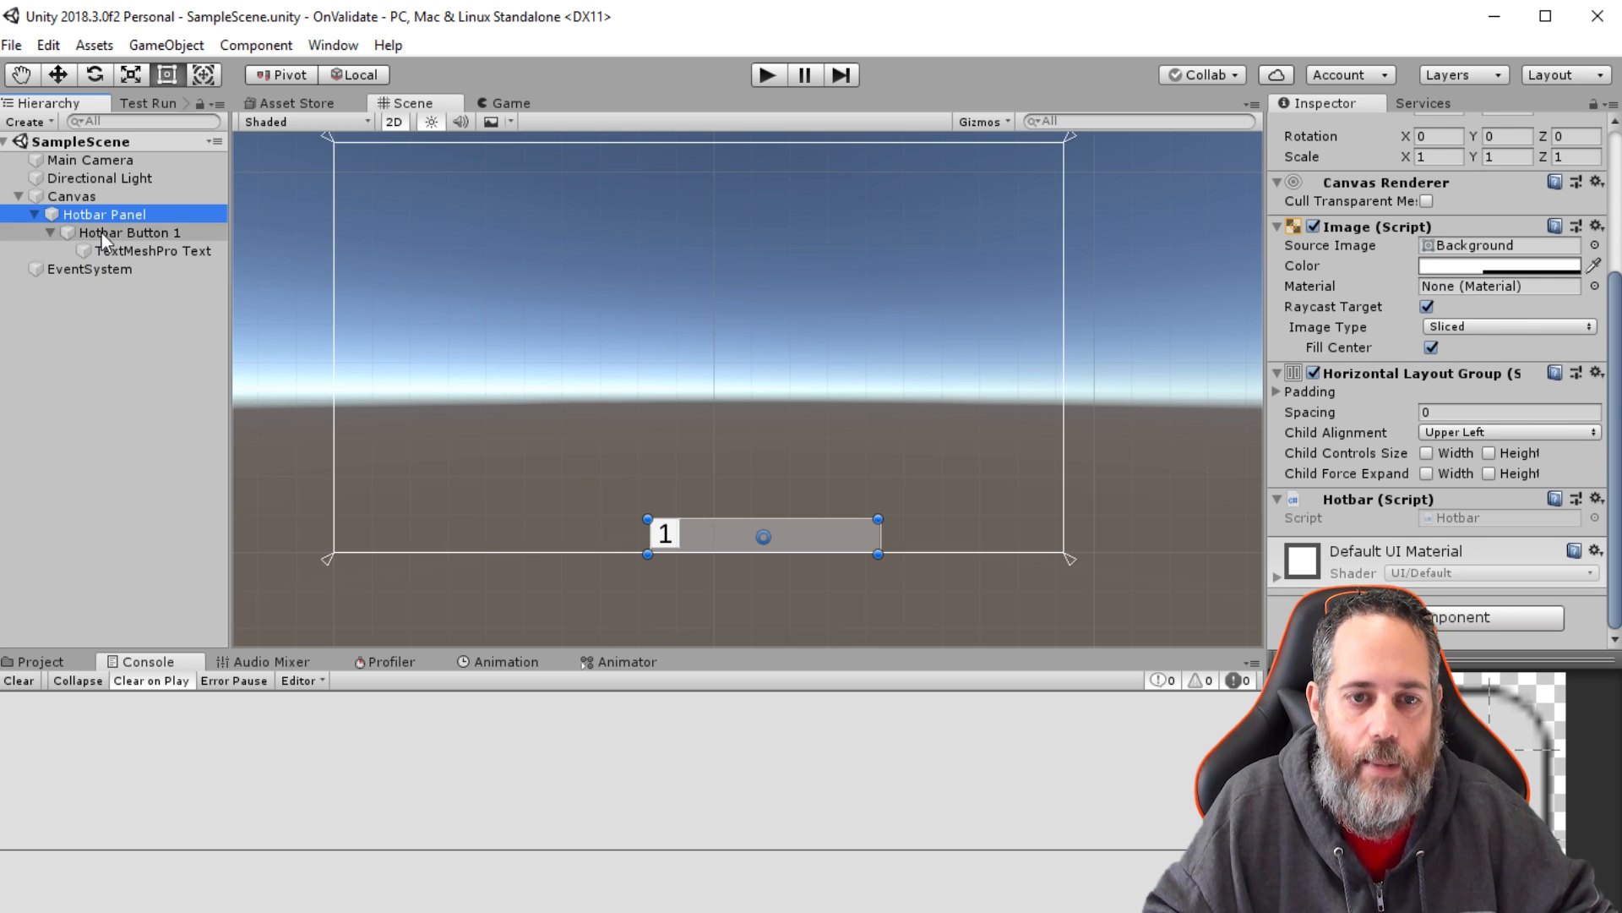
{"action": "left_click", "coordinate": [129, 231]}
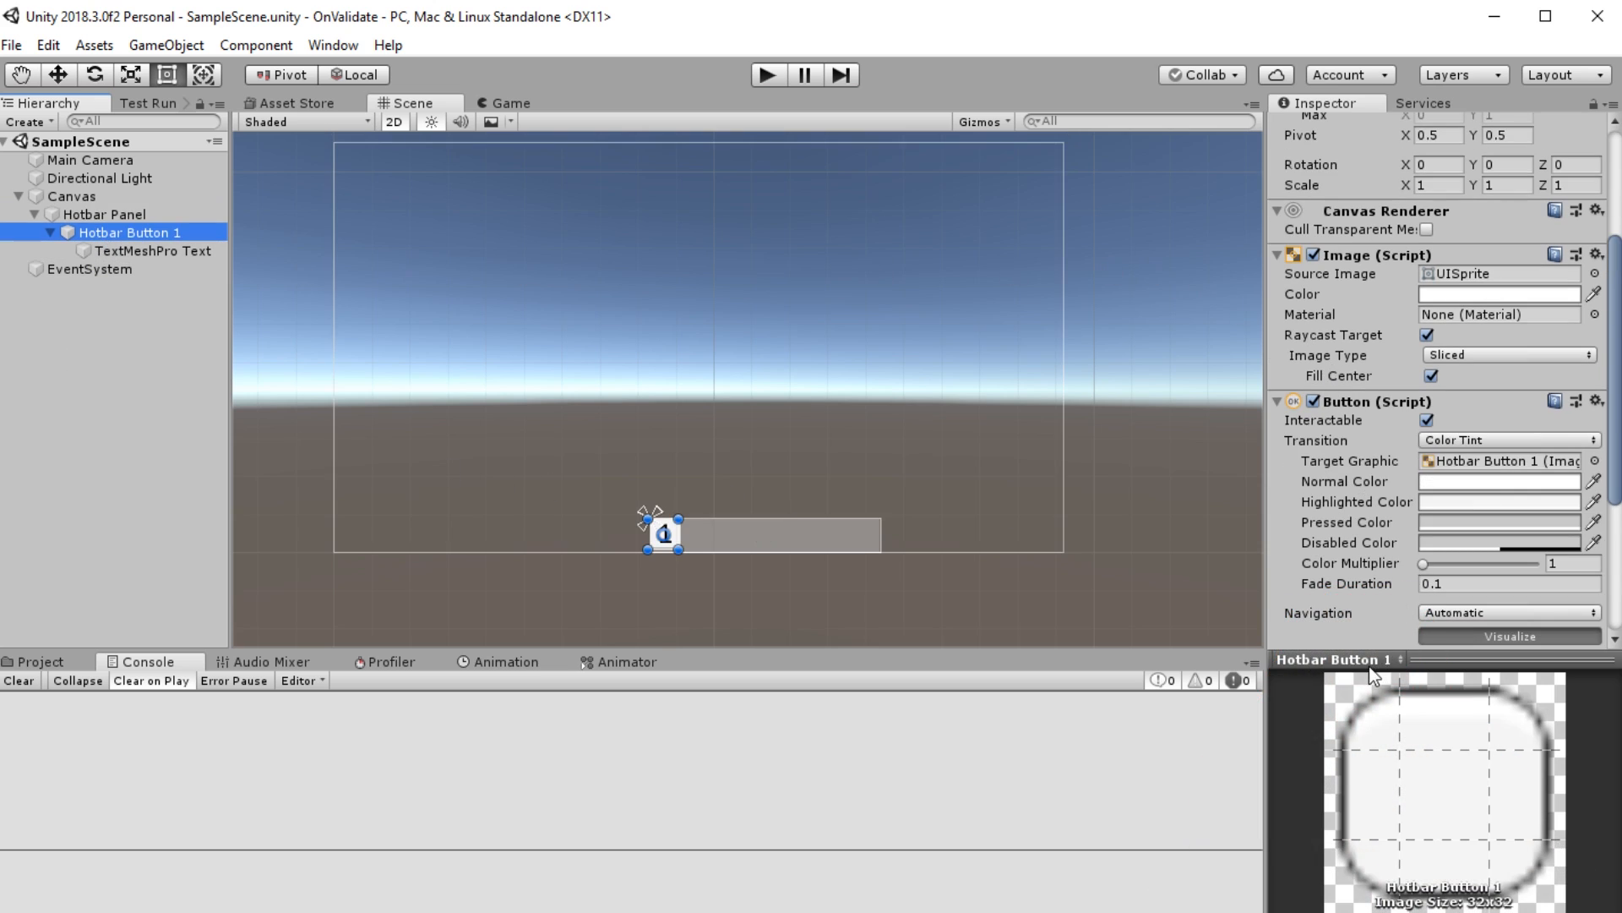
{"action": "scroll", "scroll_direction": "down", "scroll_amount": 3}
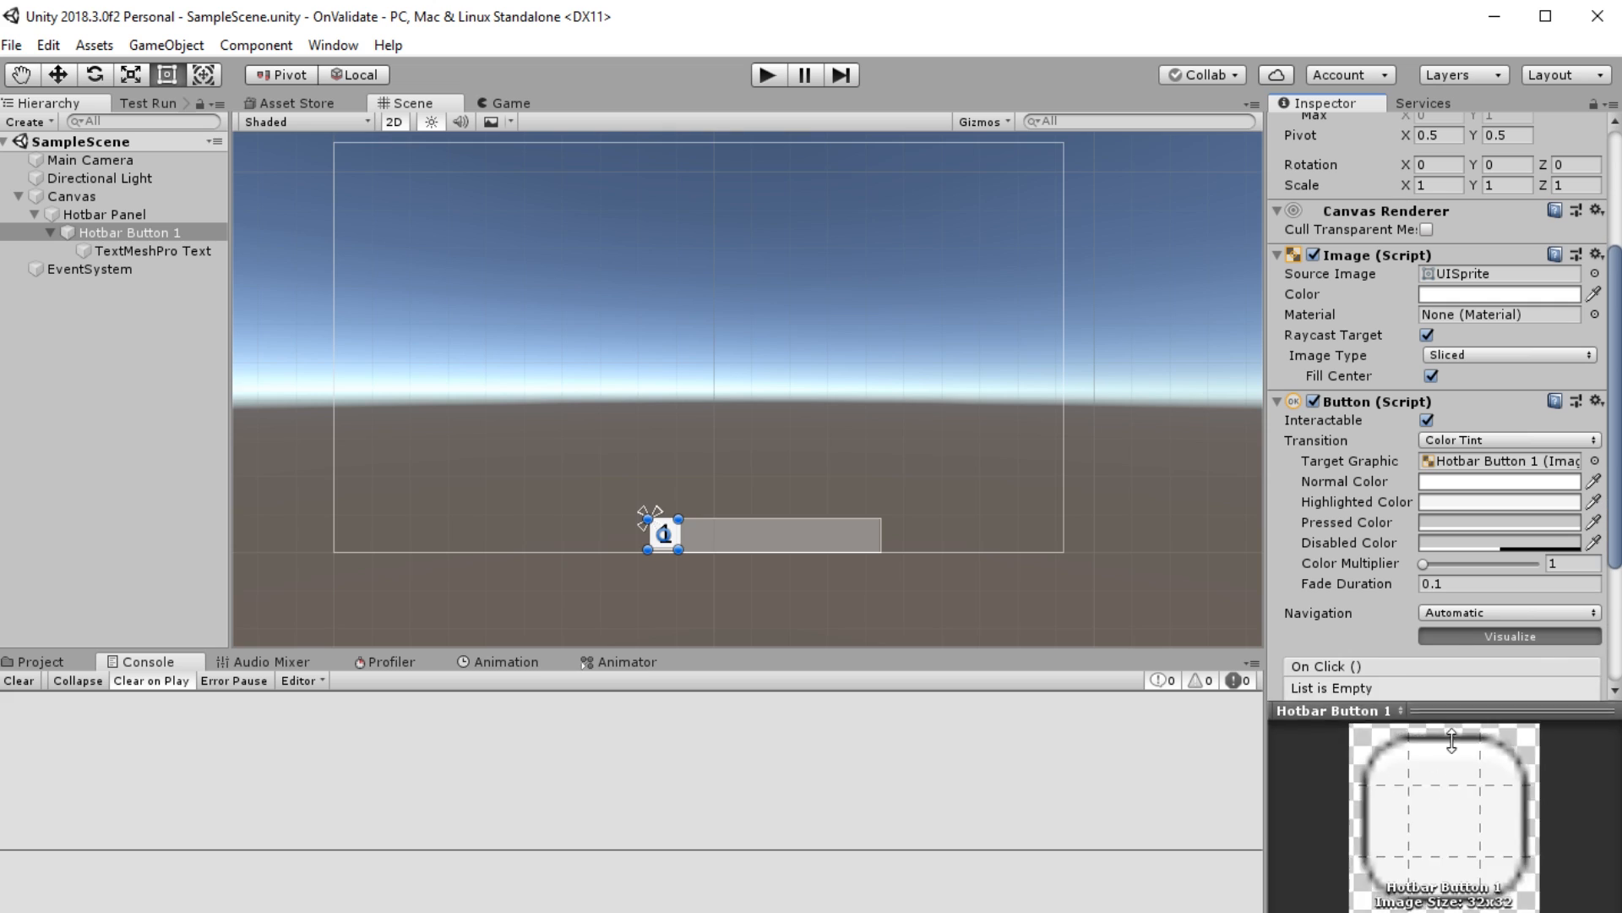
{"action": "scroll", "scroll_direction": "down", "scroll_amount": 3}
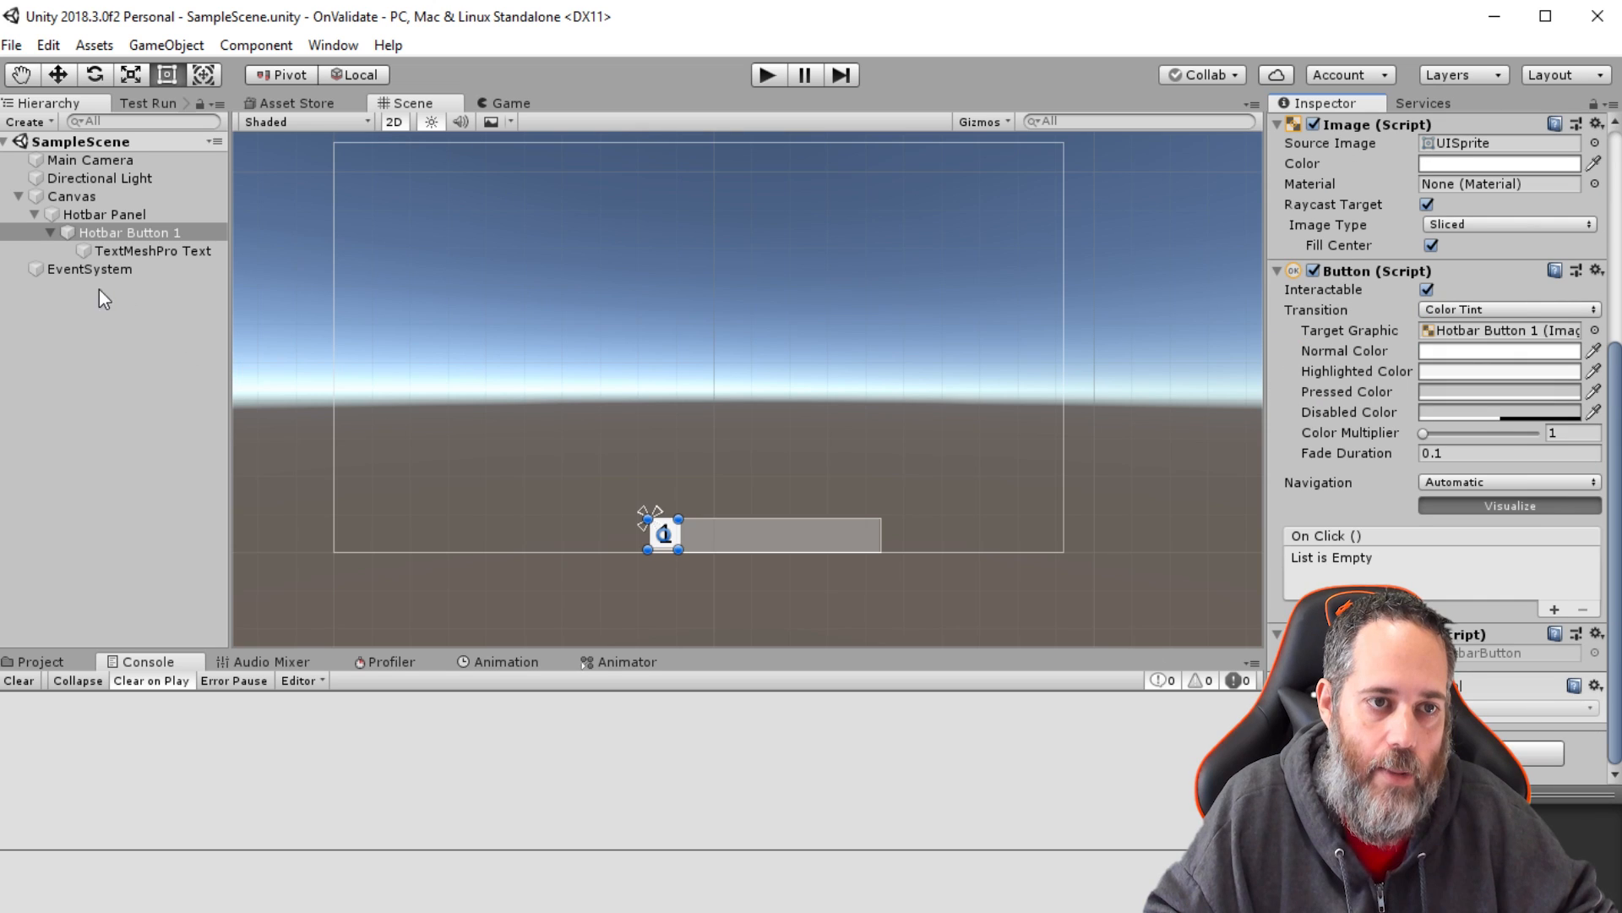
{"action": "left_click", "coordinate": [152, 250]}
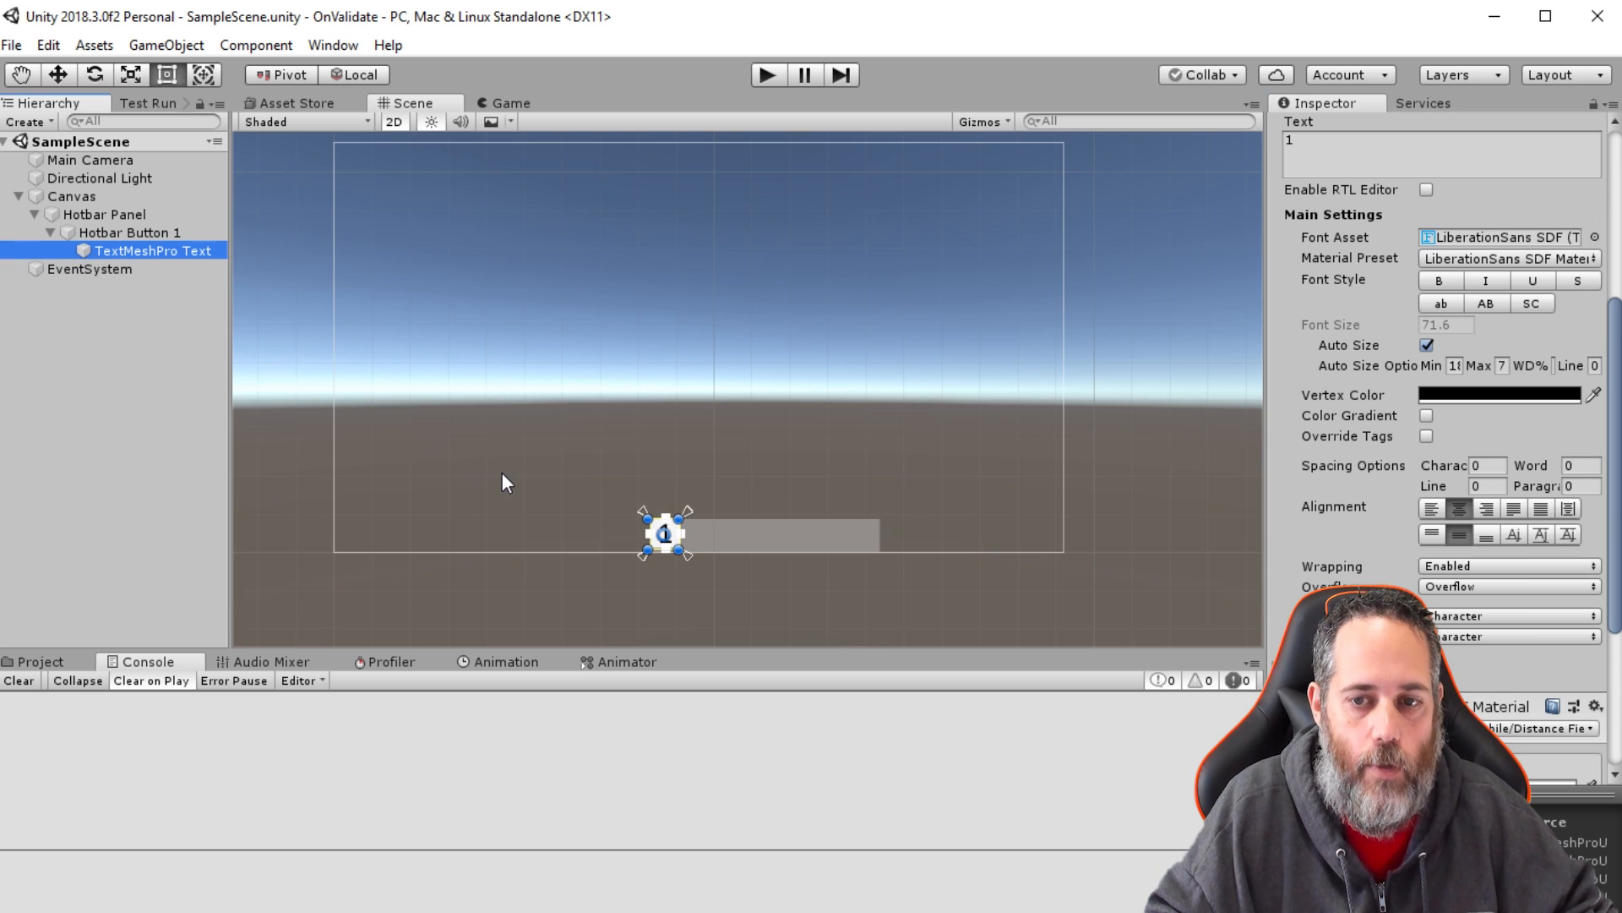
Step: Duplicate Hotbar Button 1 into six buttons and, in play mode, click buttons 2, 5, 4 and 6
{"action": "left_click", "coordinate": [133, 232]}
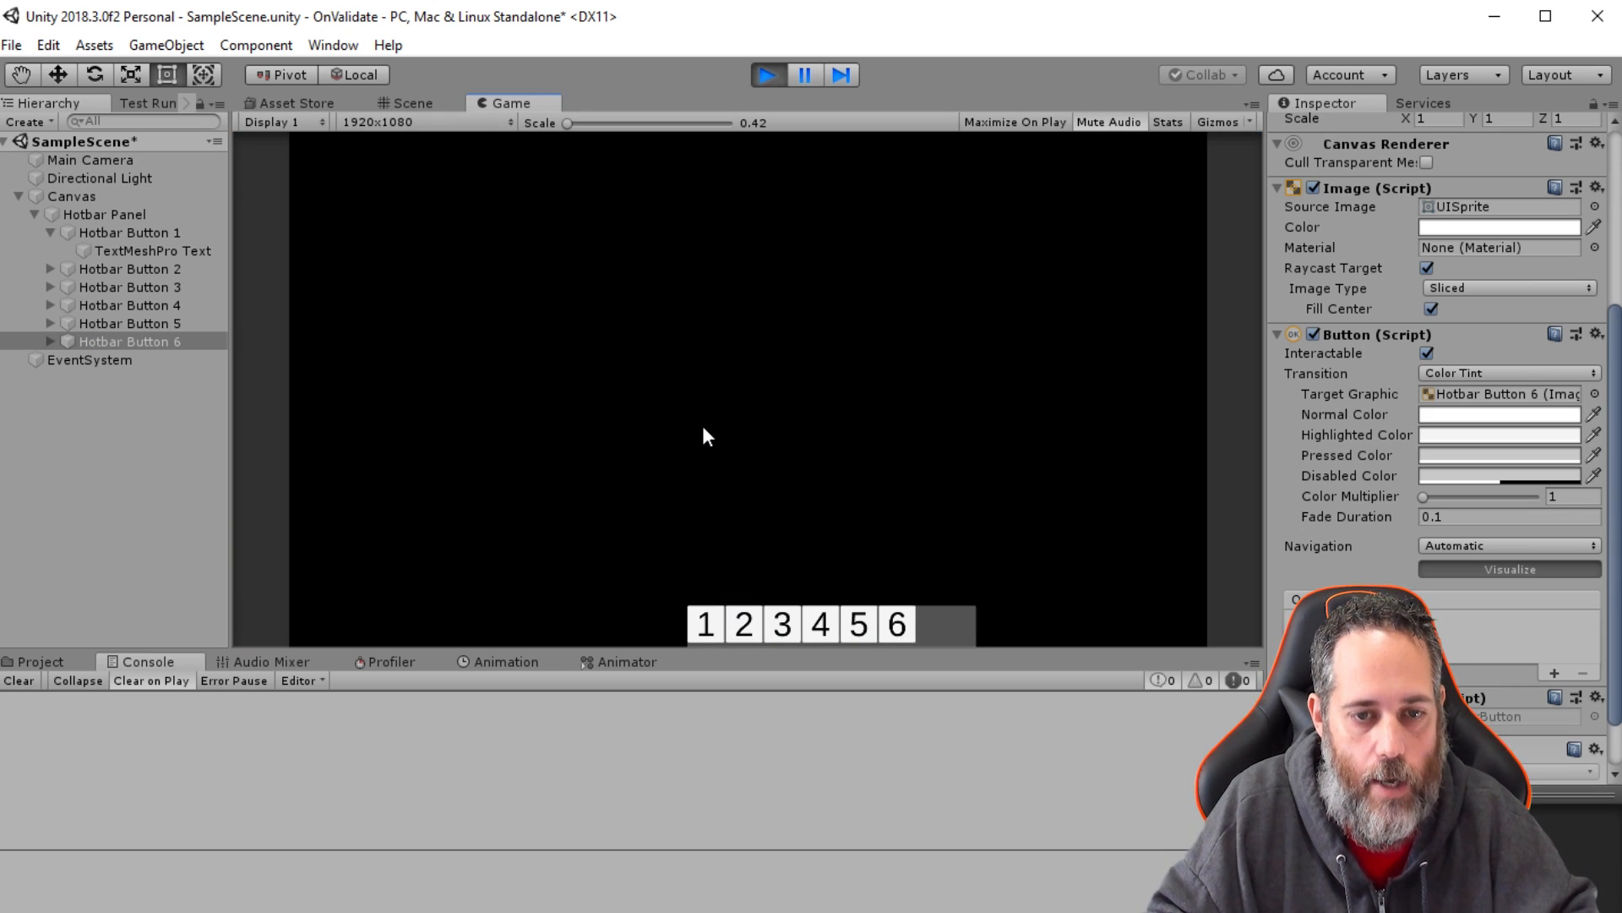
{"action": "left_click", "coordinate": [742, 624]}
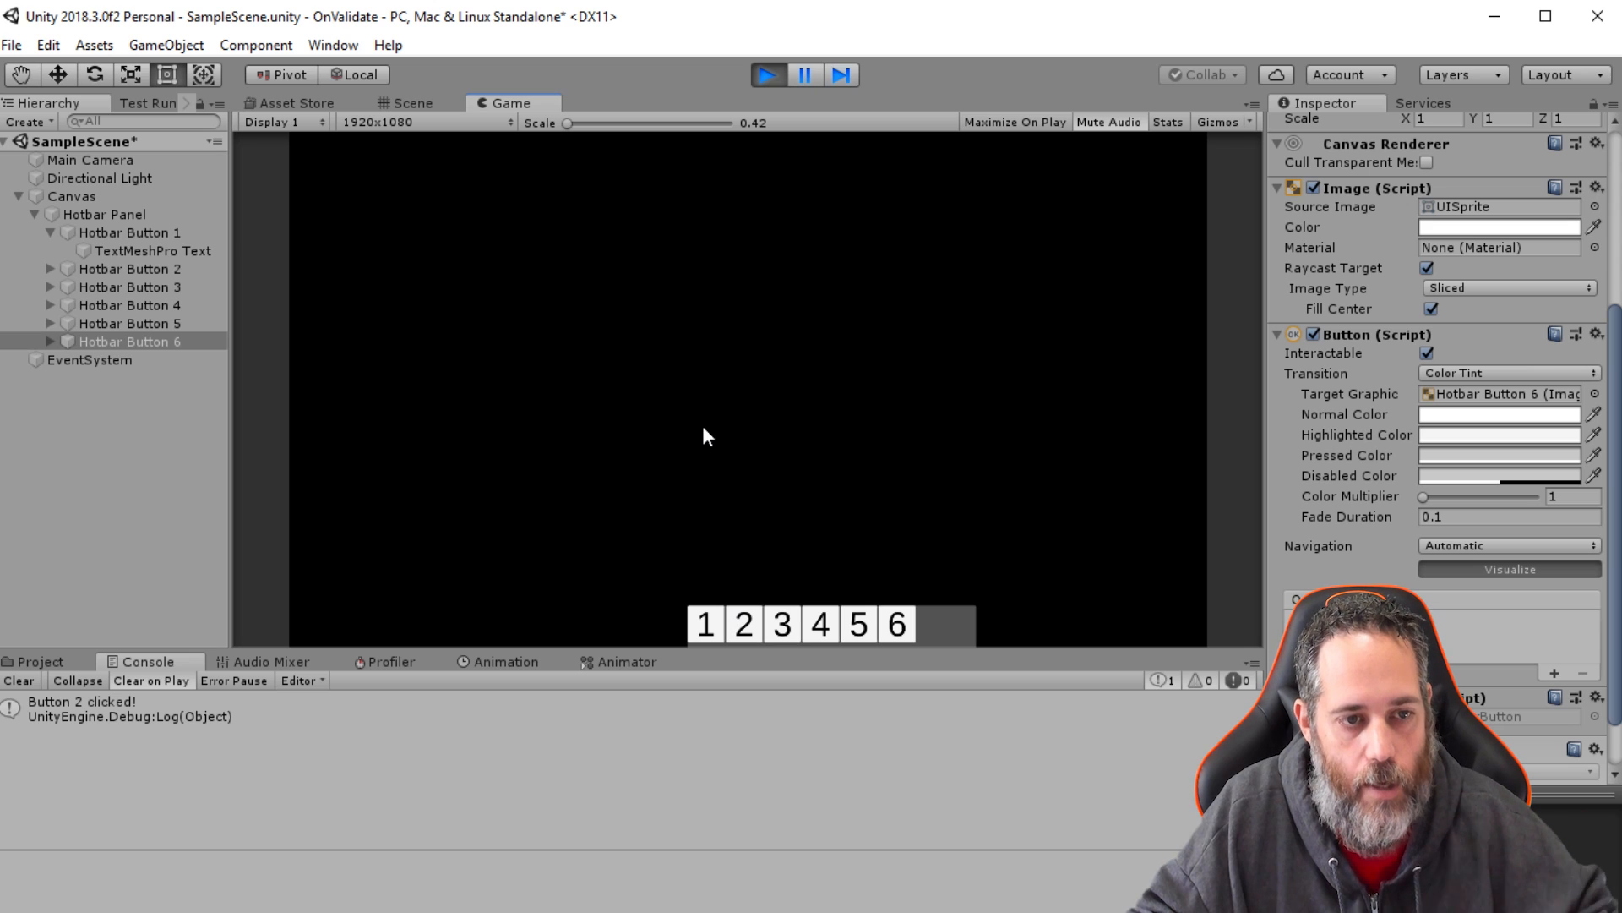
{"action": "left_click", "coordinate": [856, 623]}
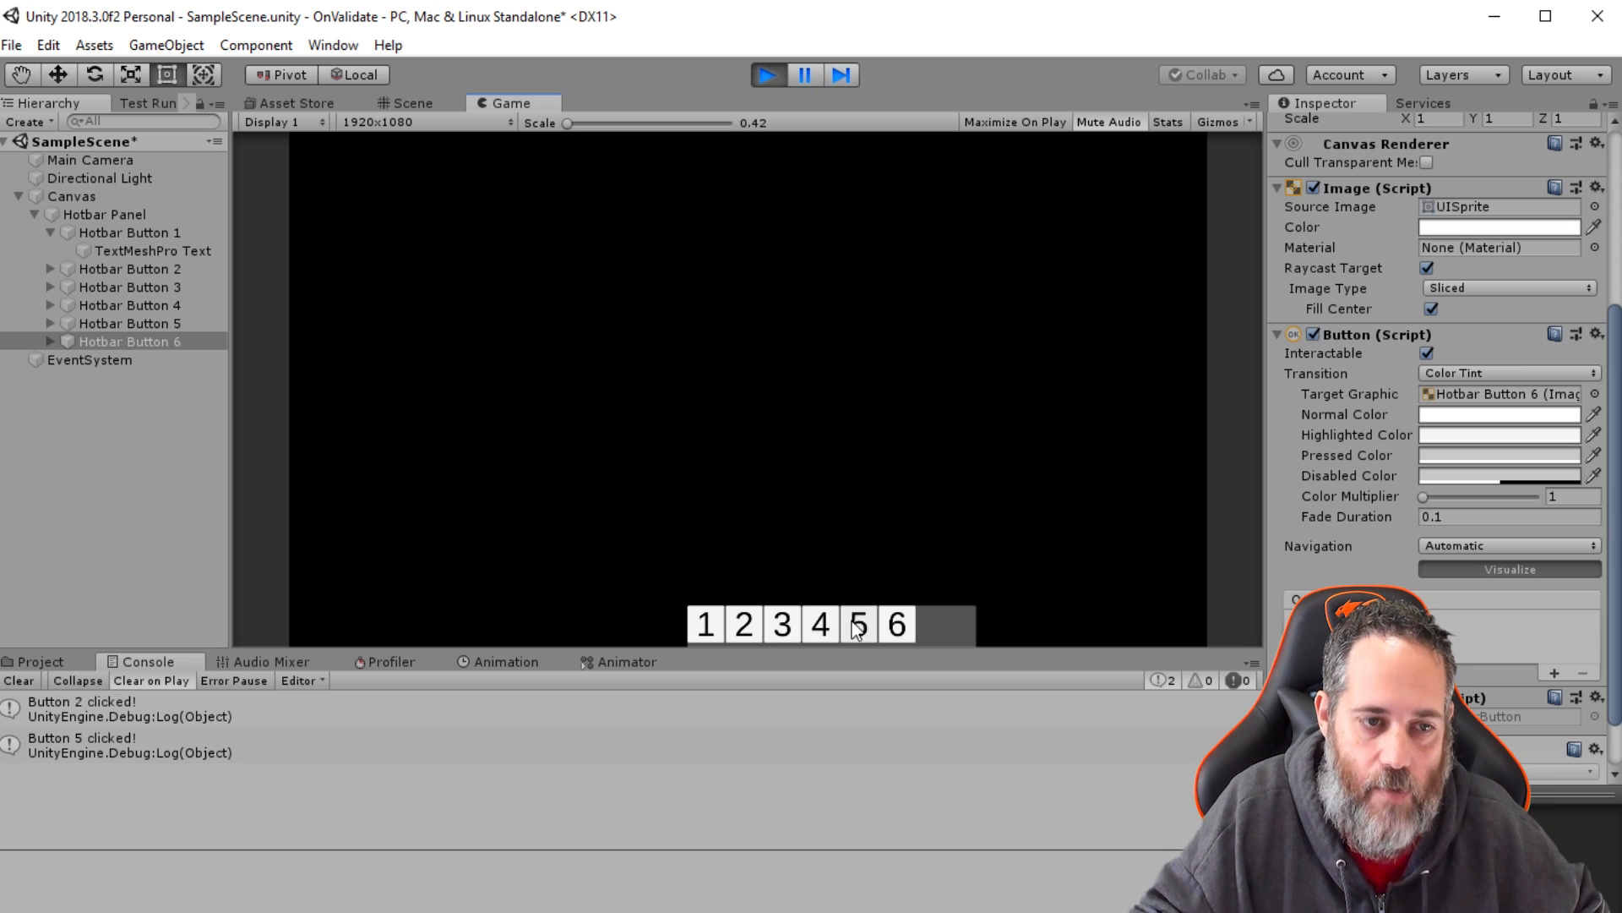
{"action": "left_click", "coordinate": [819, 623]}
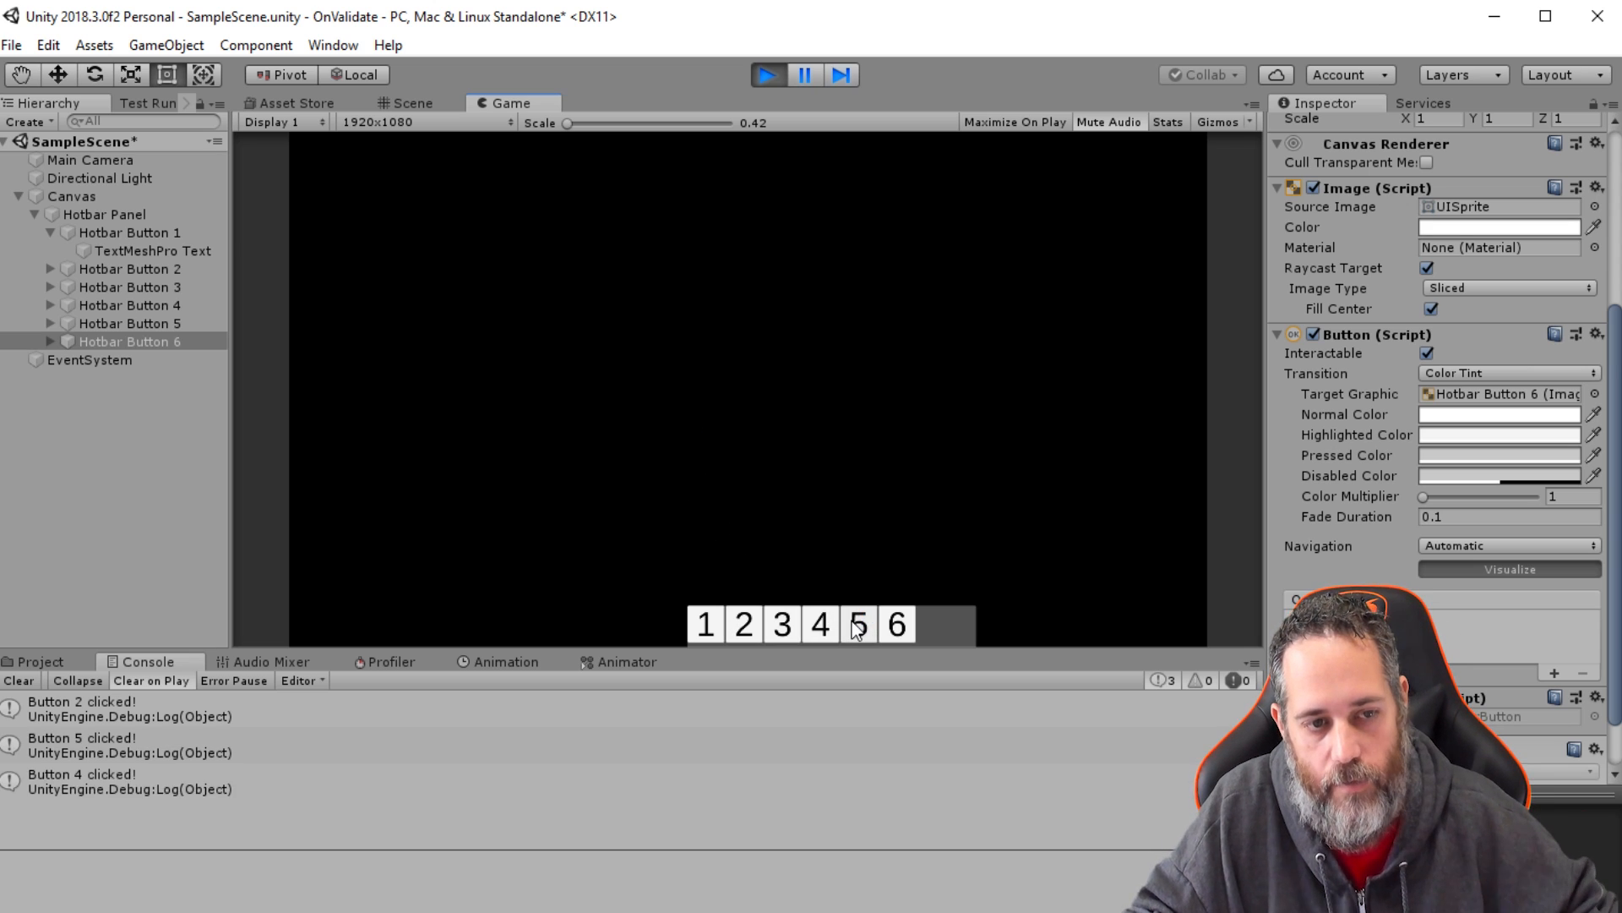
{"action": "left_click", "coordinate": [895, 626]}
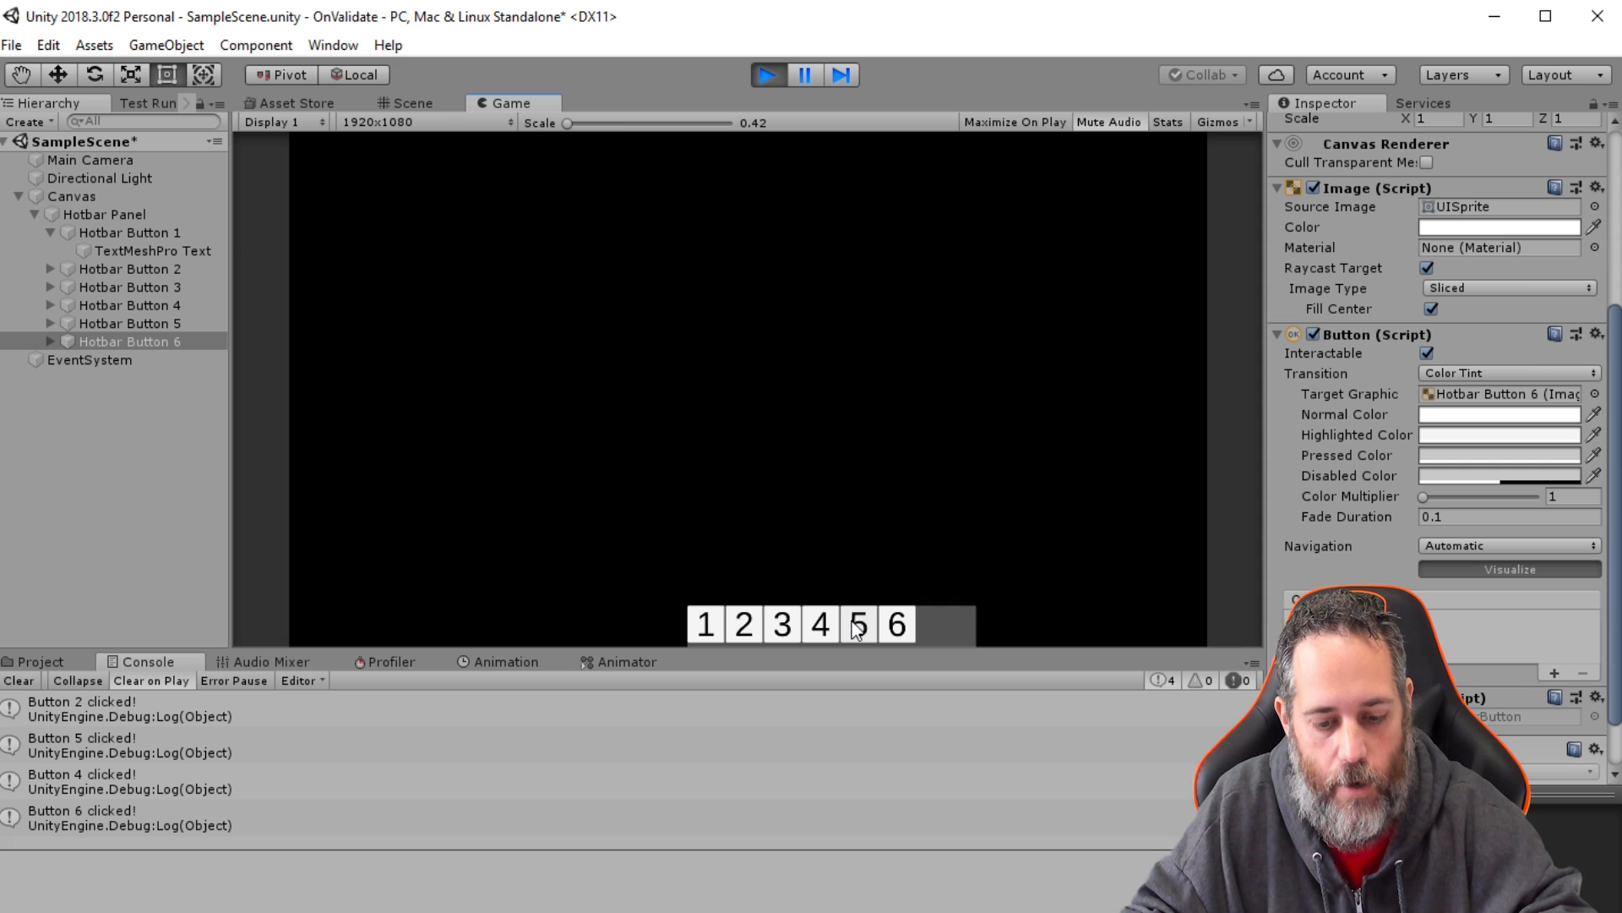
{"action": "mouse_move", "coordinate": [939, 637]}
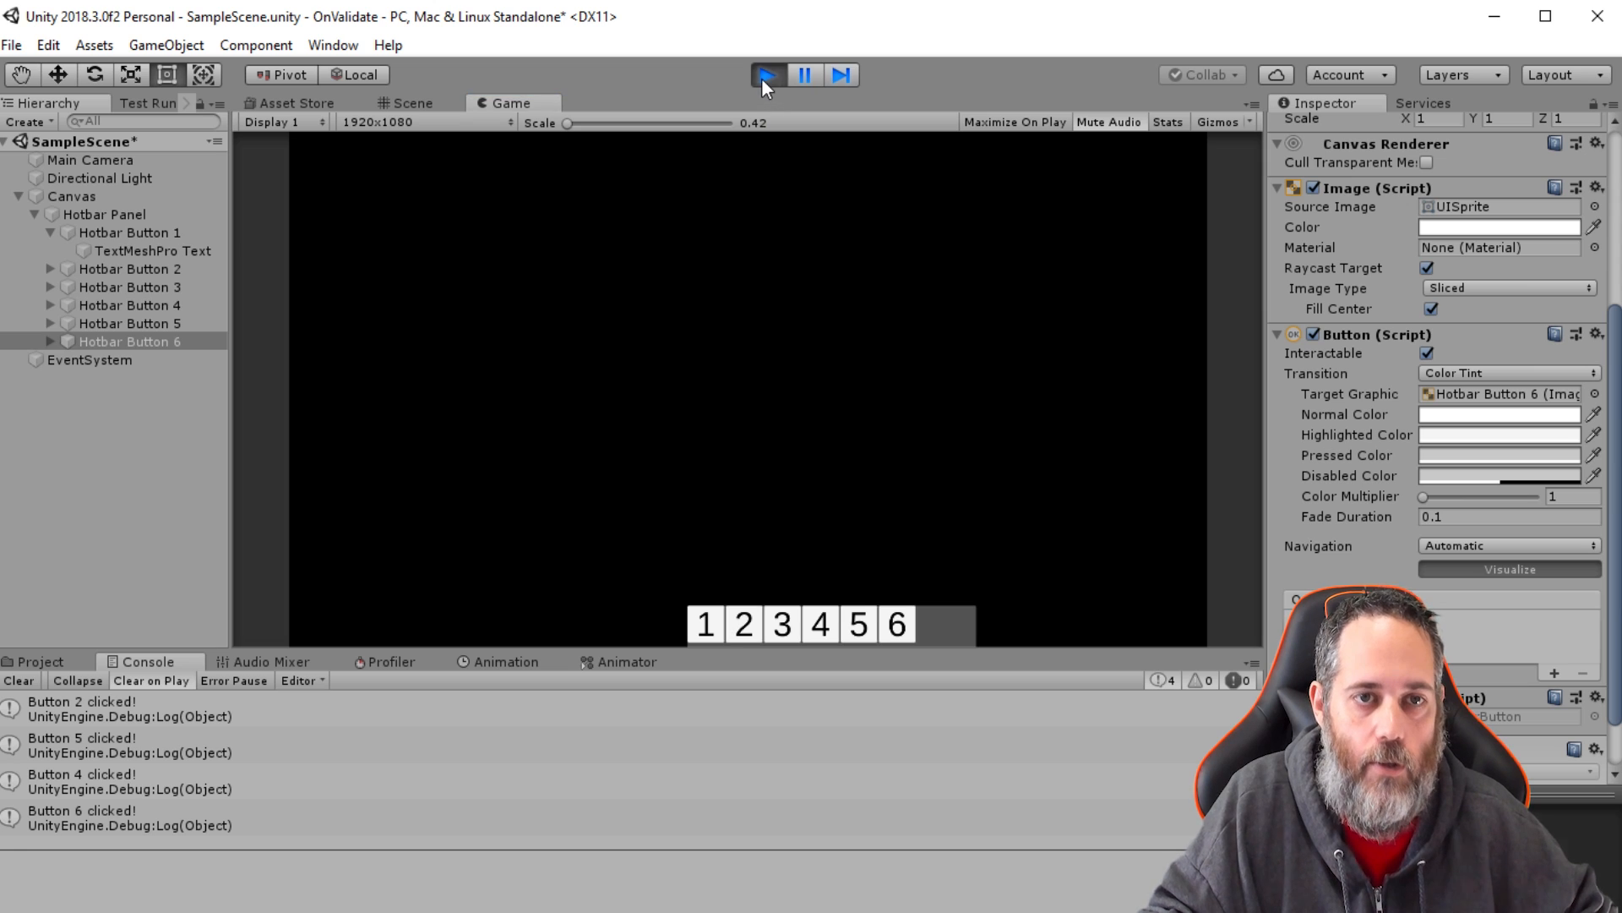
Step: Stop play mode and collapse Hotbar Button 1 in the Hierarchy
{"action": "left_click", "coordinate": [766, 75]}
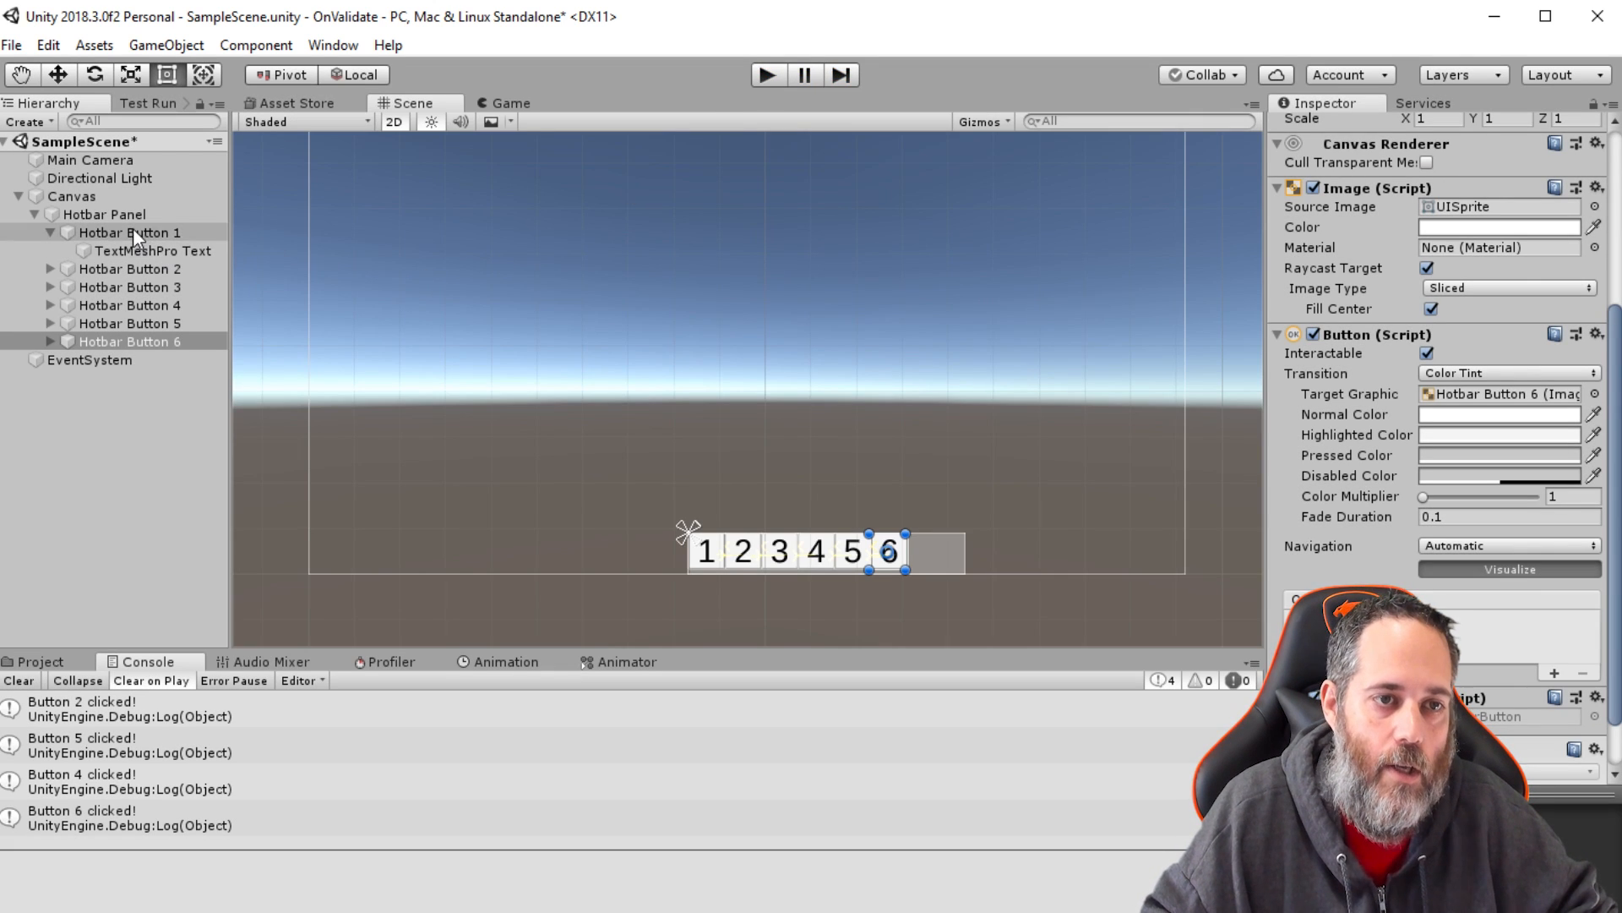
{"action": "left_click", "coordinate": [128, 232]}
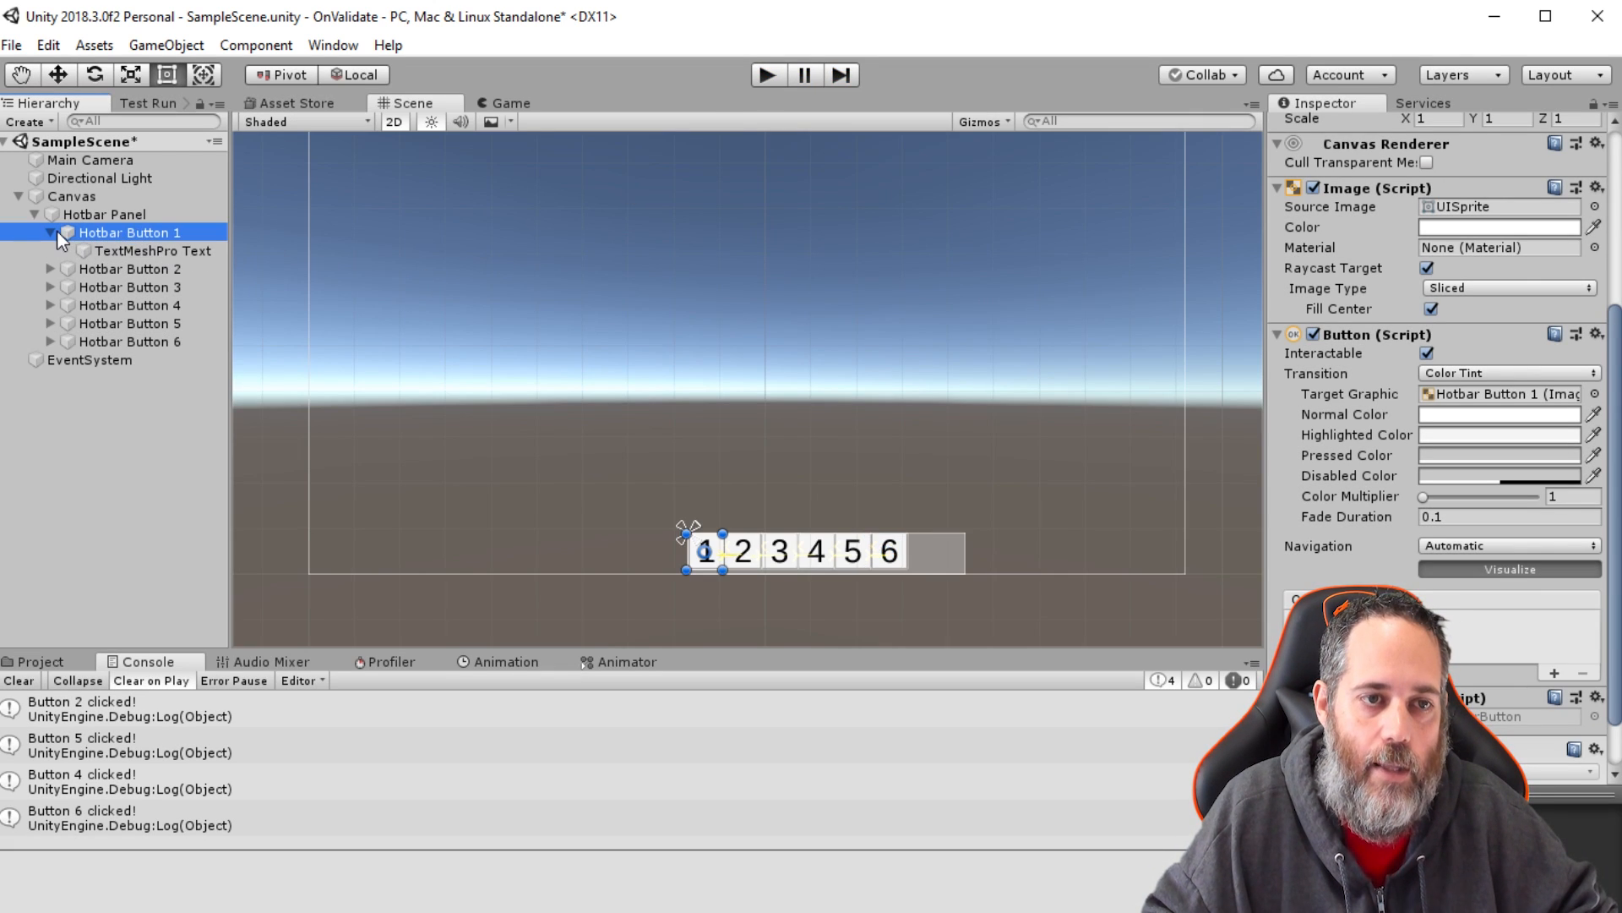
{"action": "left_click", "coordinate": [51, 232]}
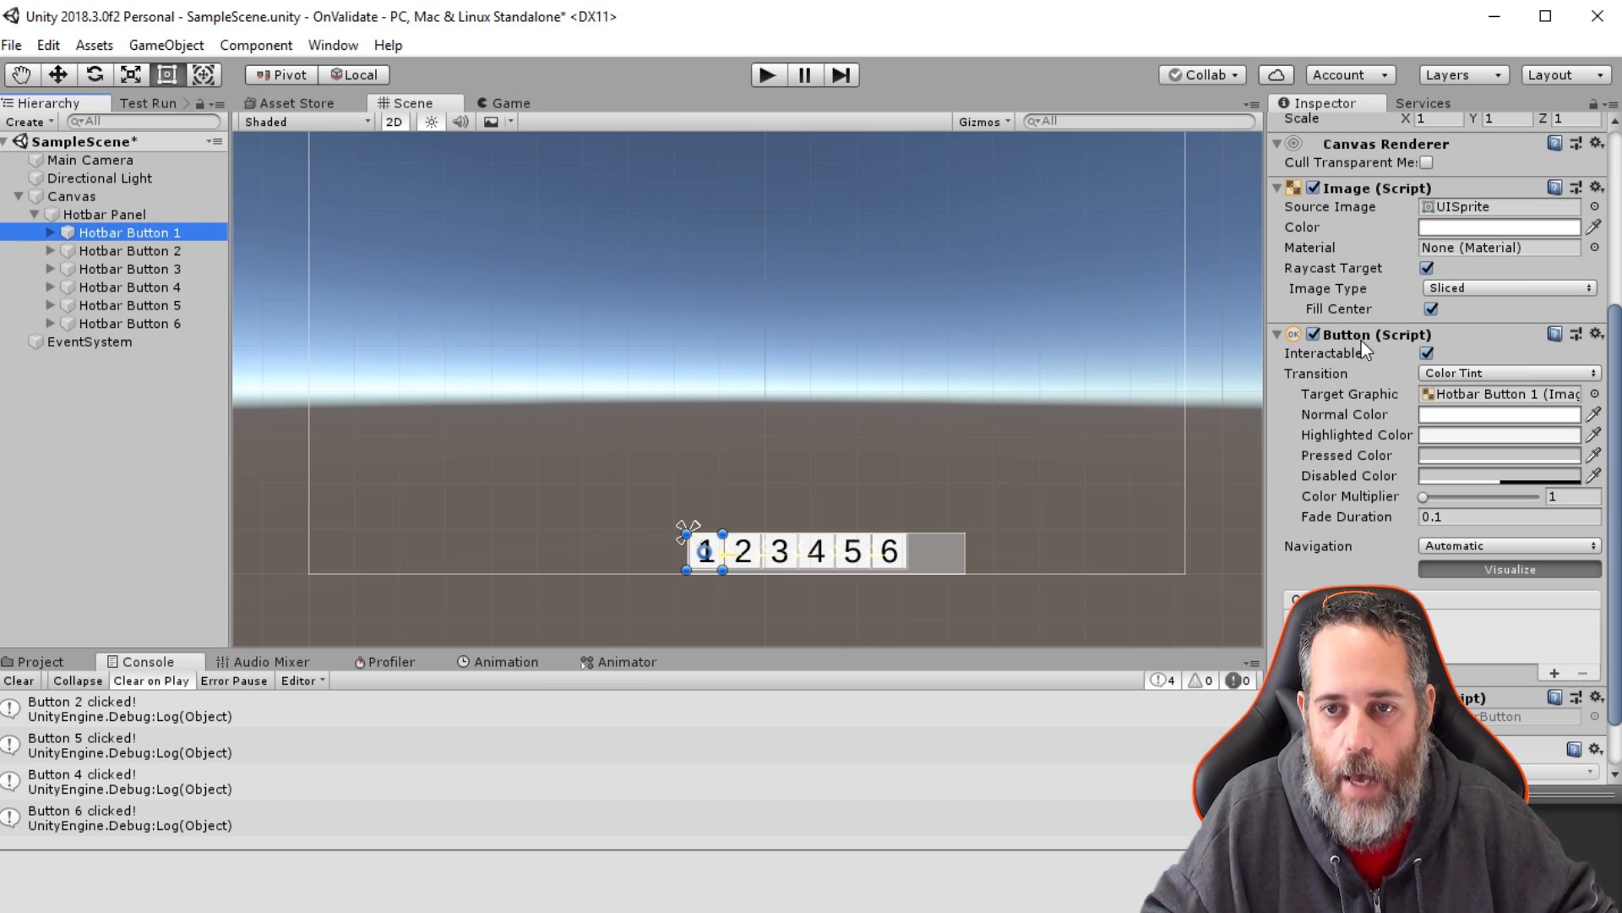
{"action": "scroll", "scroll_direction": "down", "scroll_amount": 3}
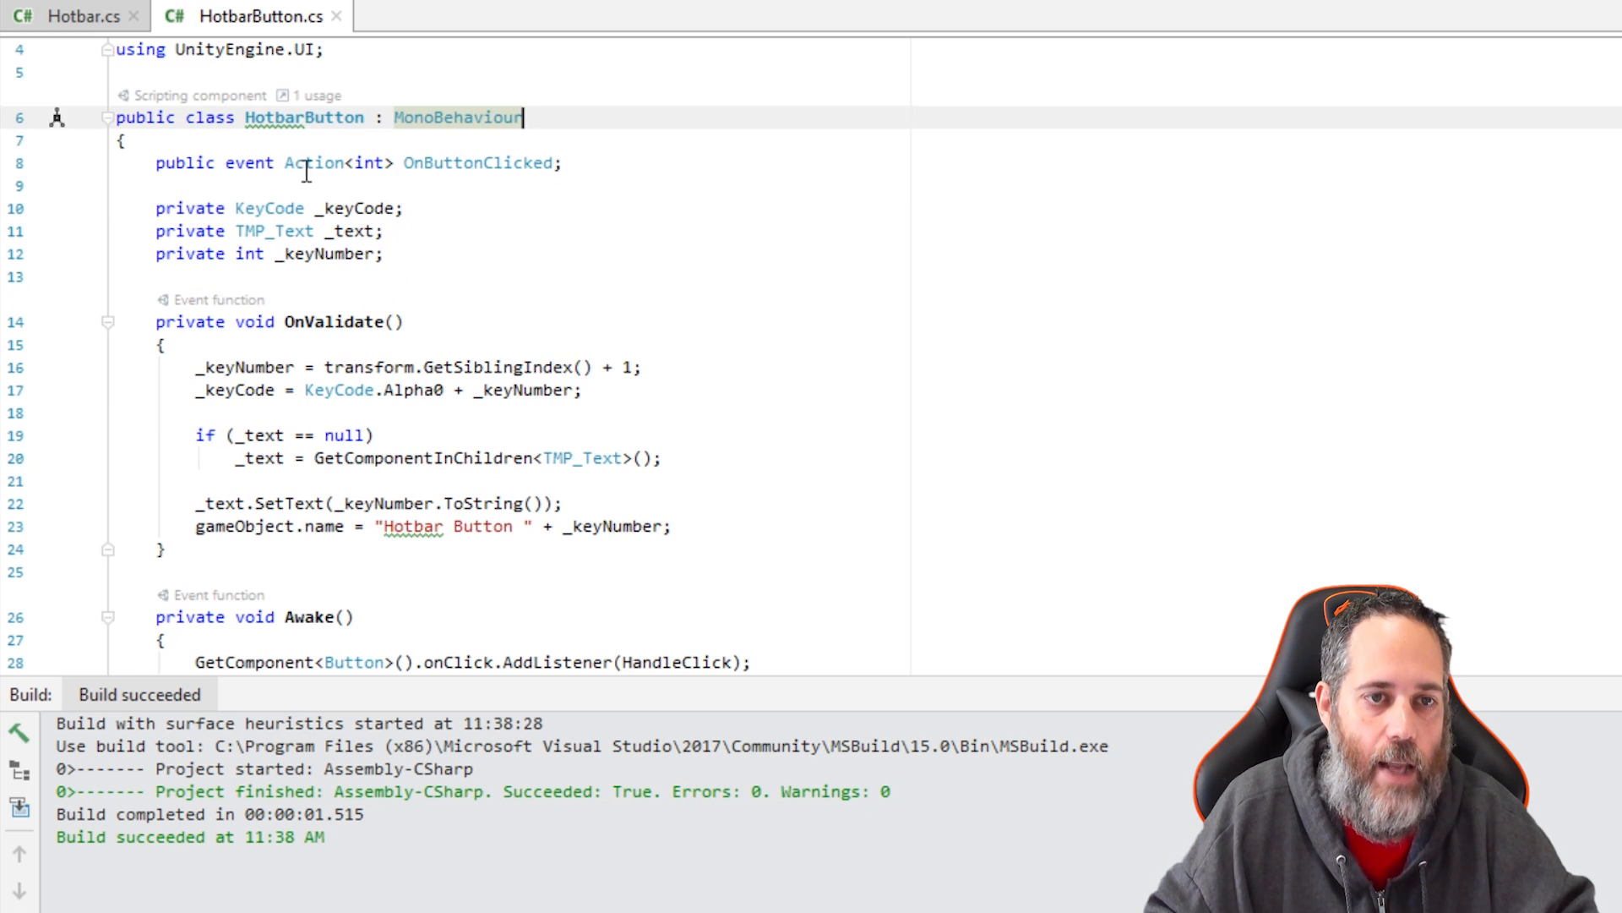
{"action": "mouse_move", "coordinate": [477, 162]}
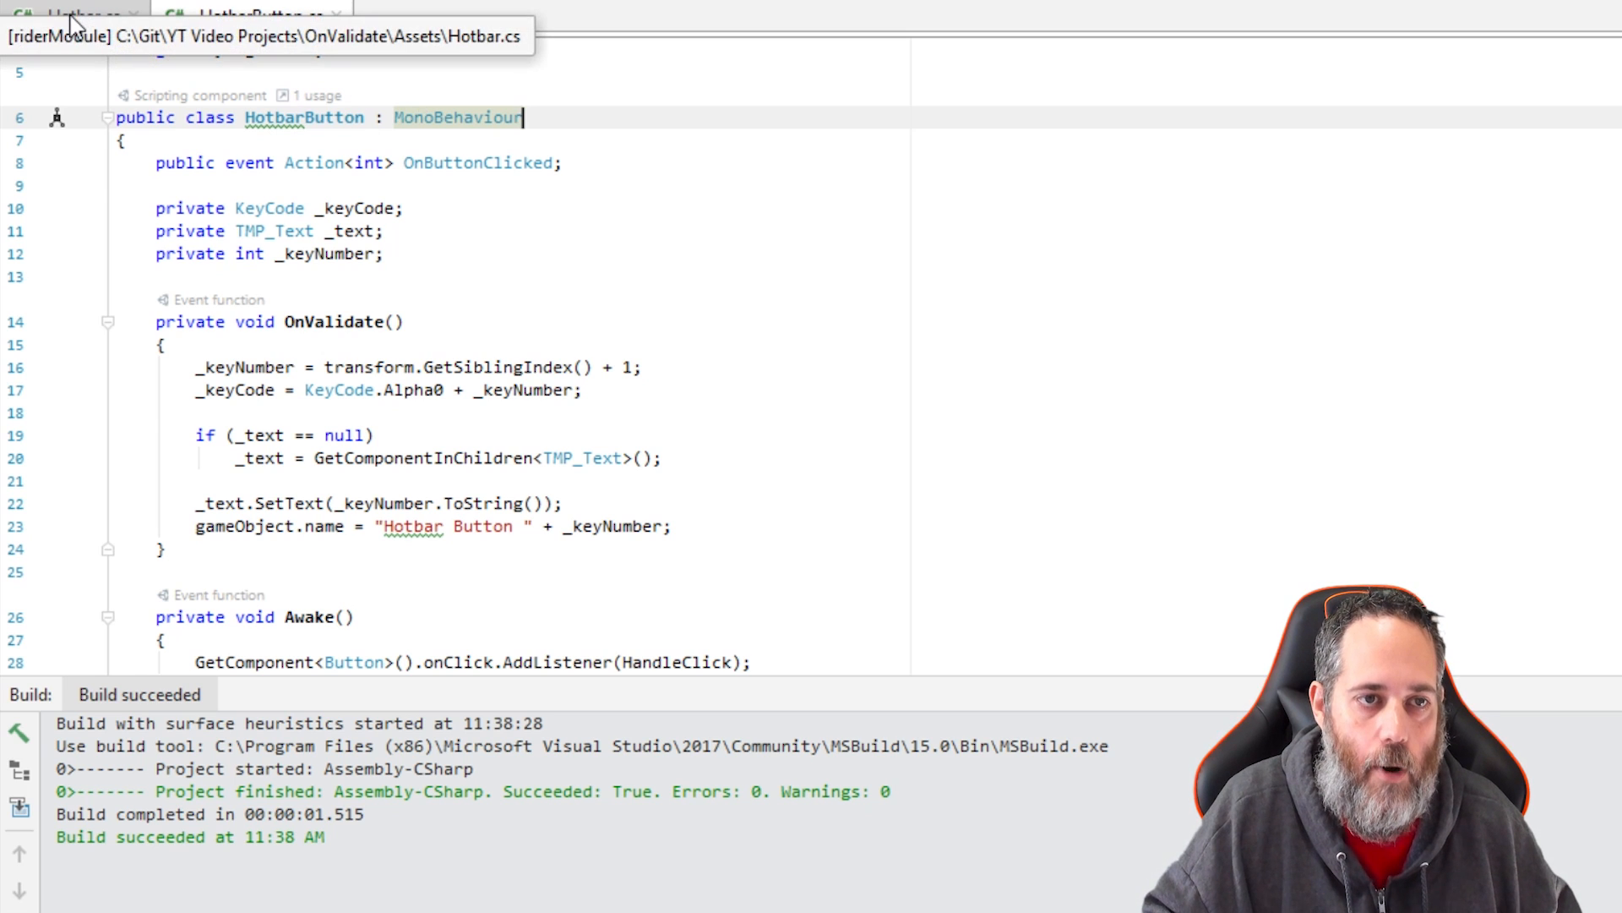
{"action": "left_click", "coordinate": [75, 15]}
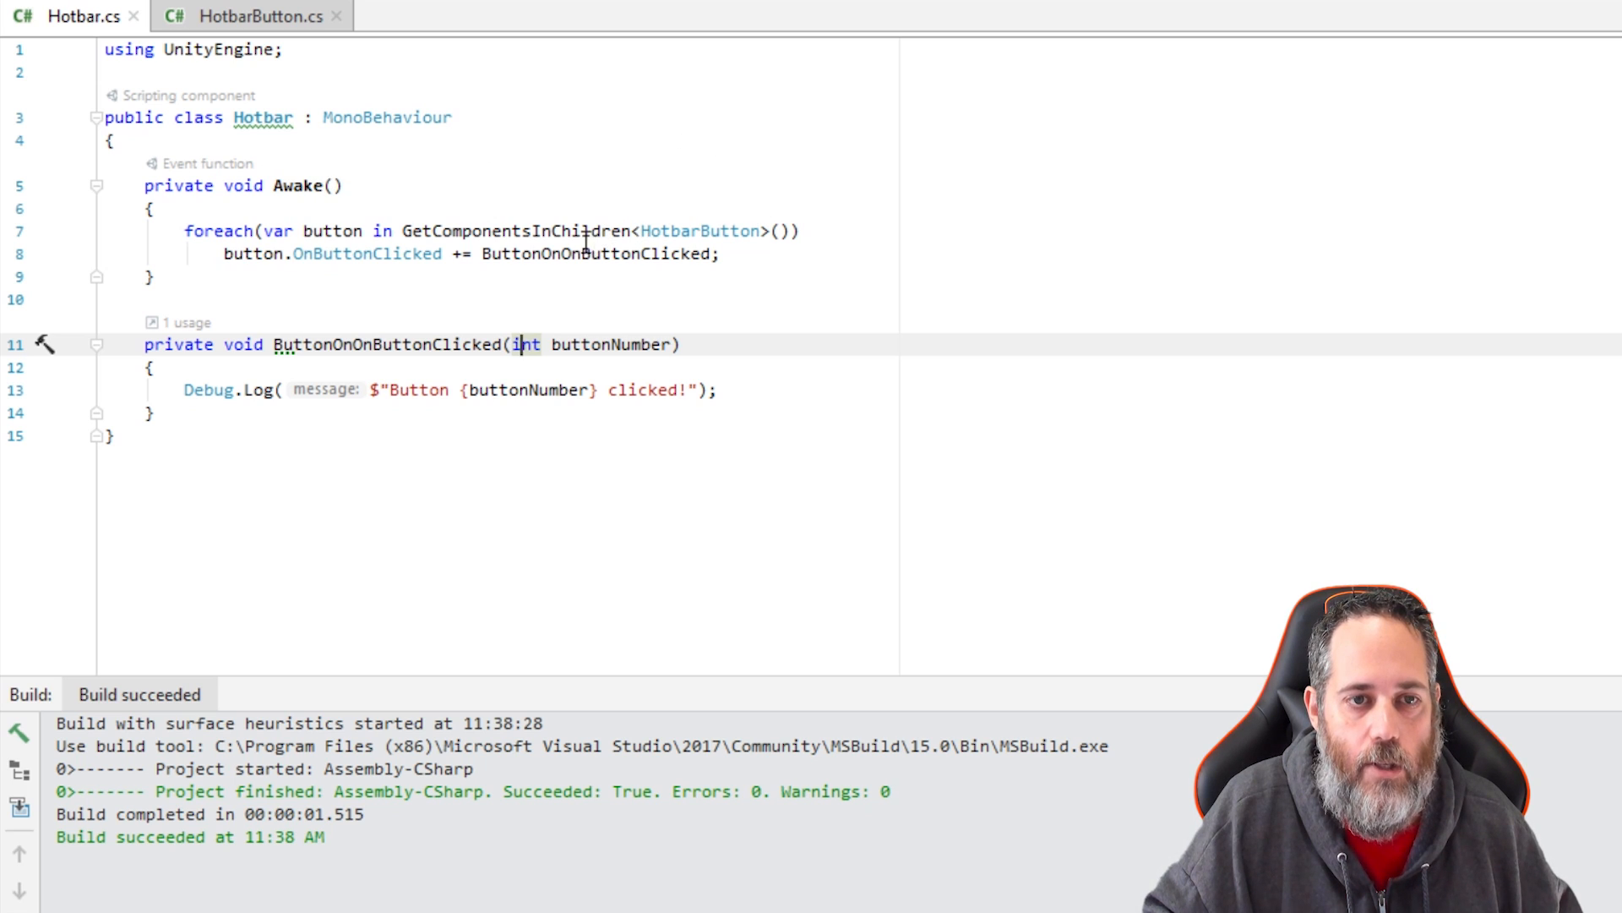
{"action": "mouse_move", "coordinate": [672, 231]}
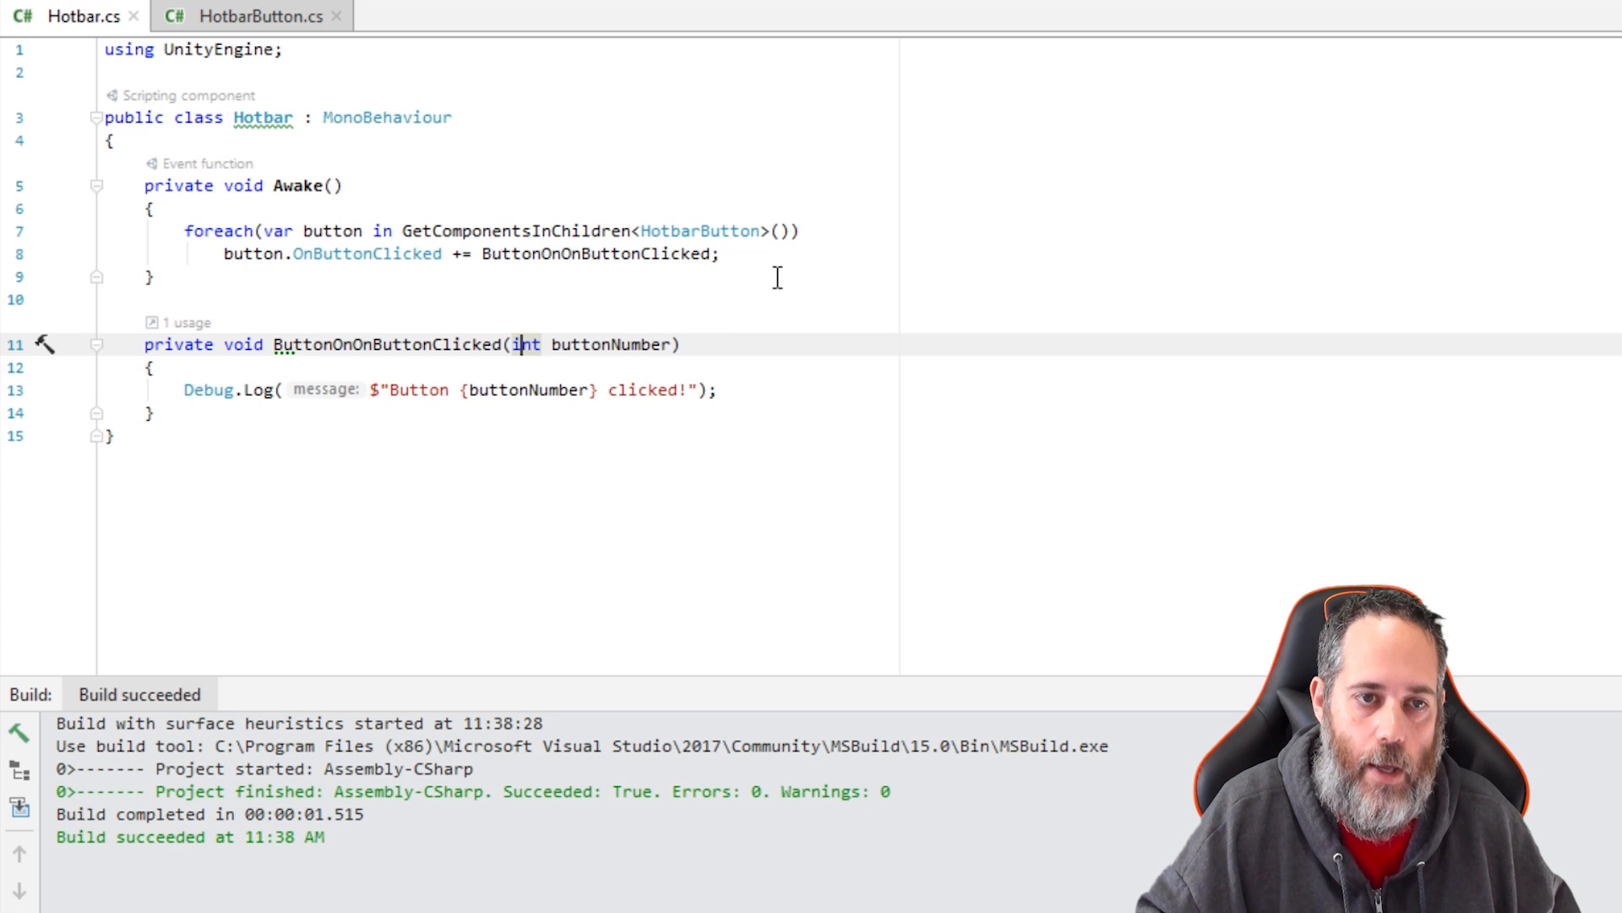
{"action": "mouse_move", "coordinate": [346, 267]}
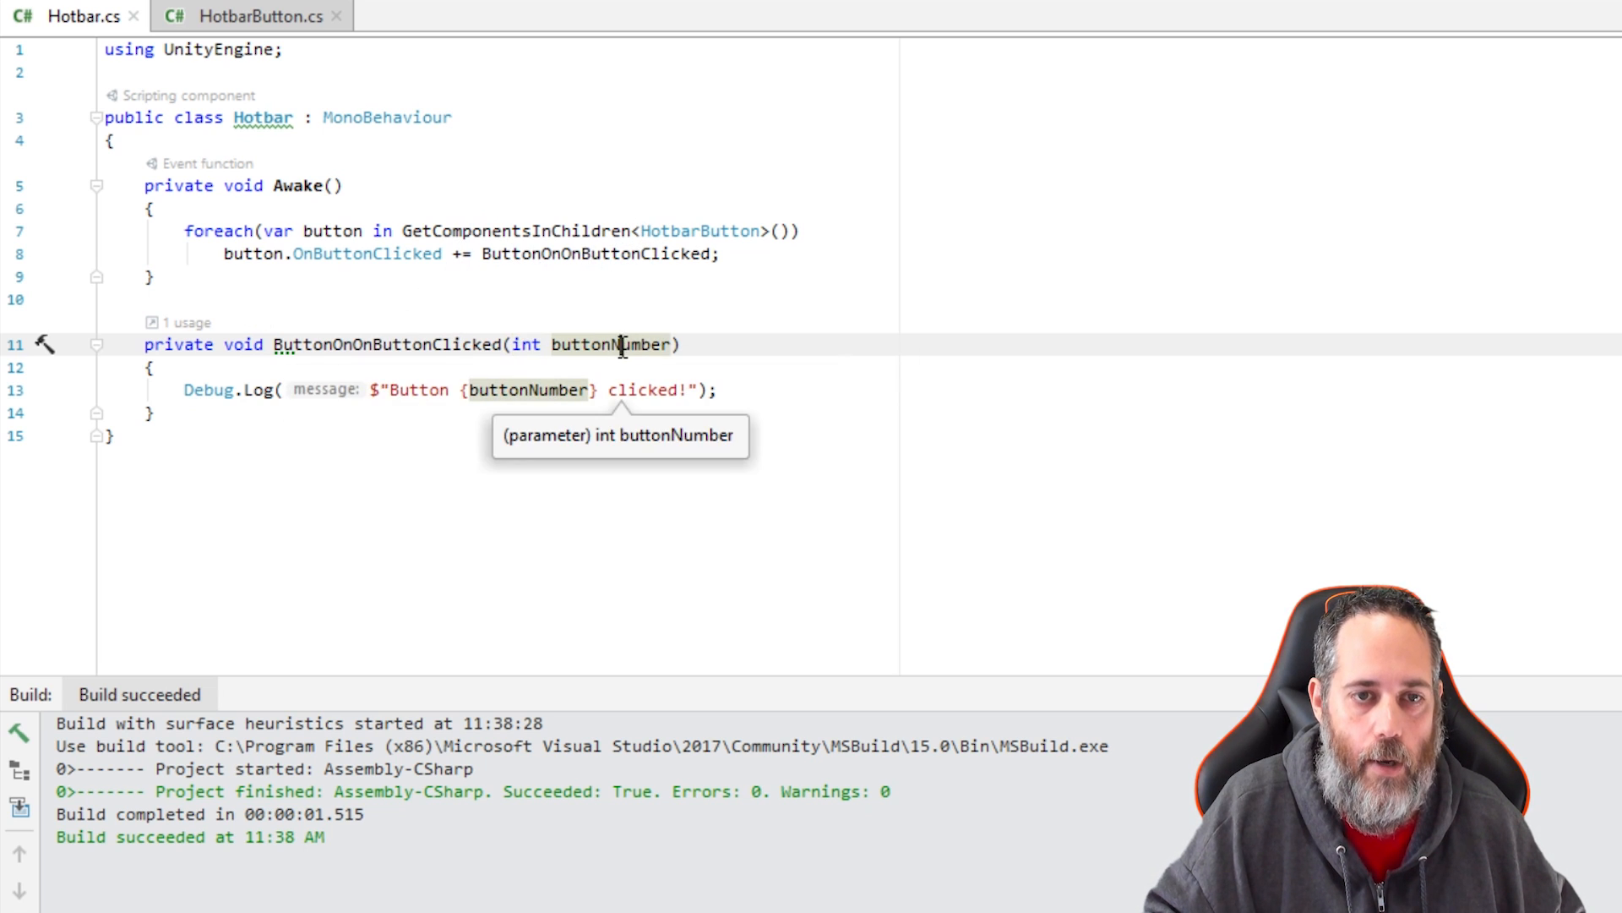
{"action": "left_click", "coordinate": [260, 15]}
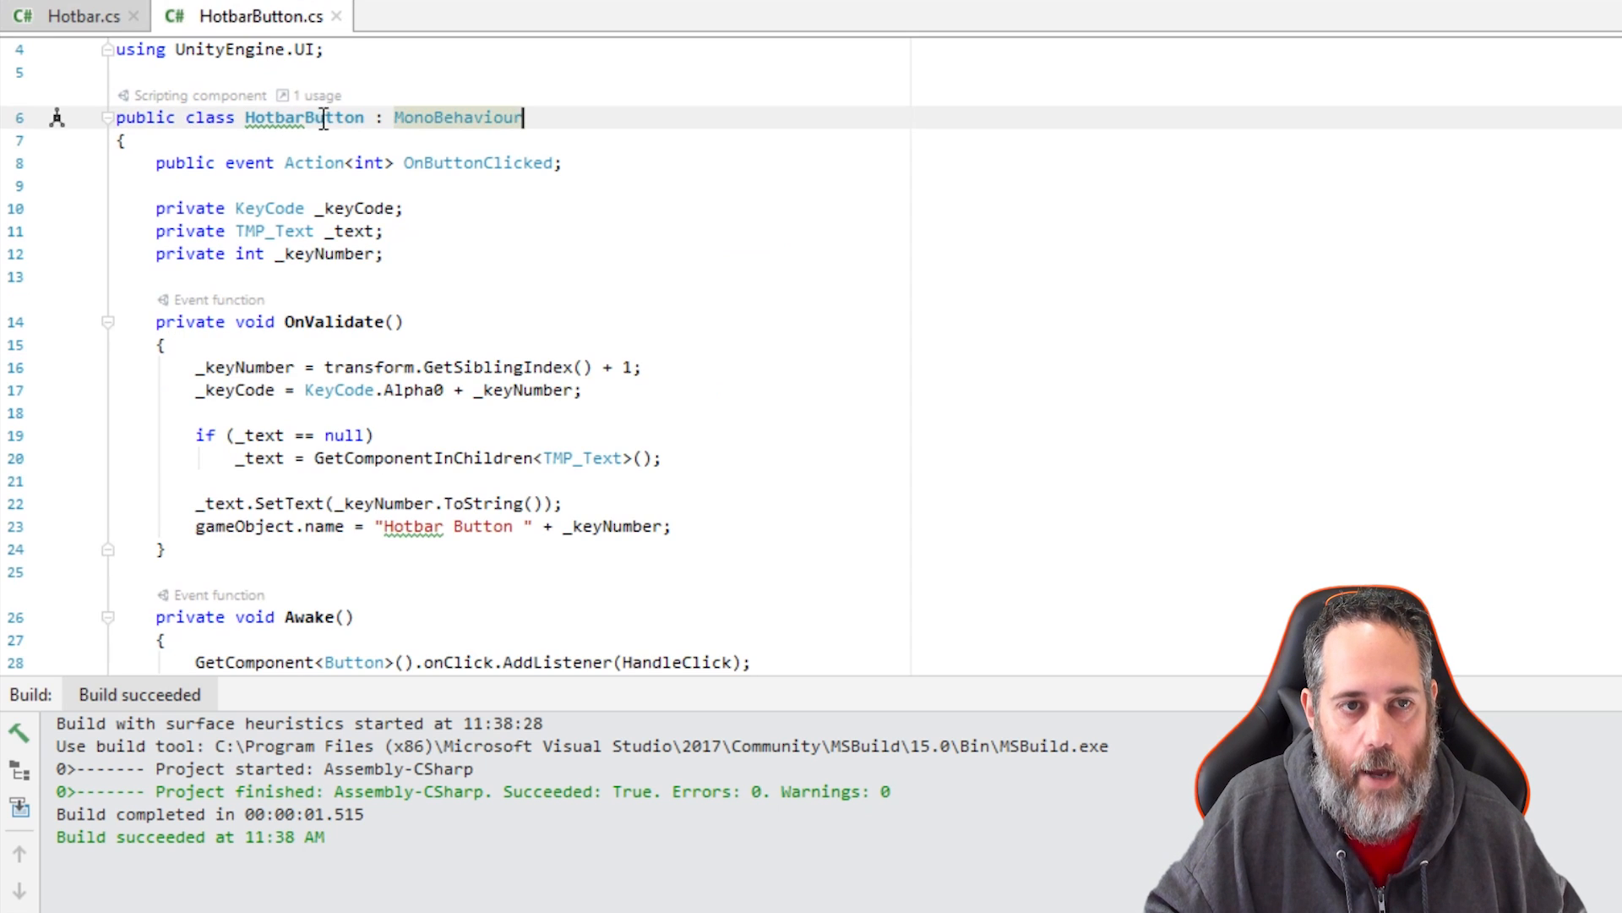
{"action": "left_click", "coordinate": [73, 15]}
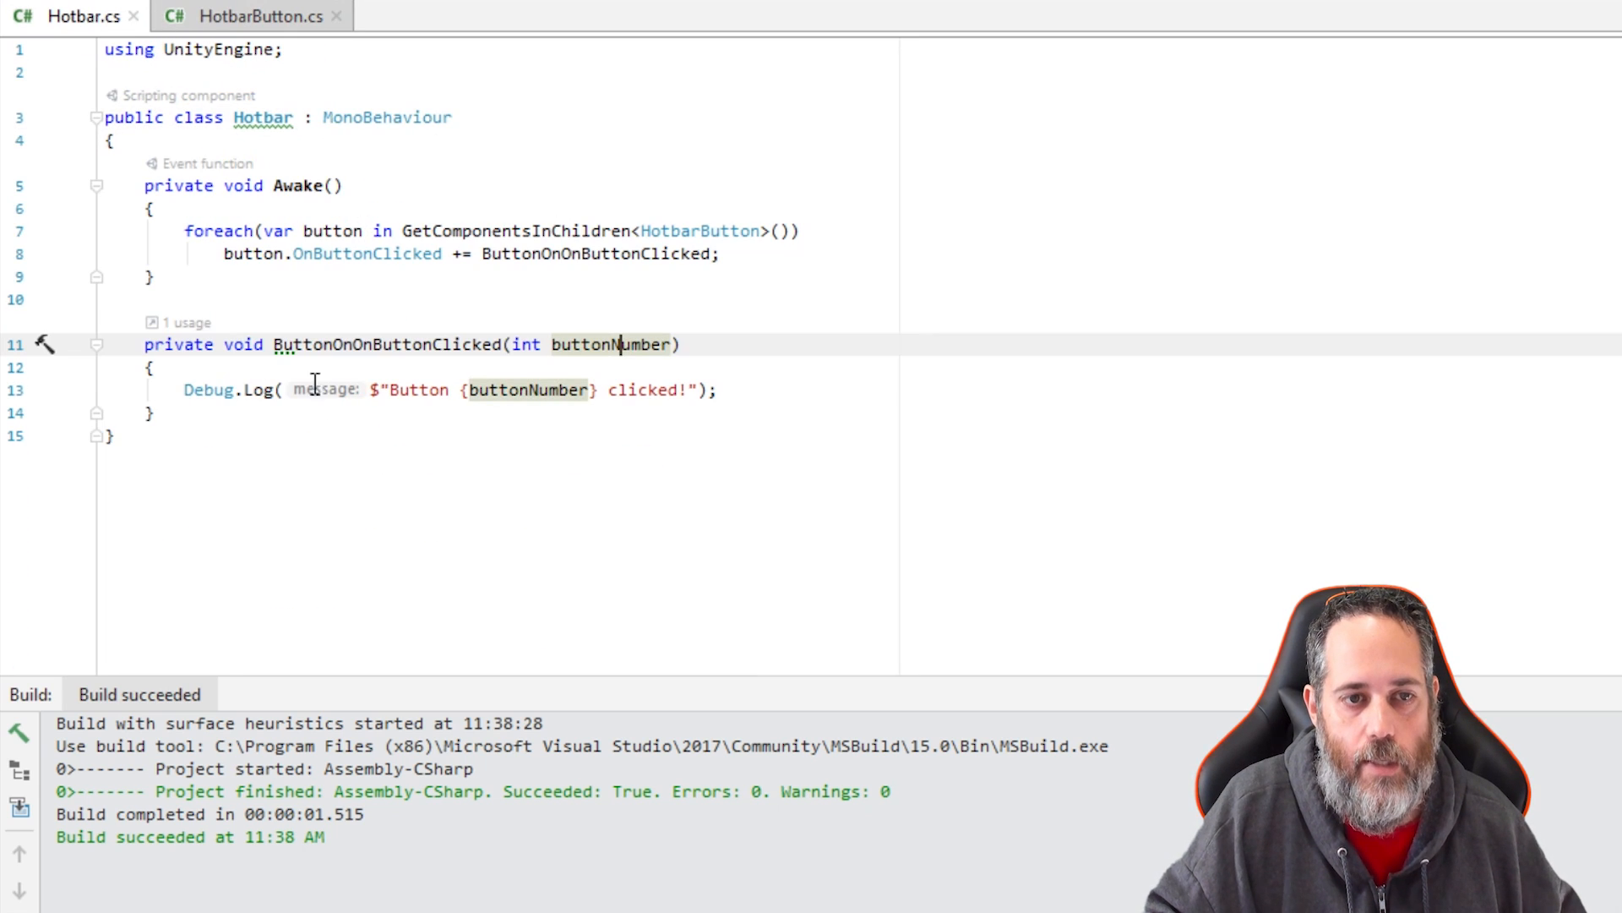
{"action": "mouse_move", "coordinate": [610, 345]}
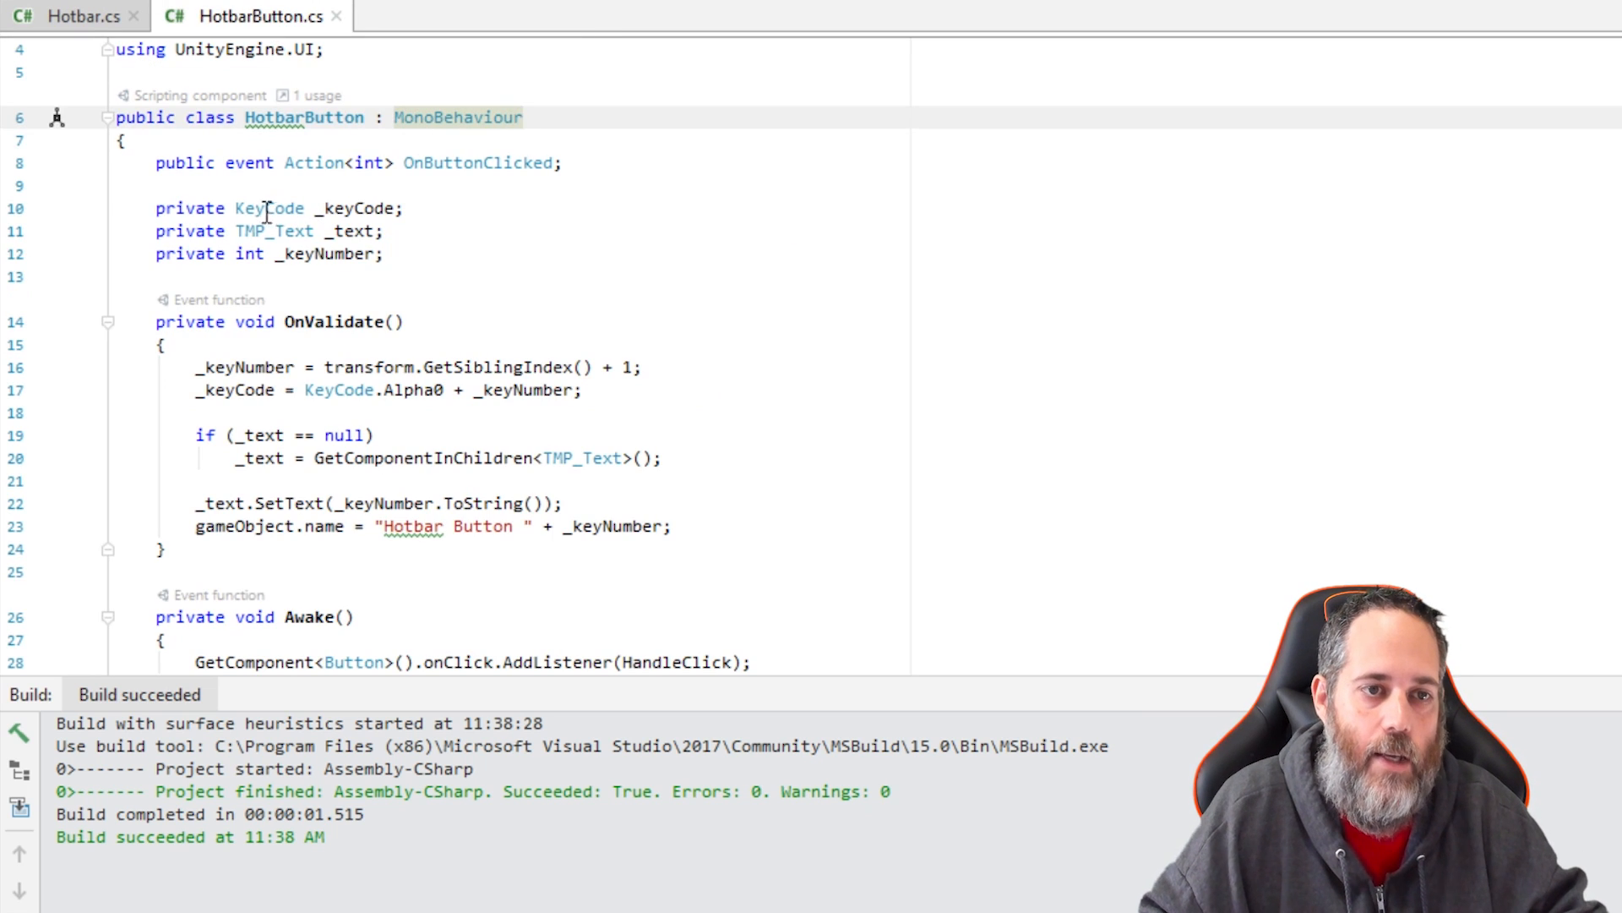
Step: Walk through OnValidate deriving each button's number, key and name, then return to Unity
{"action": "left_click", "coordinate": [403, 208]}
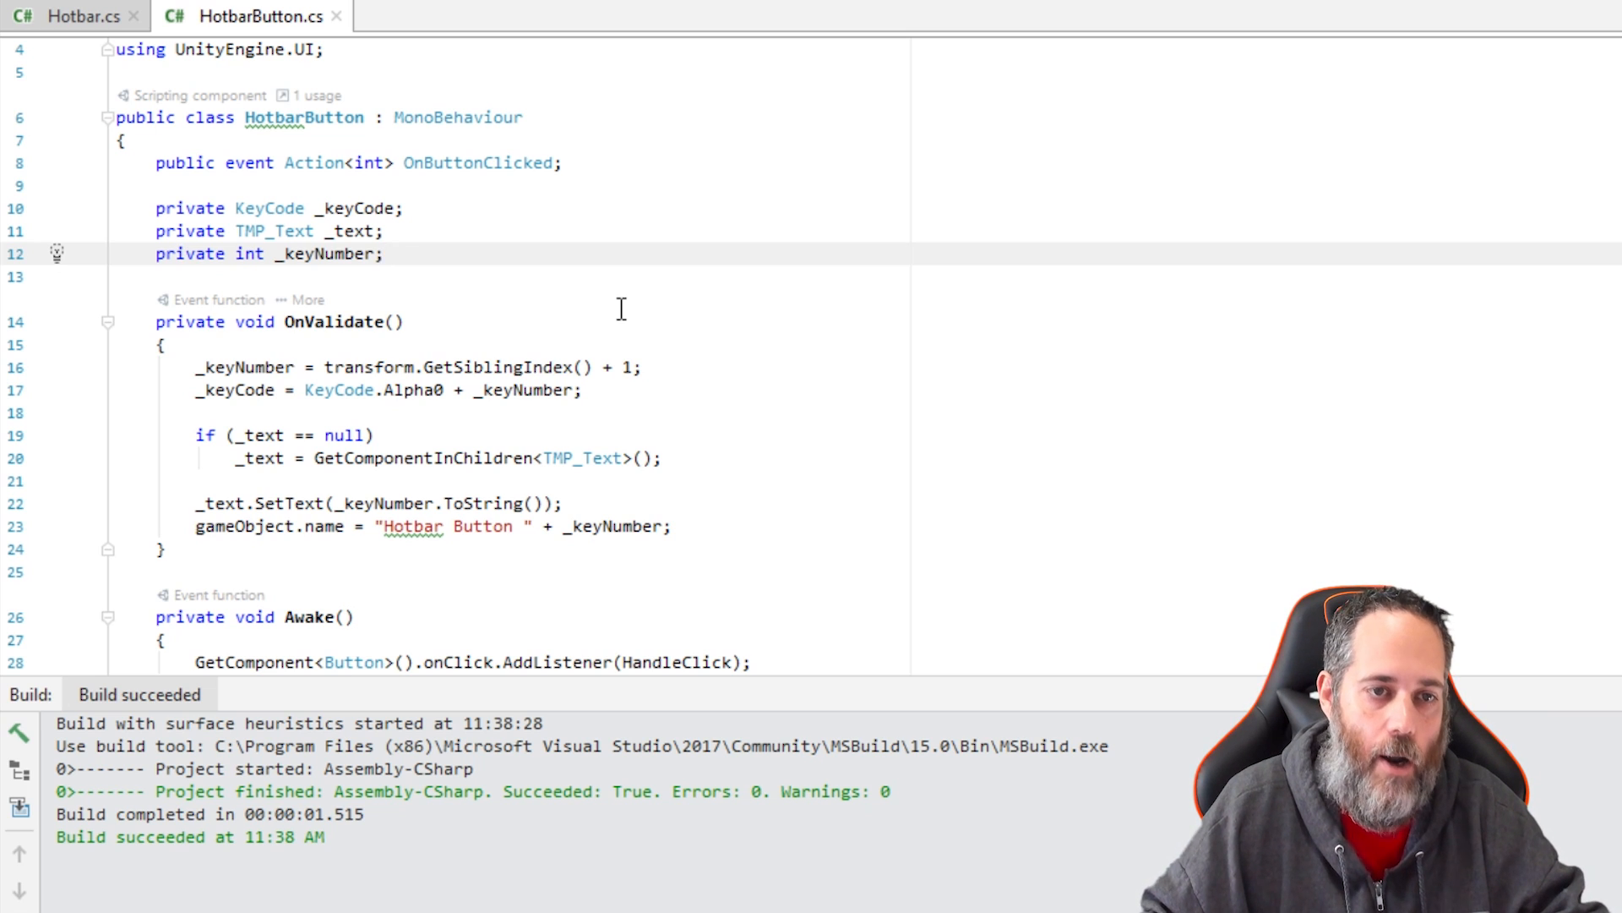
{"action": "mouse_move", "coordinate": [332, 322]}
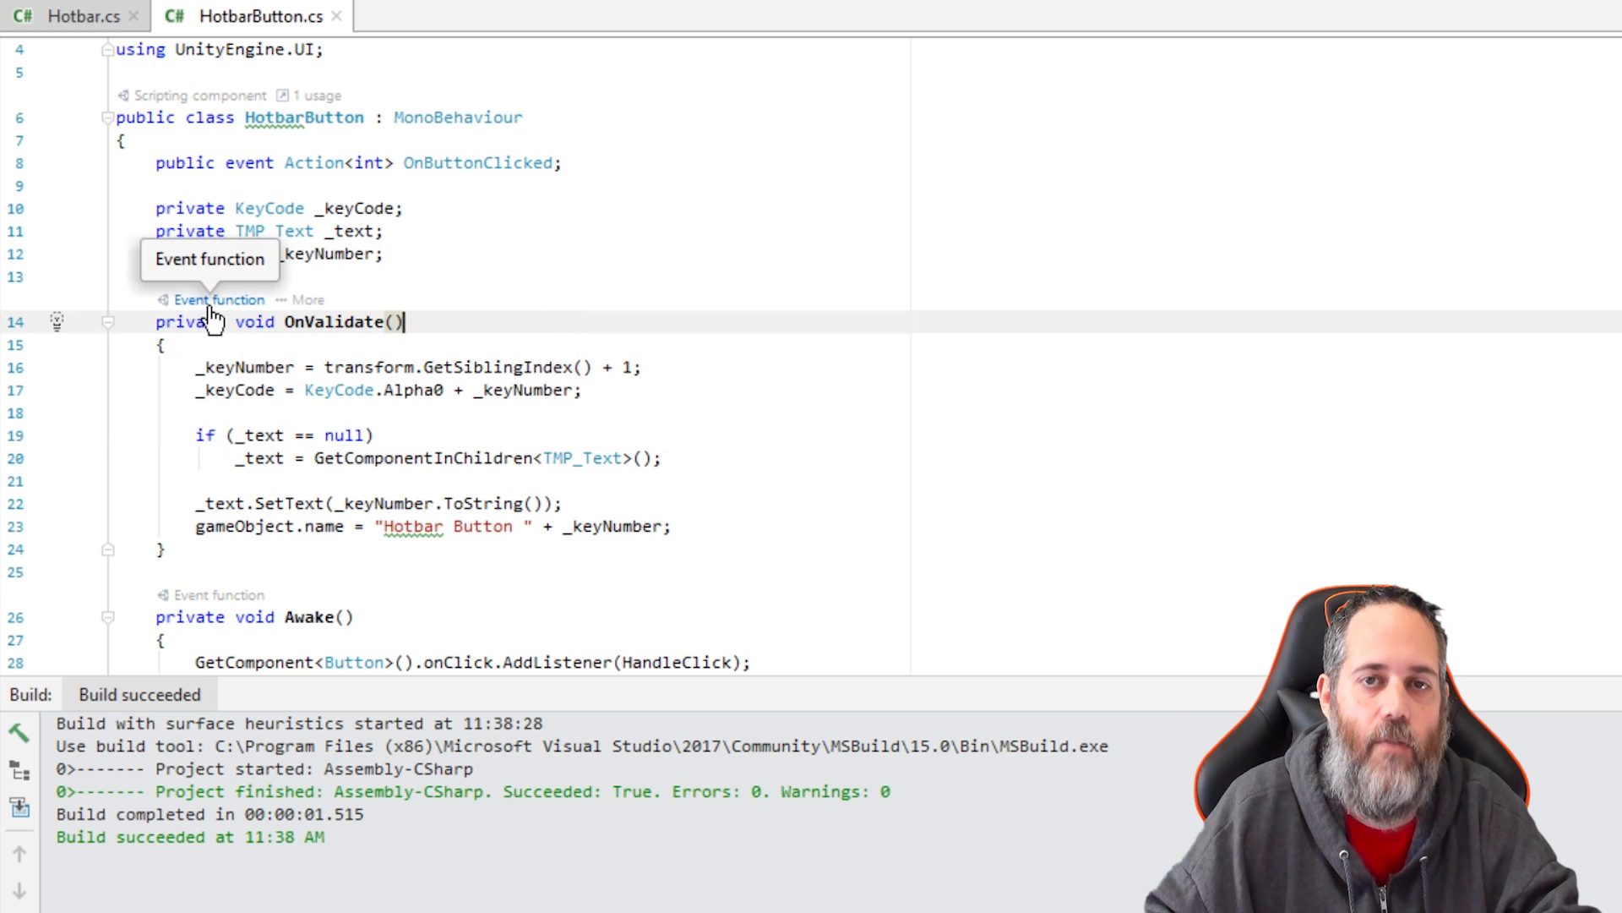
{"action": "mouse_move", "coordinate": [688, 243]}
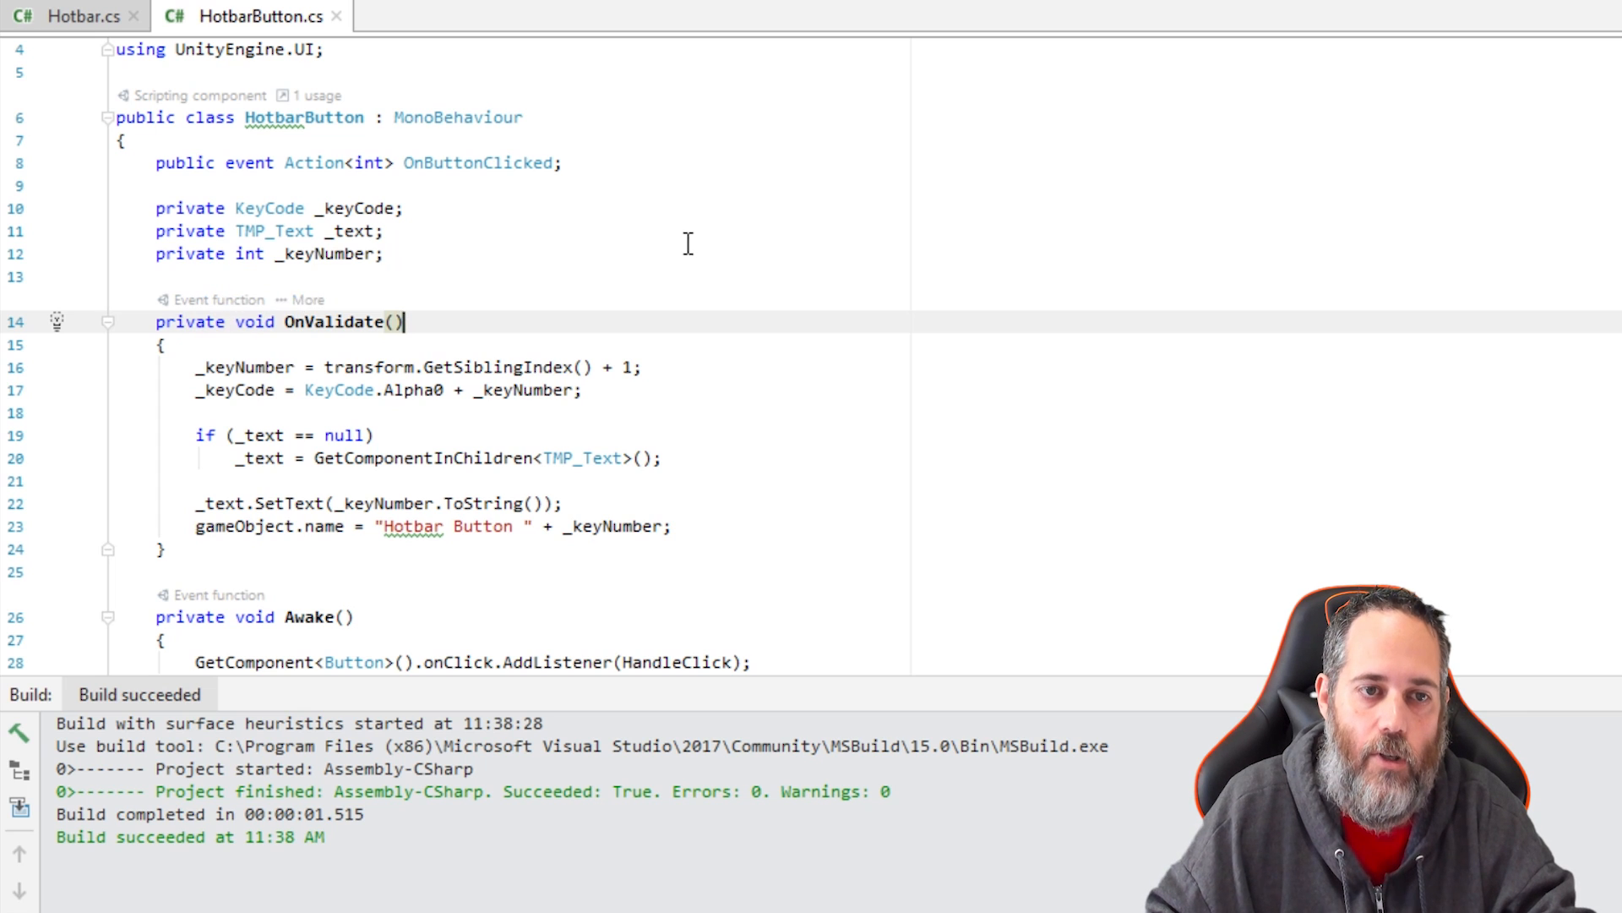
{"action": "mouse_move", "coordinate": [528, 365]}
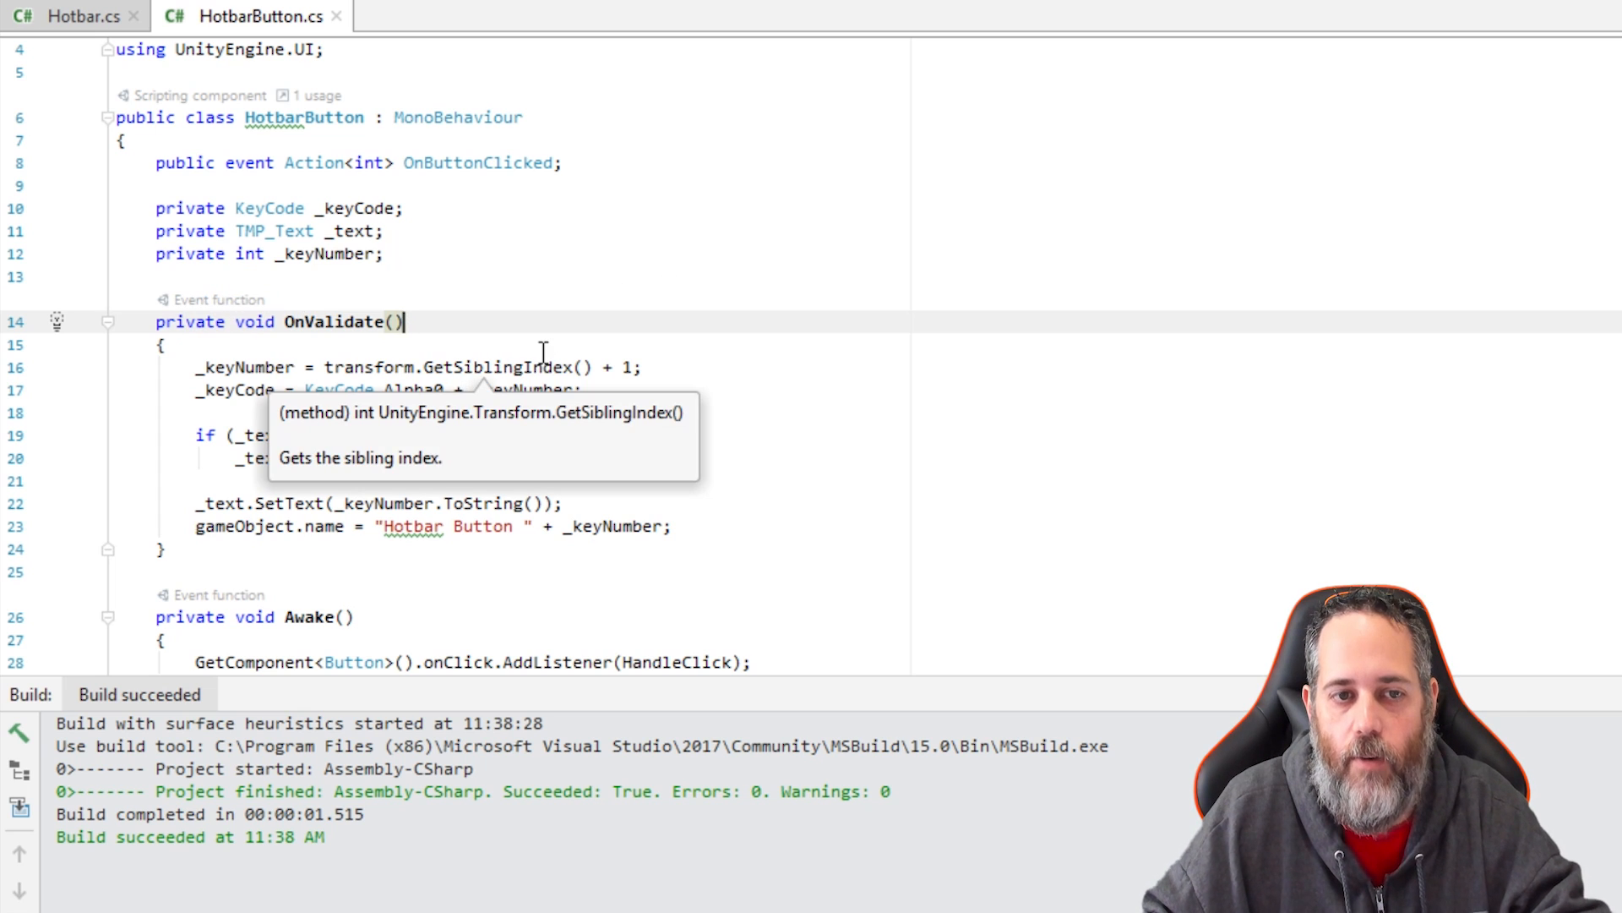
{"action": "mouse_move", "coordinate": [439, 300]}
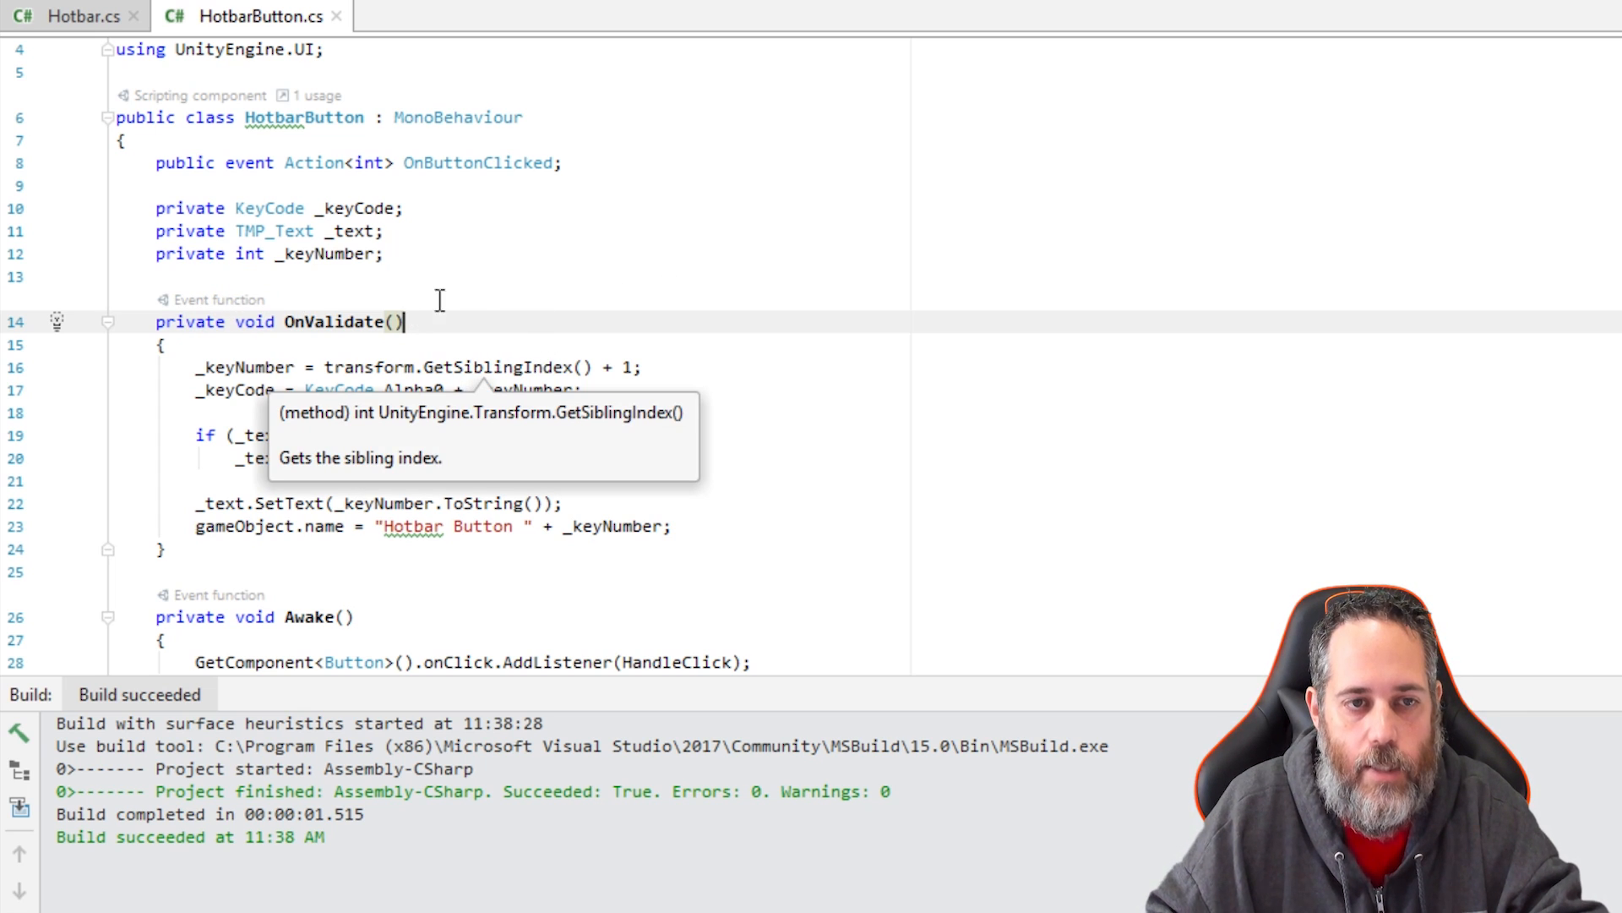
{"action": "mouse_move", "coordinate": [373, 435]}
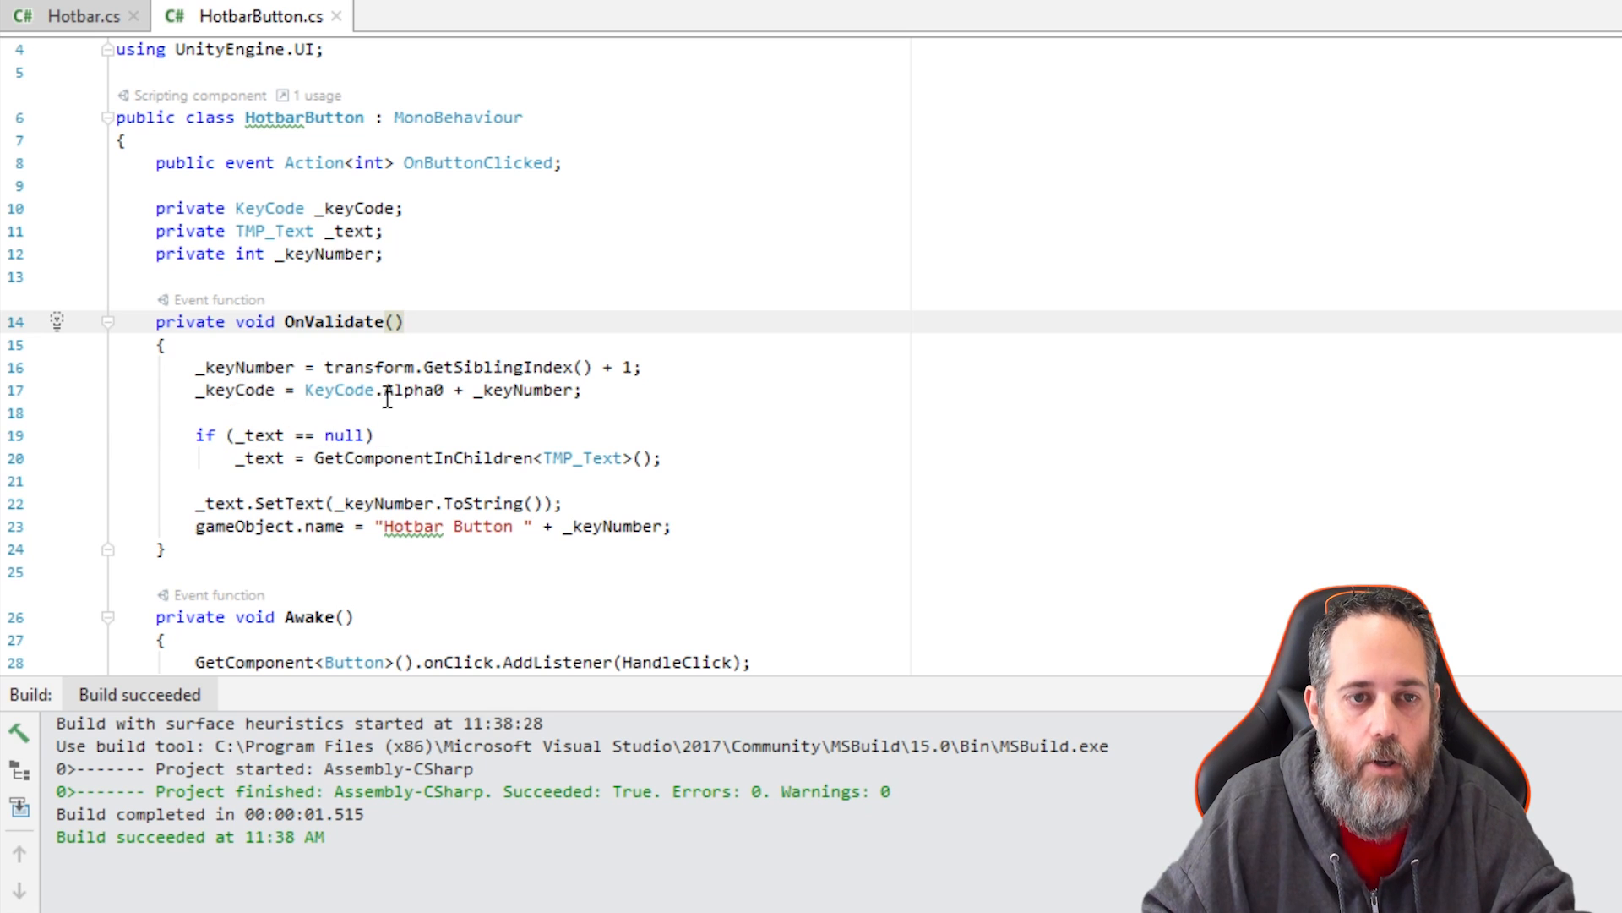
{"action": "mouse_move", "coordinate": [515, 366]}
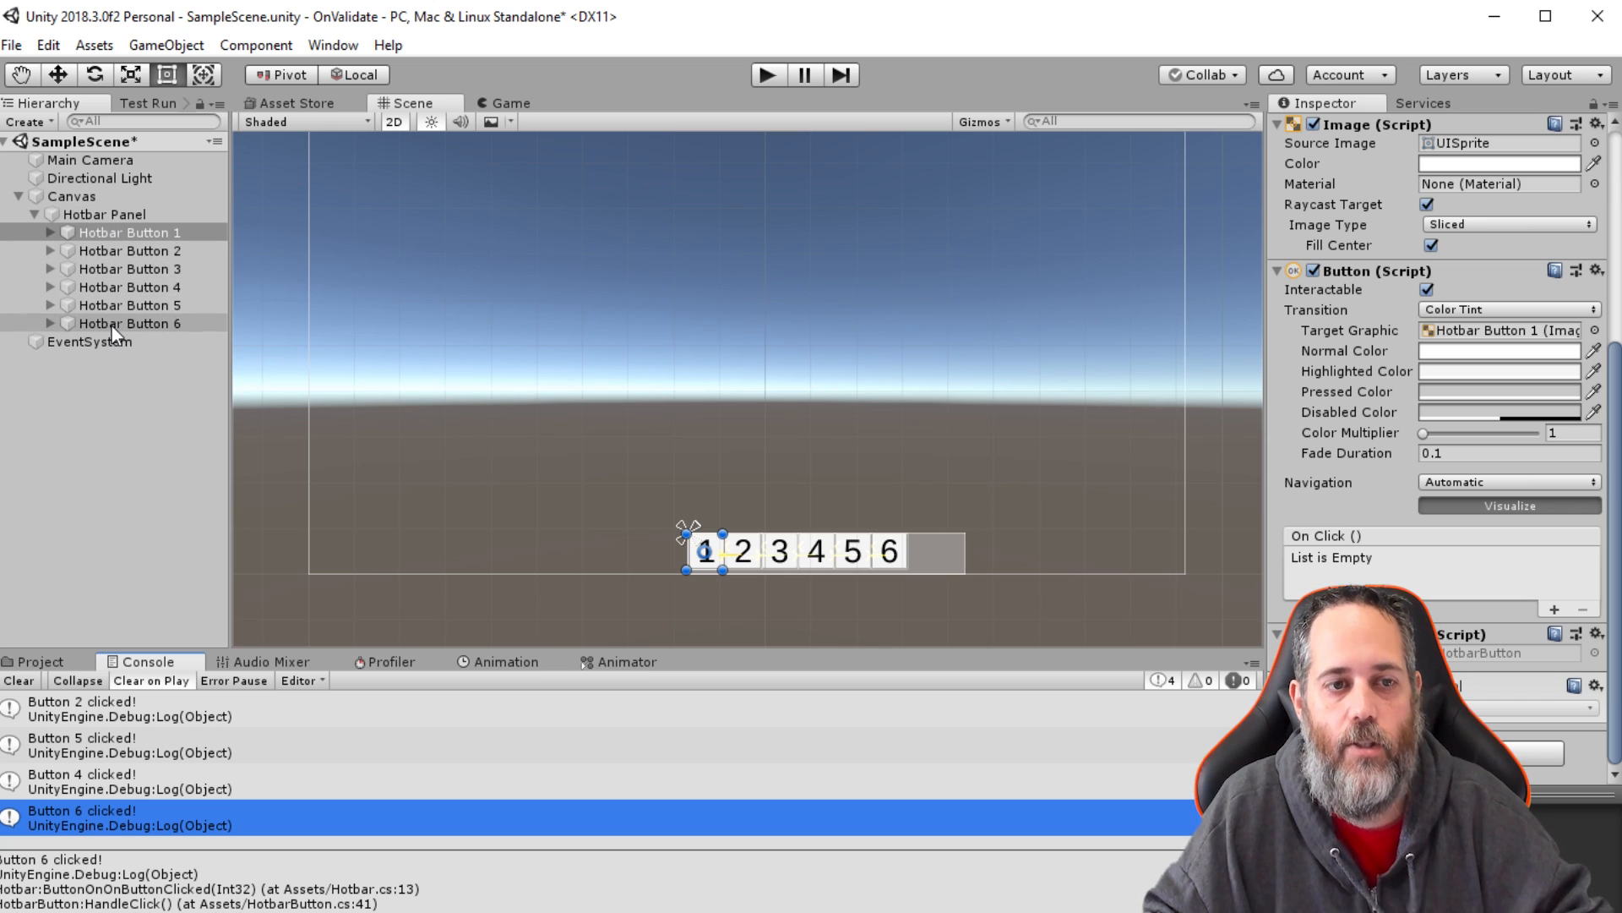
Step: Move Hotbar Button 1 below Button 2, then back to first, and save the scene
{"action": "left_click", "coordinate": [129, 231]}
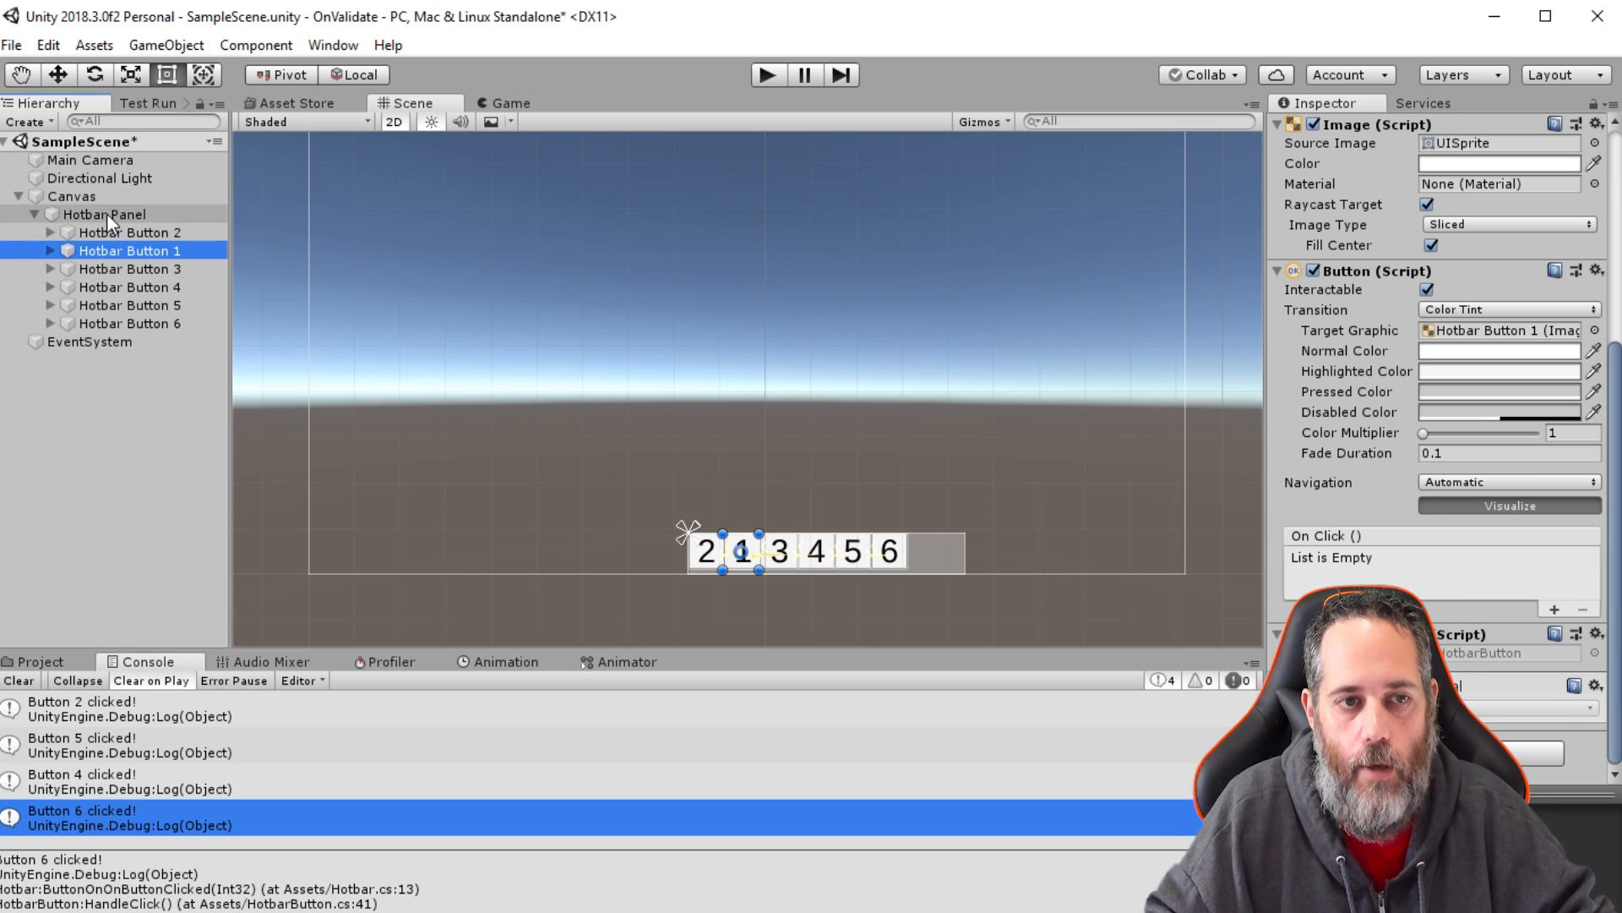
{"action": "left_click", "coordinate": [130, 232]}
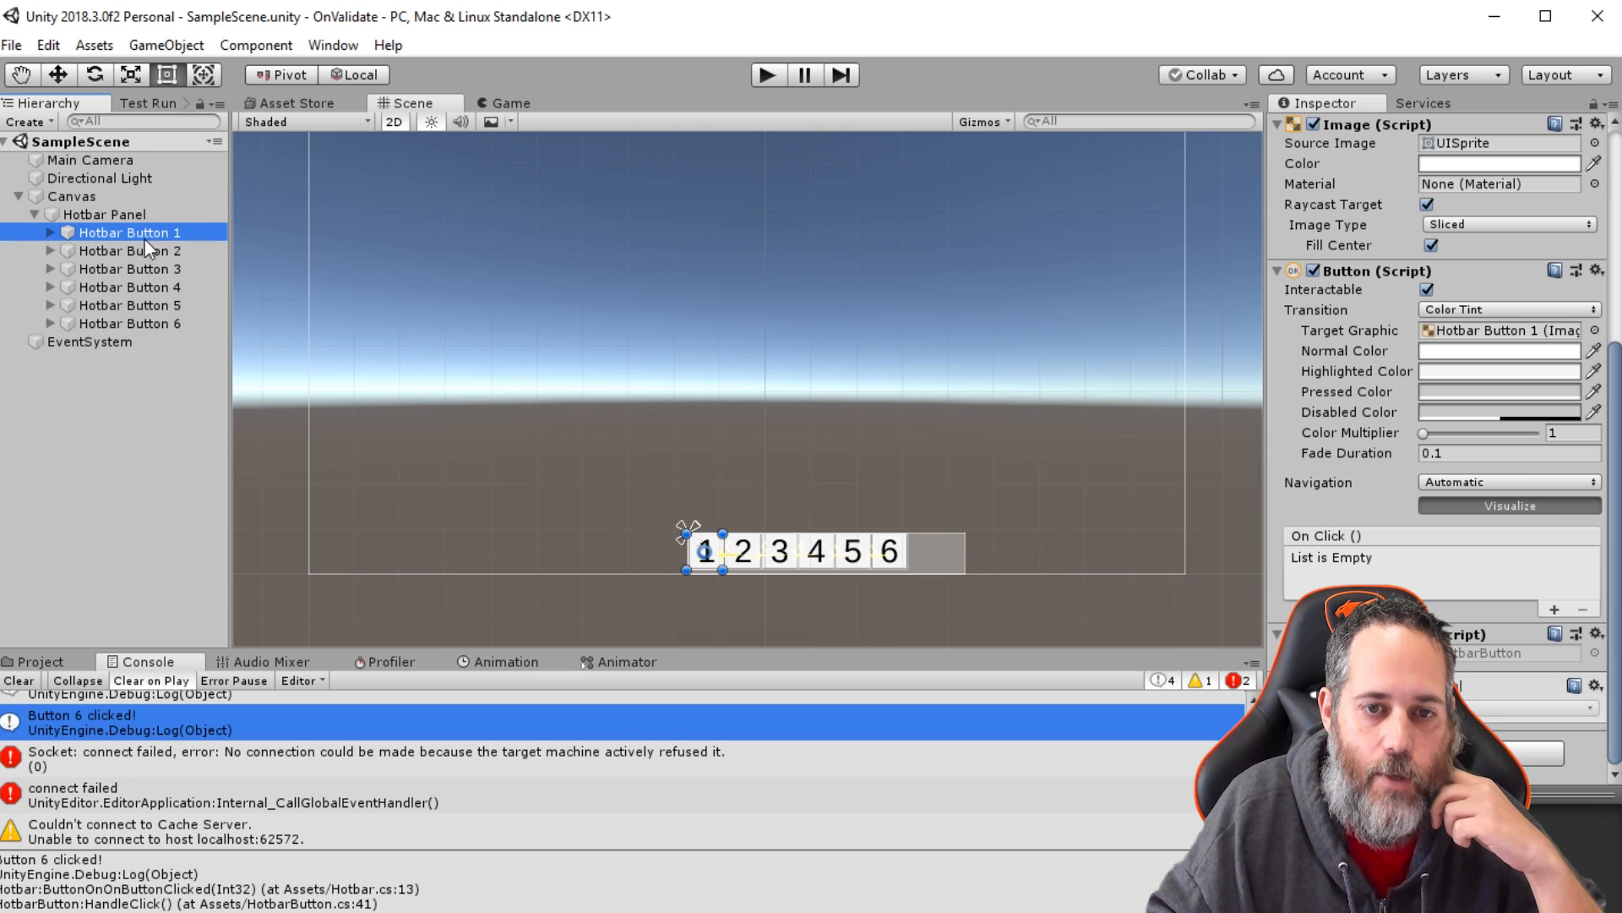
{"action": "mouse_move", "coordinate": [233, 220]}
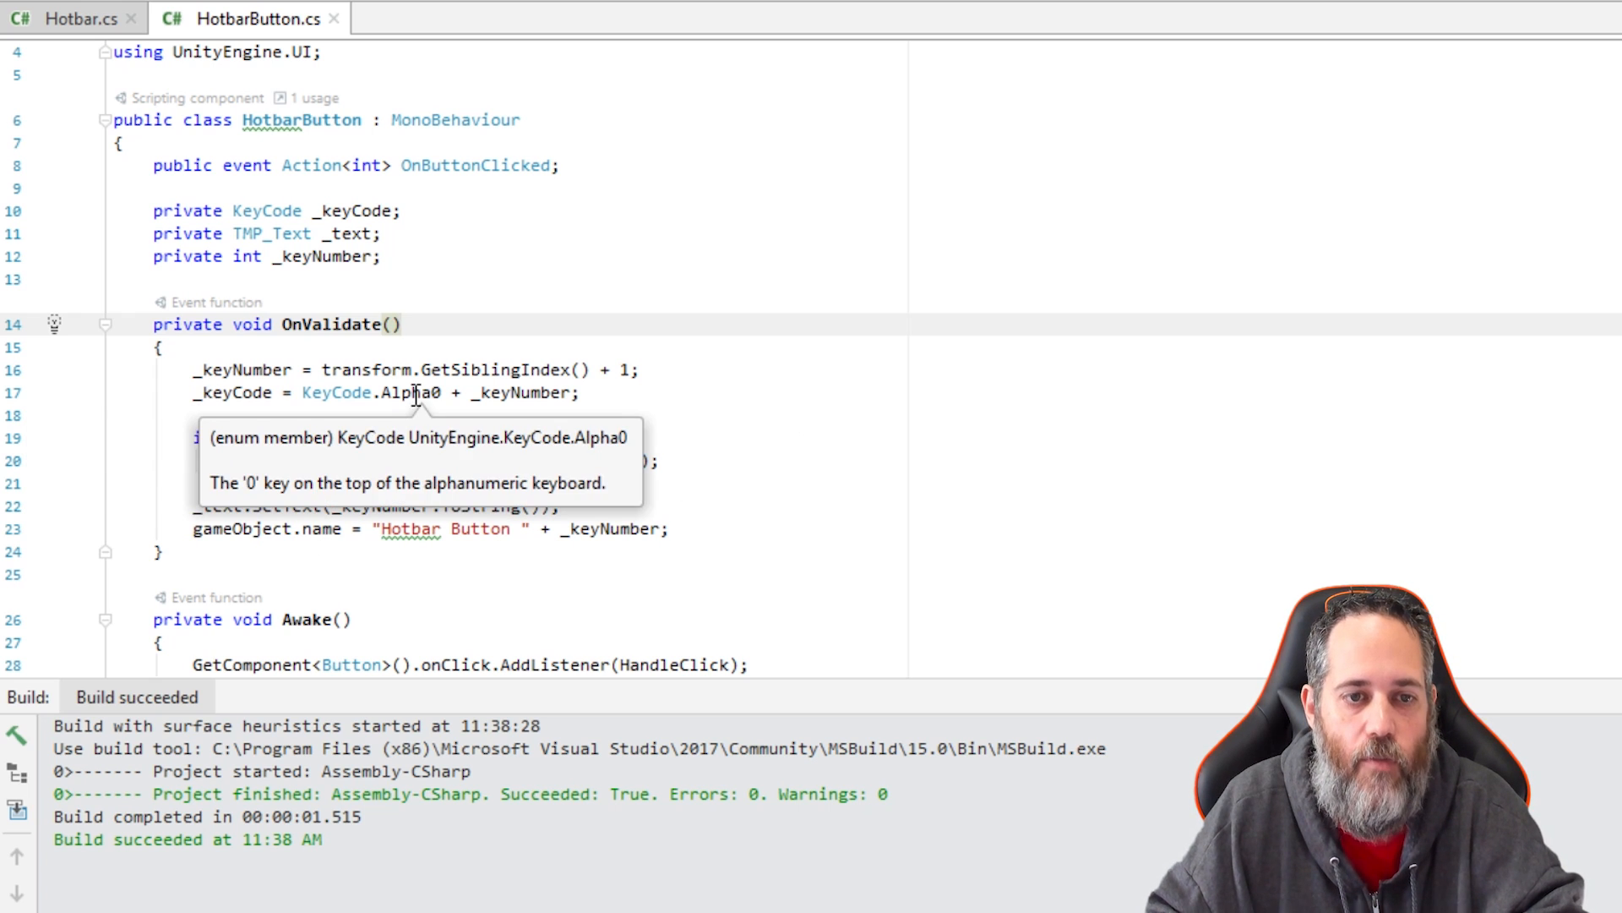
{"action": "mouse_move", "coordinate": [404, 405]}
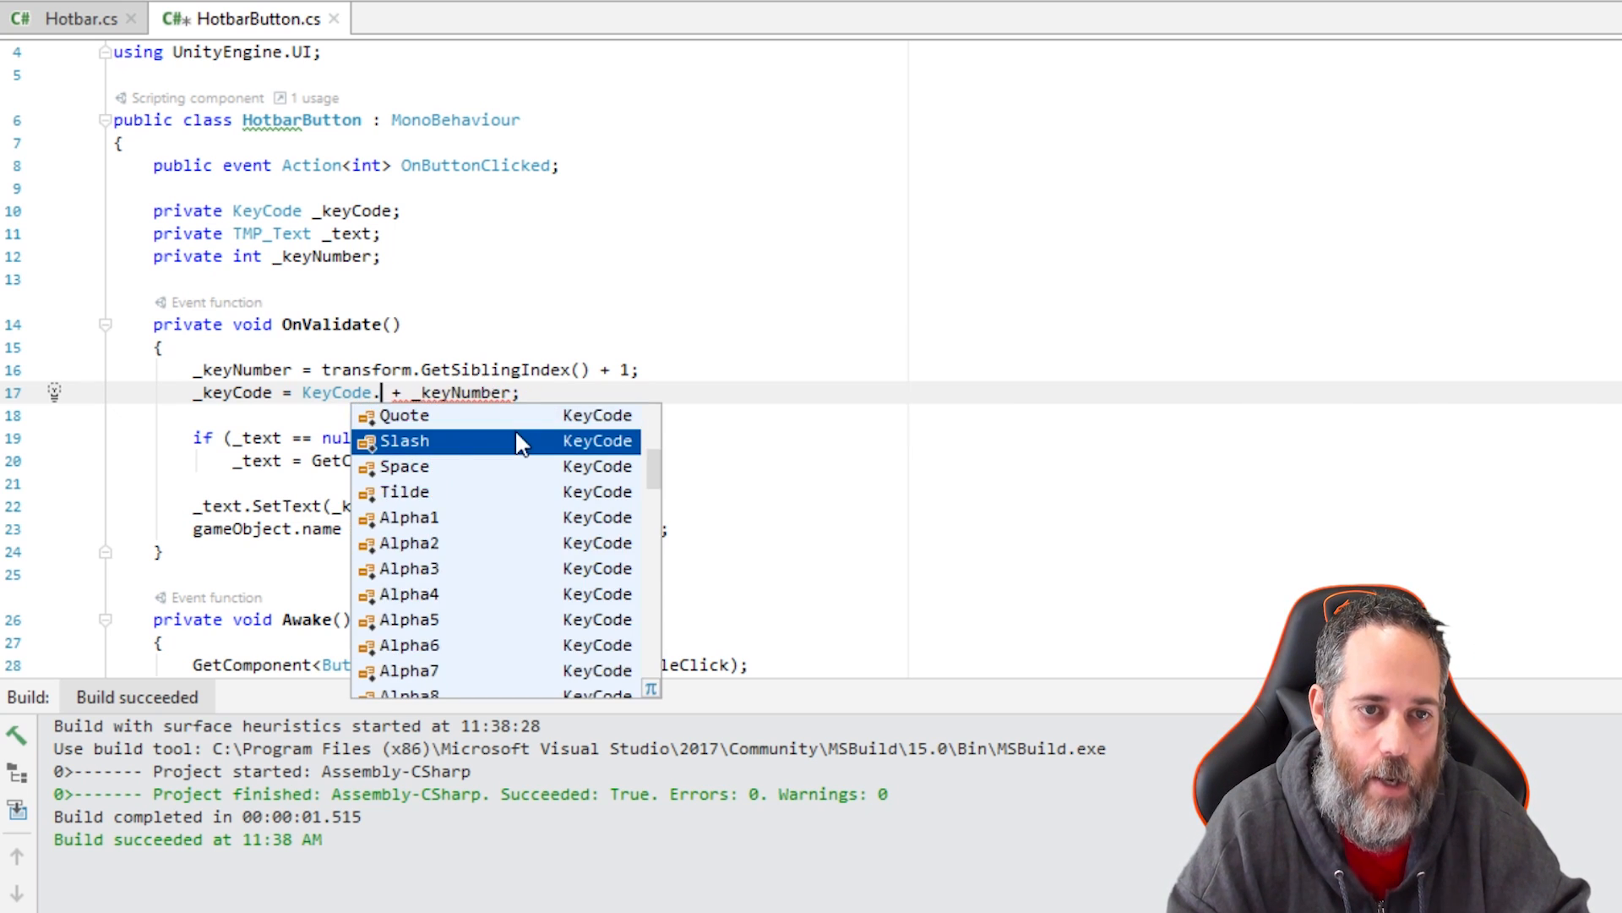
{"action": "type", "text": "al"}
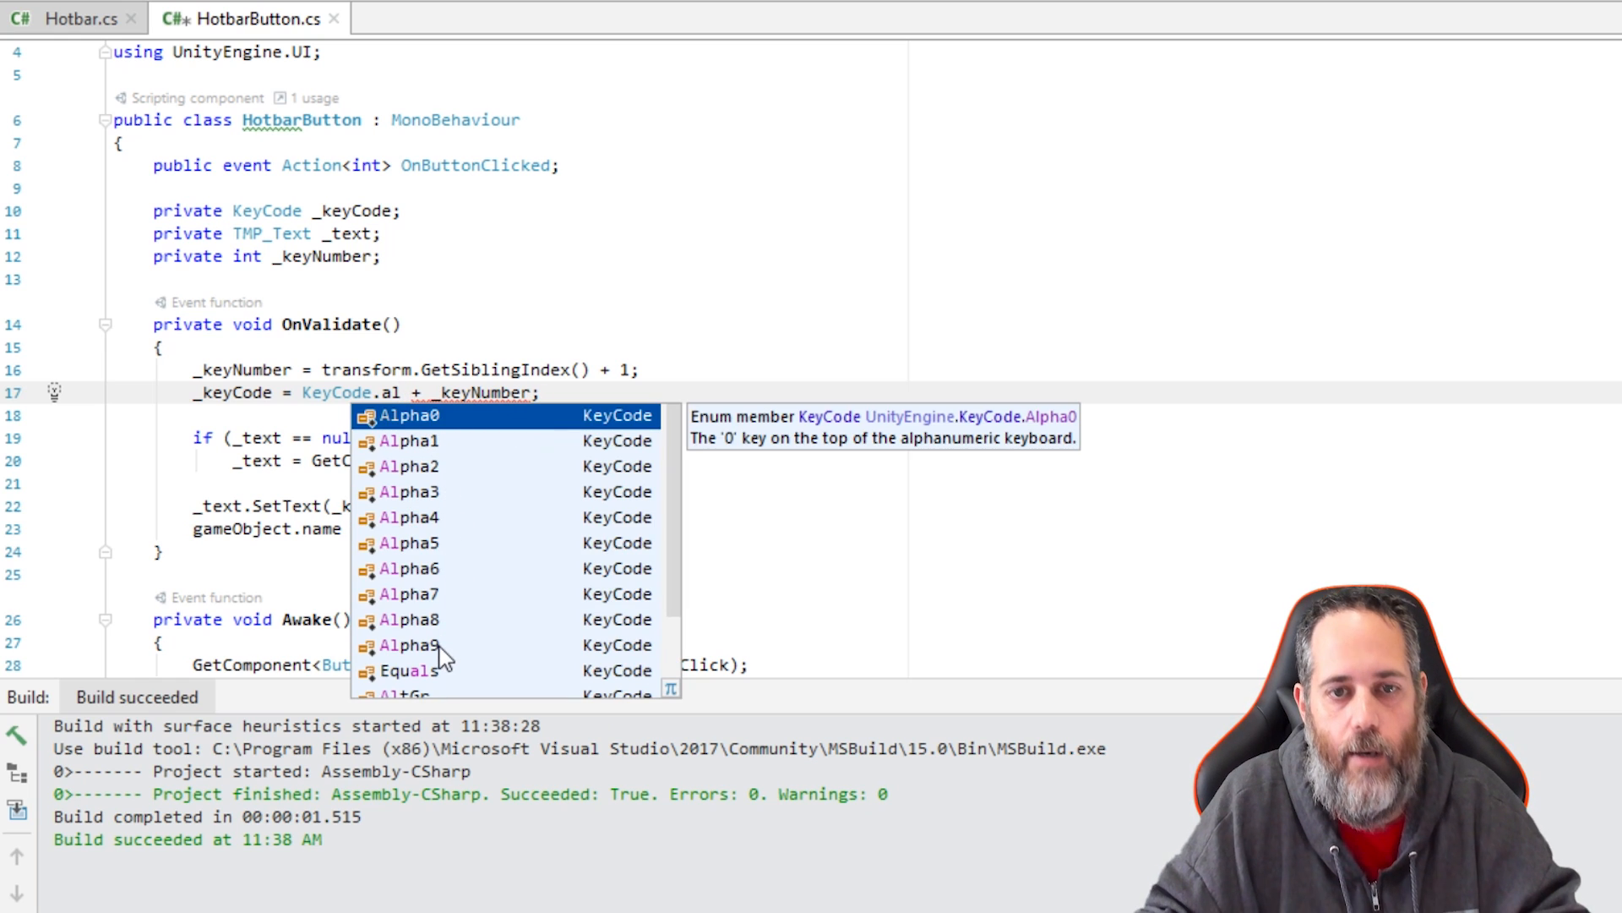
{"action": "mouse_move", "coordinate": [479, 665]}
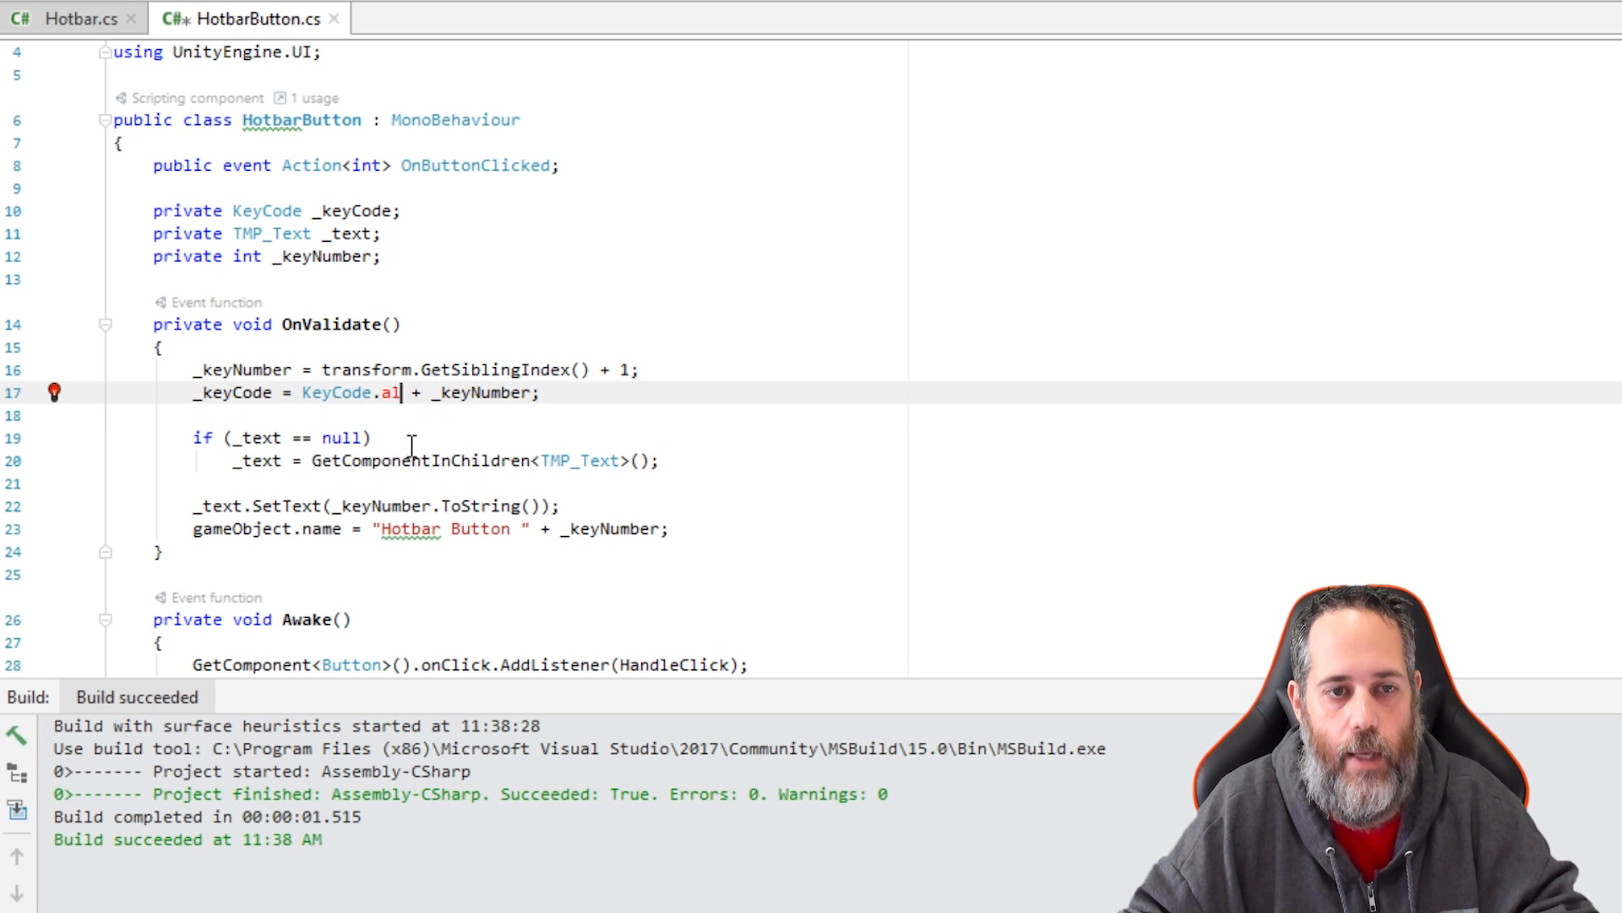
{"action": "key", "text": "Backspace"}
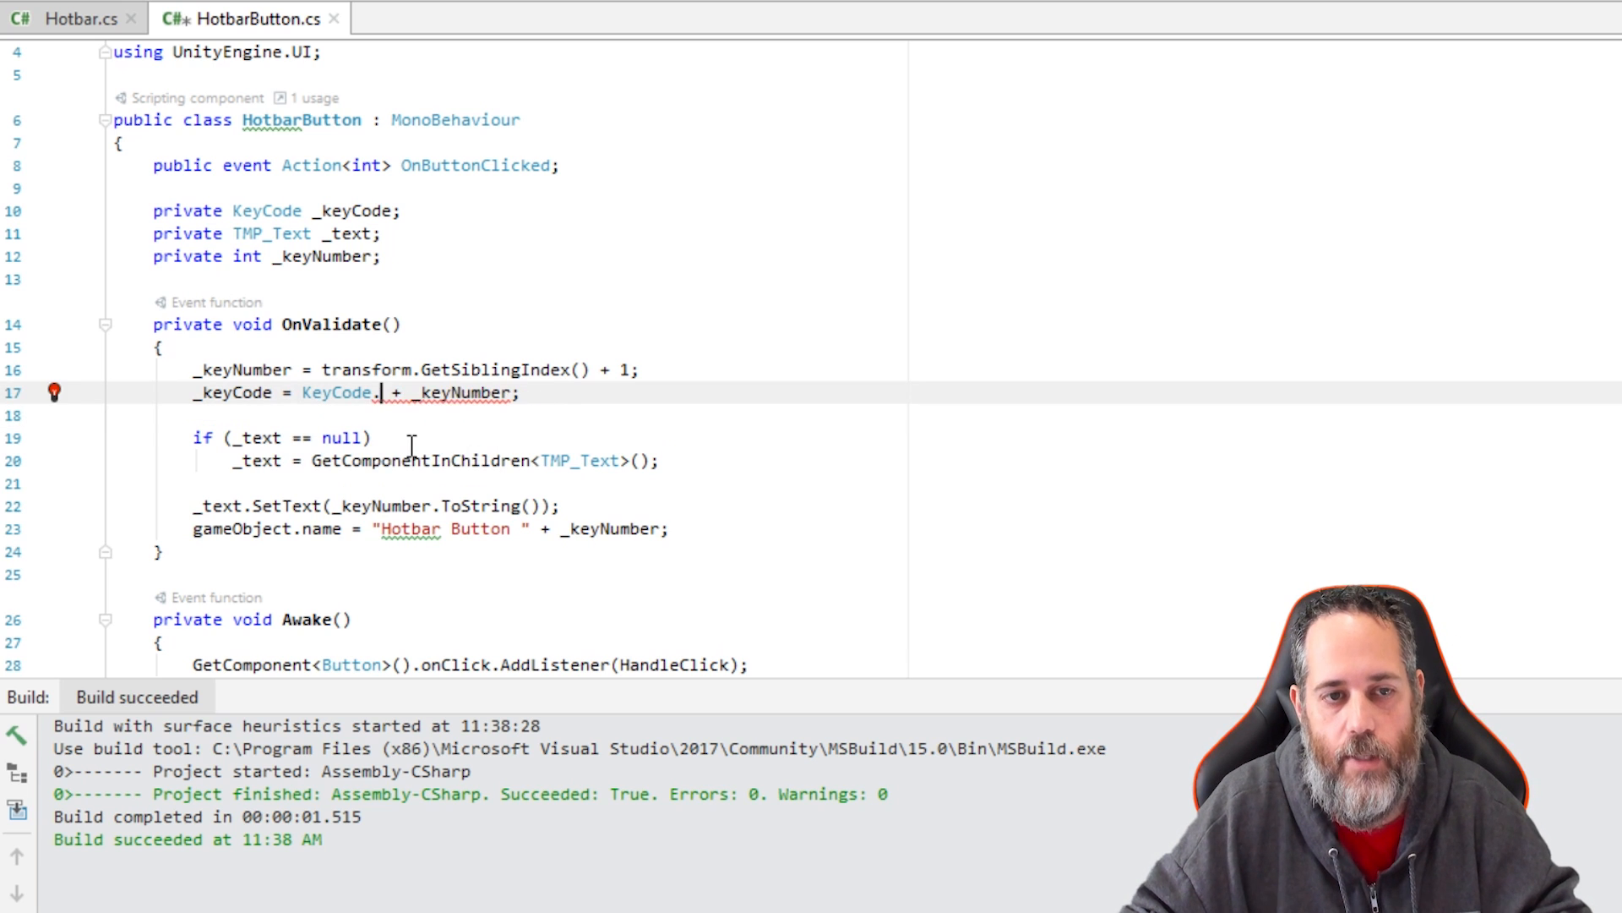
{"action": "type", "text": "Alpha0"}
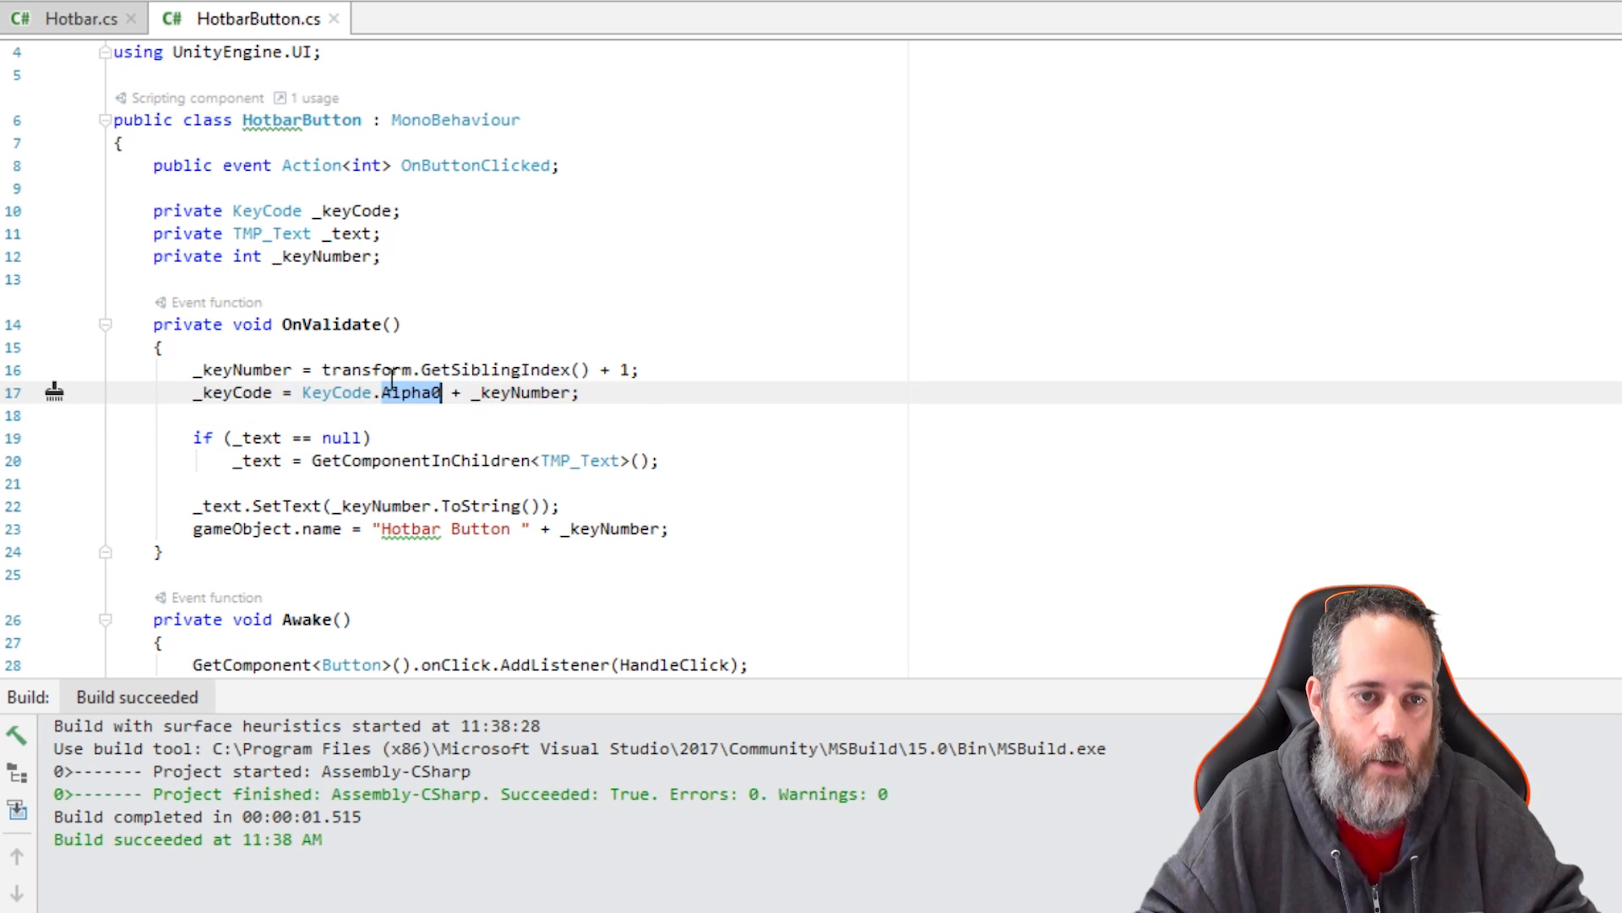
{"action": "mouse_move", "coordinate": [262, 437]}
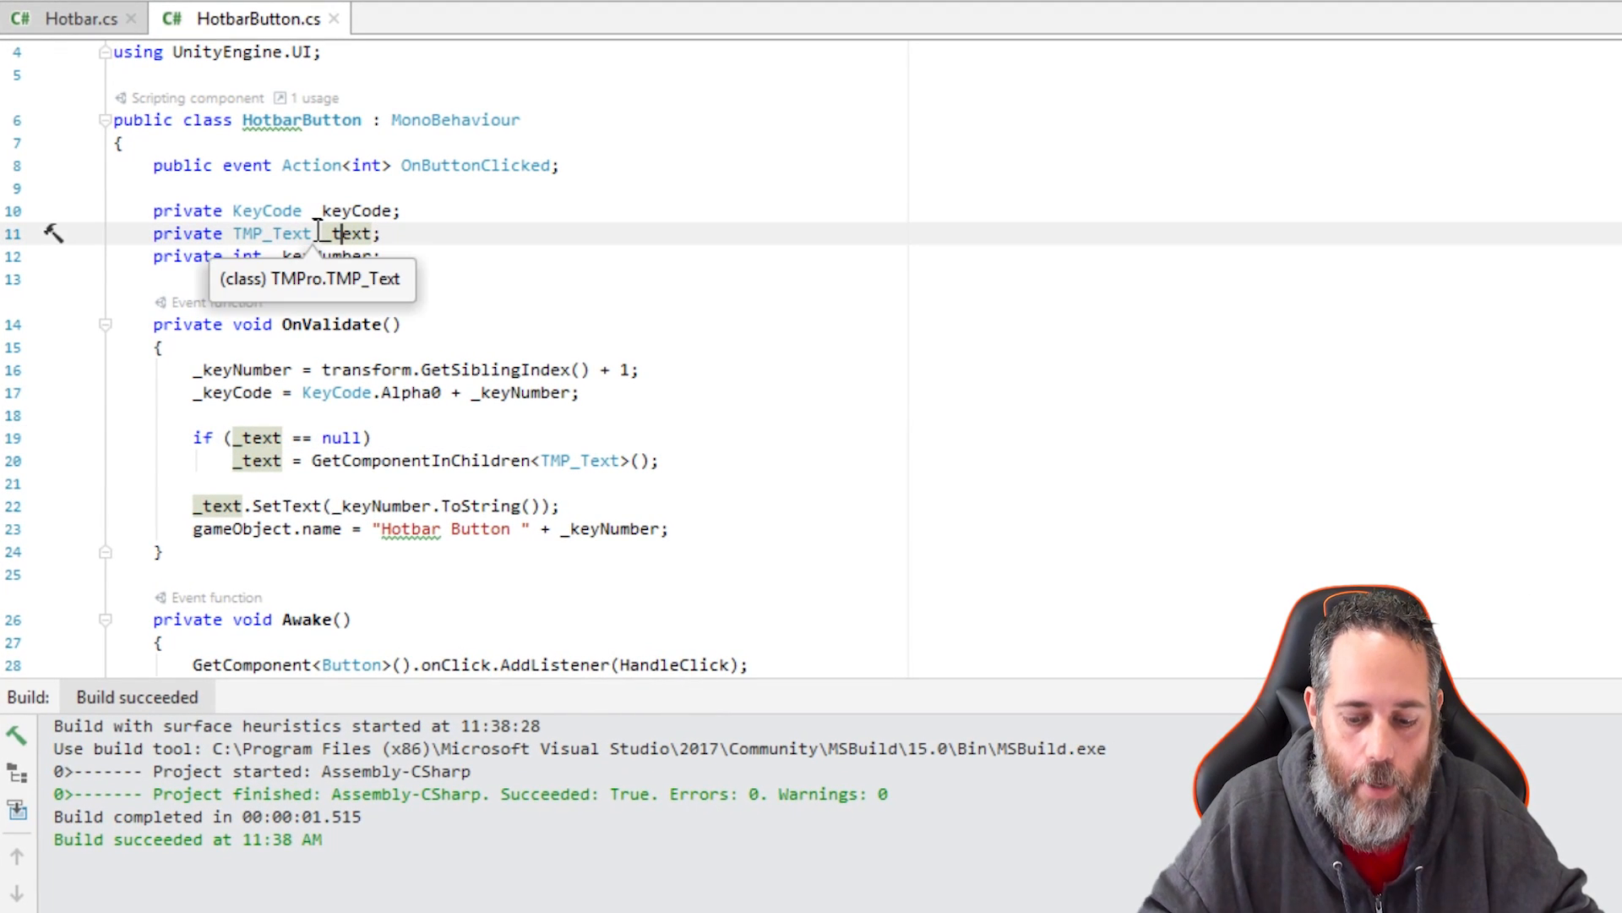
Step: Convert _text into '[SerializeField] private TMP_Text _text;' at the top of HotbarButton
{"action": "left_click", "coordinate": [54, 234]}
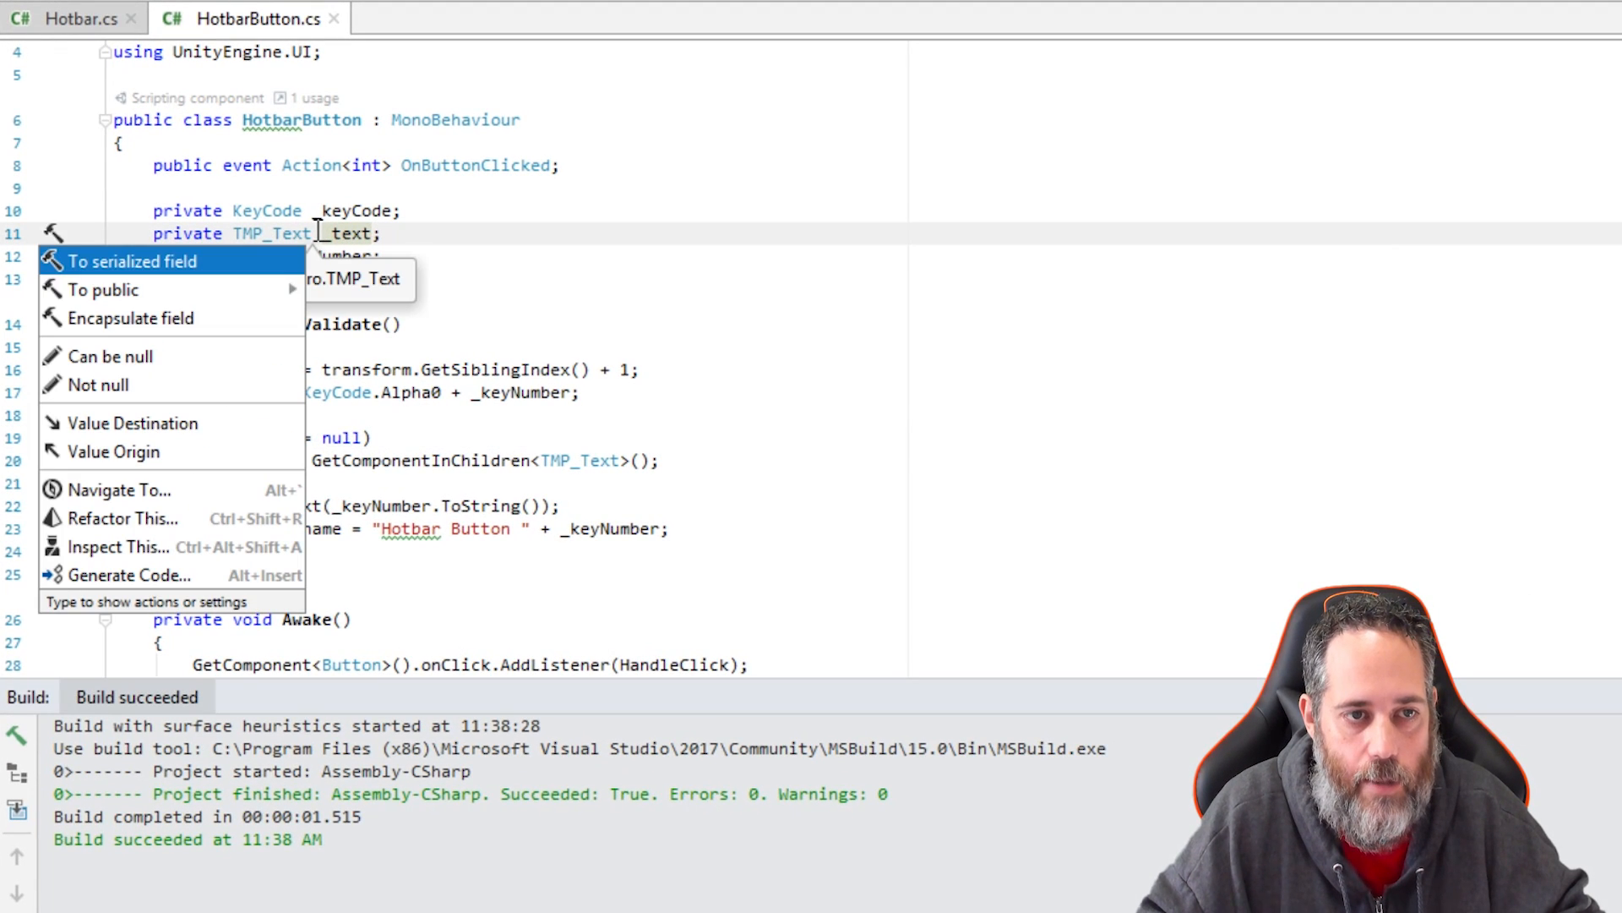
{"action": "left_click", "coordinate": [134, 261]}
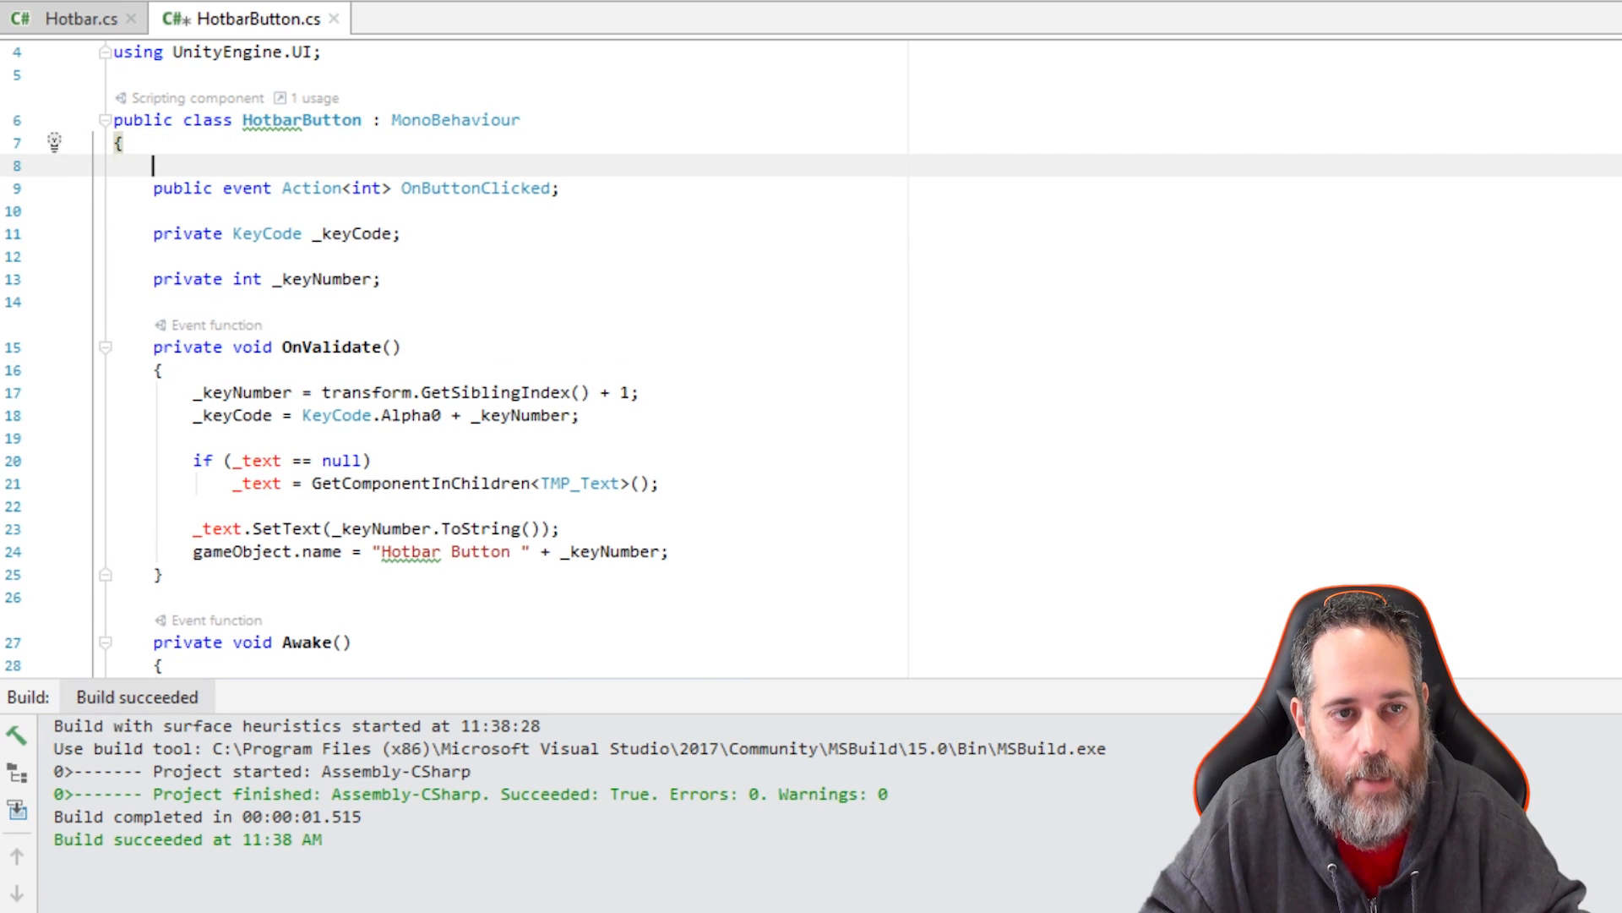
{"action": "type", "text": "[SerializeField] private TMP_Text _text;"}
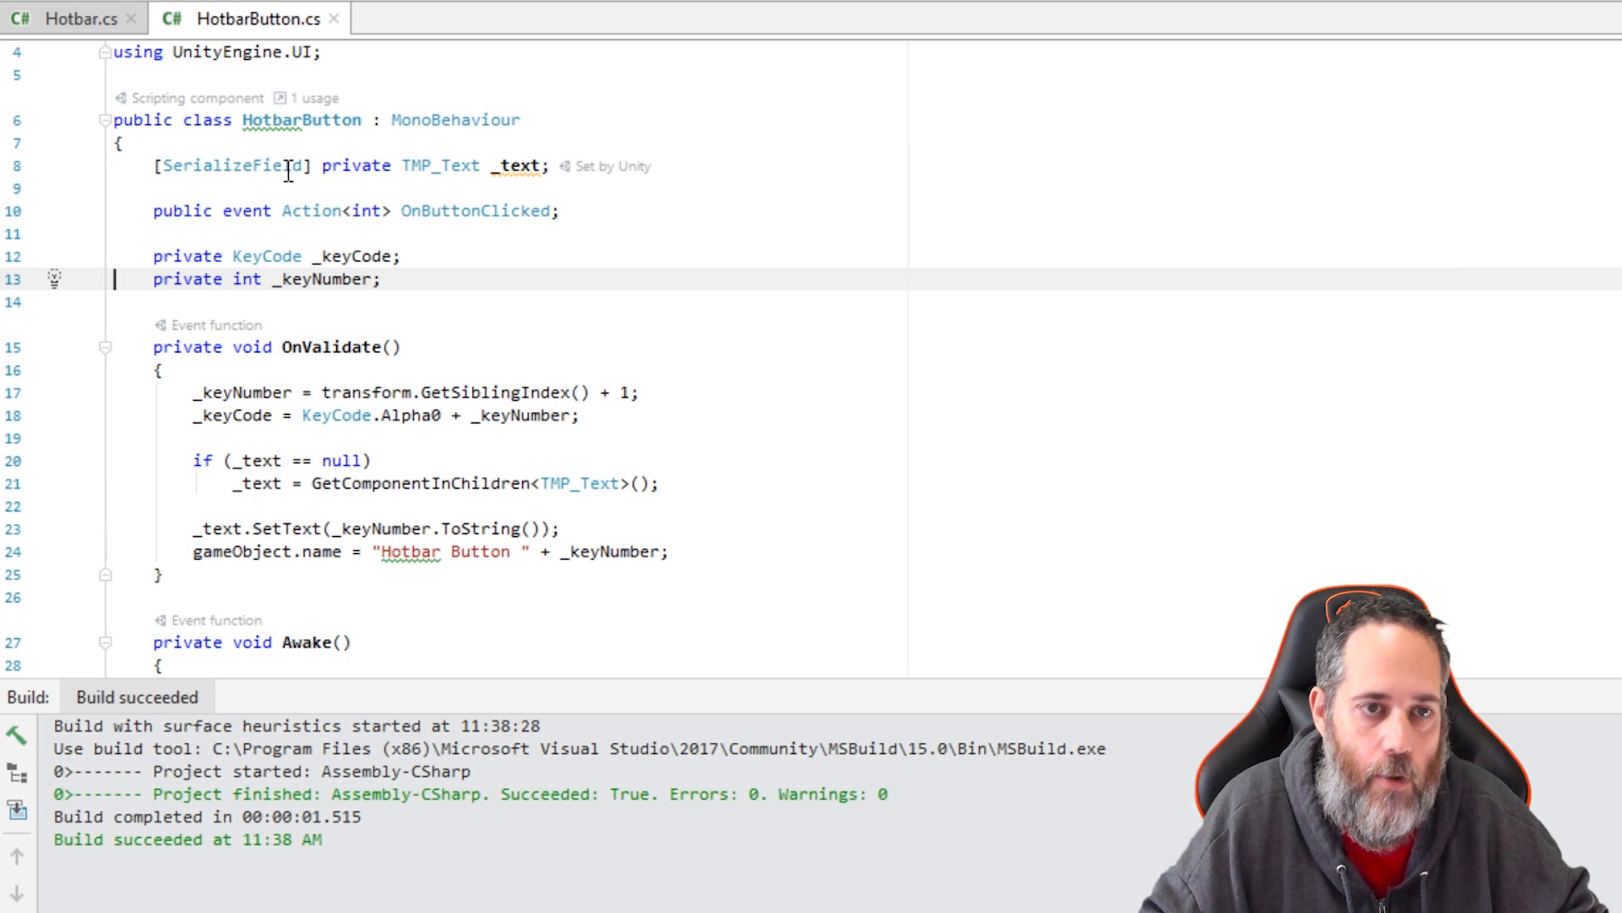
{"action": "mouse_move", "coordinate": [515, 166]}
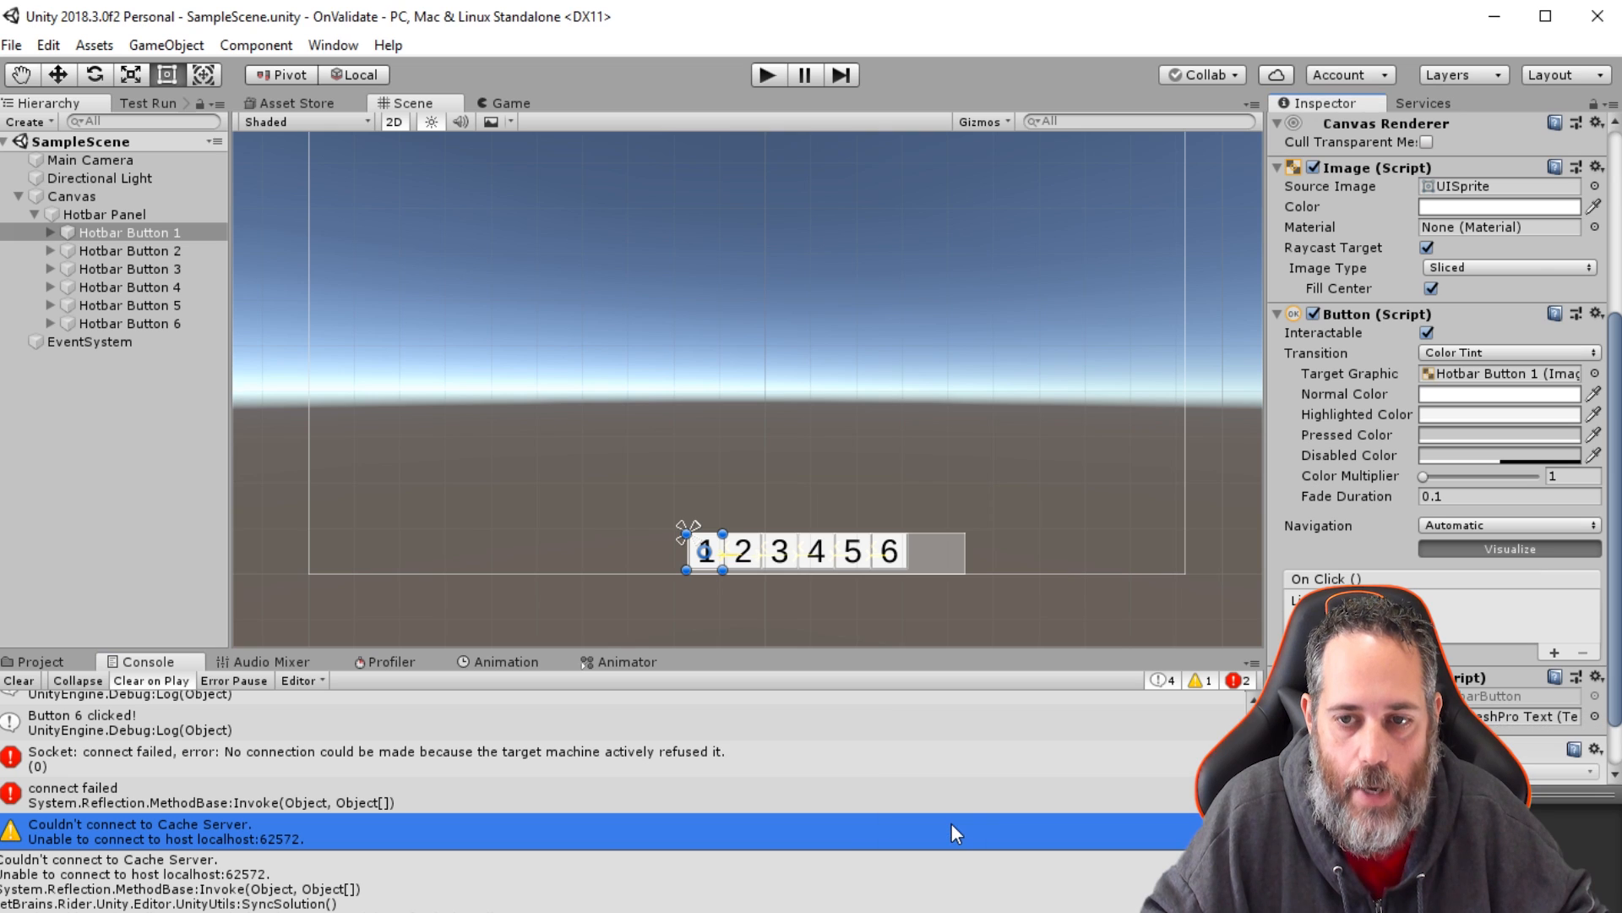
{"action": "mouse_move", "coordinate": [665, 375]}
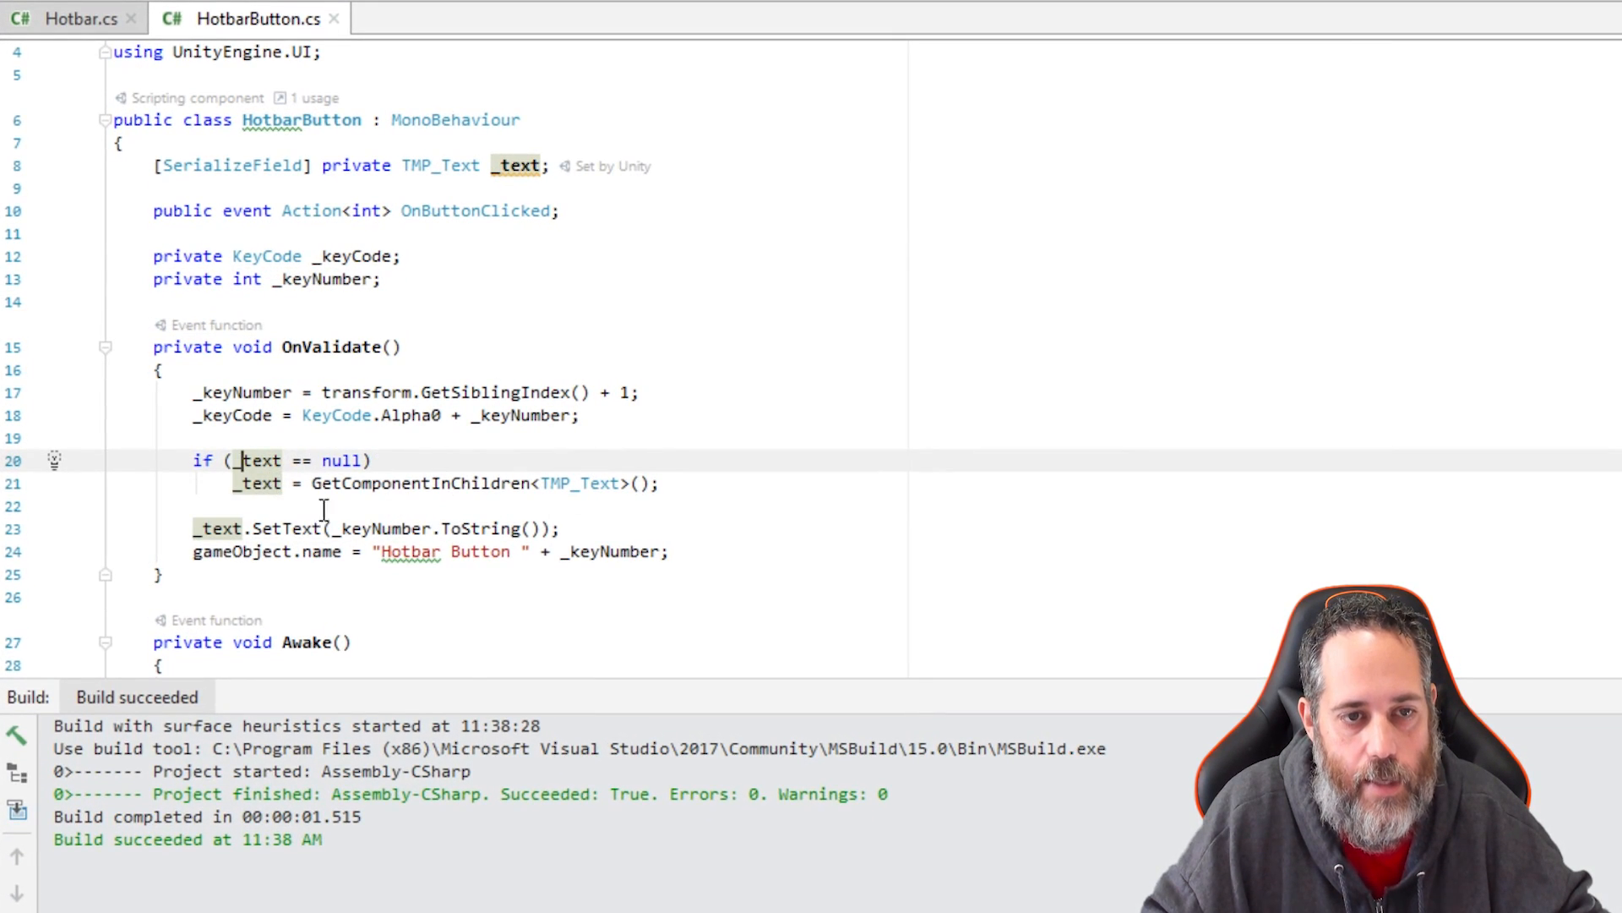
{"action": "scroll", "scroll_direction": "down", "scroll_amount": 3}
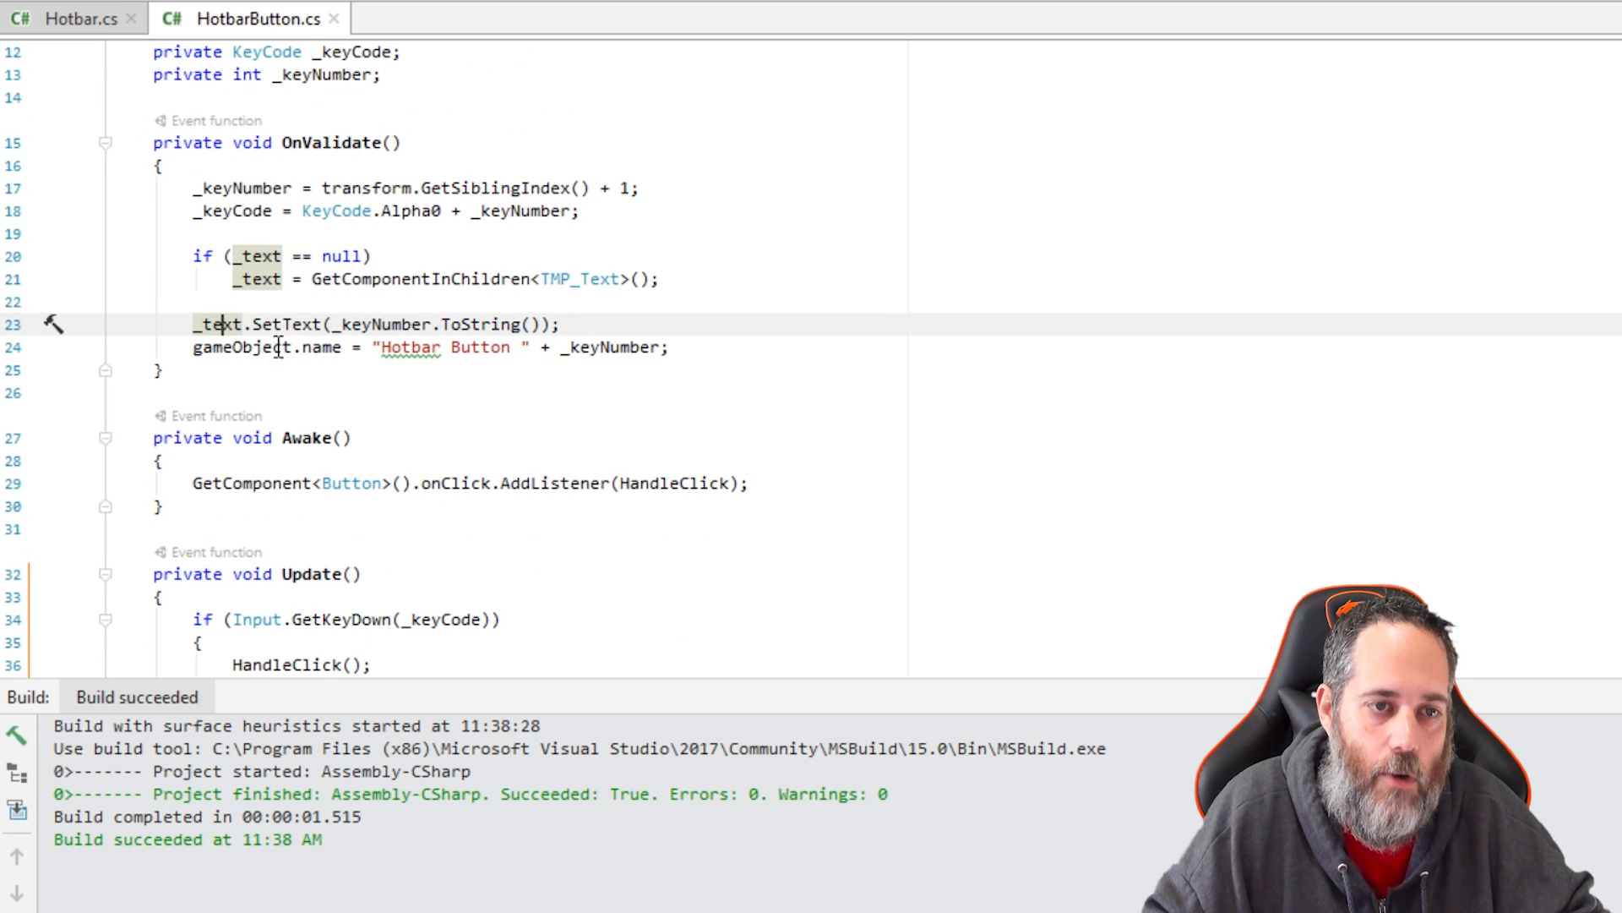
{"action": "mouse_move", "coordinate": [280, 324]}
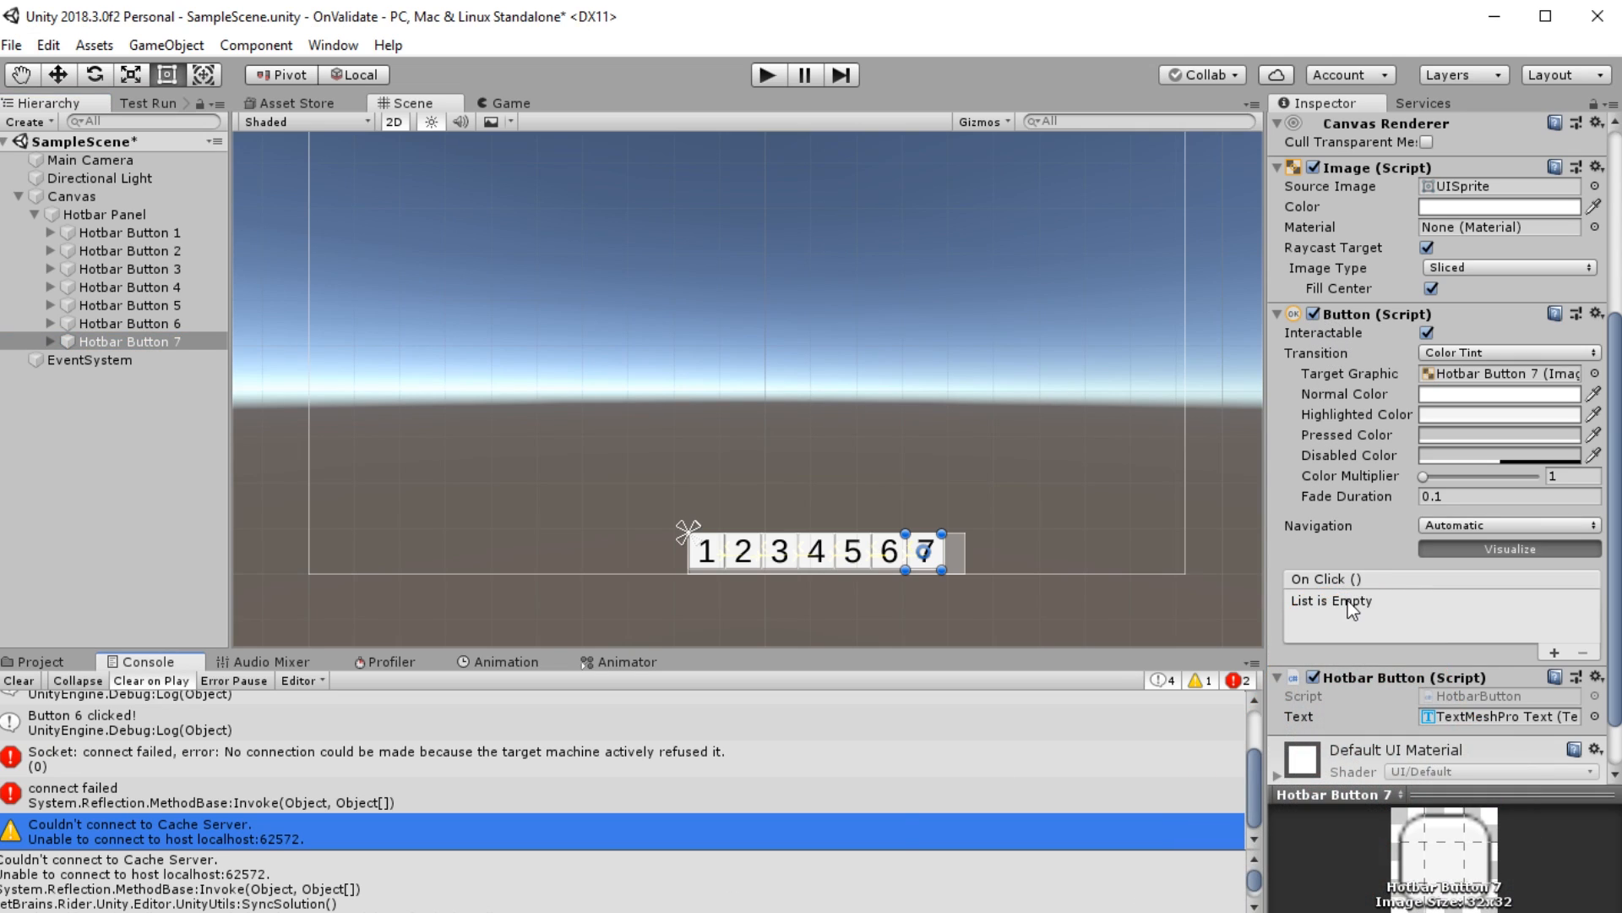
{"action": "mouse_move", "coordinate": [1434, 636]}
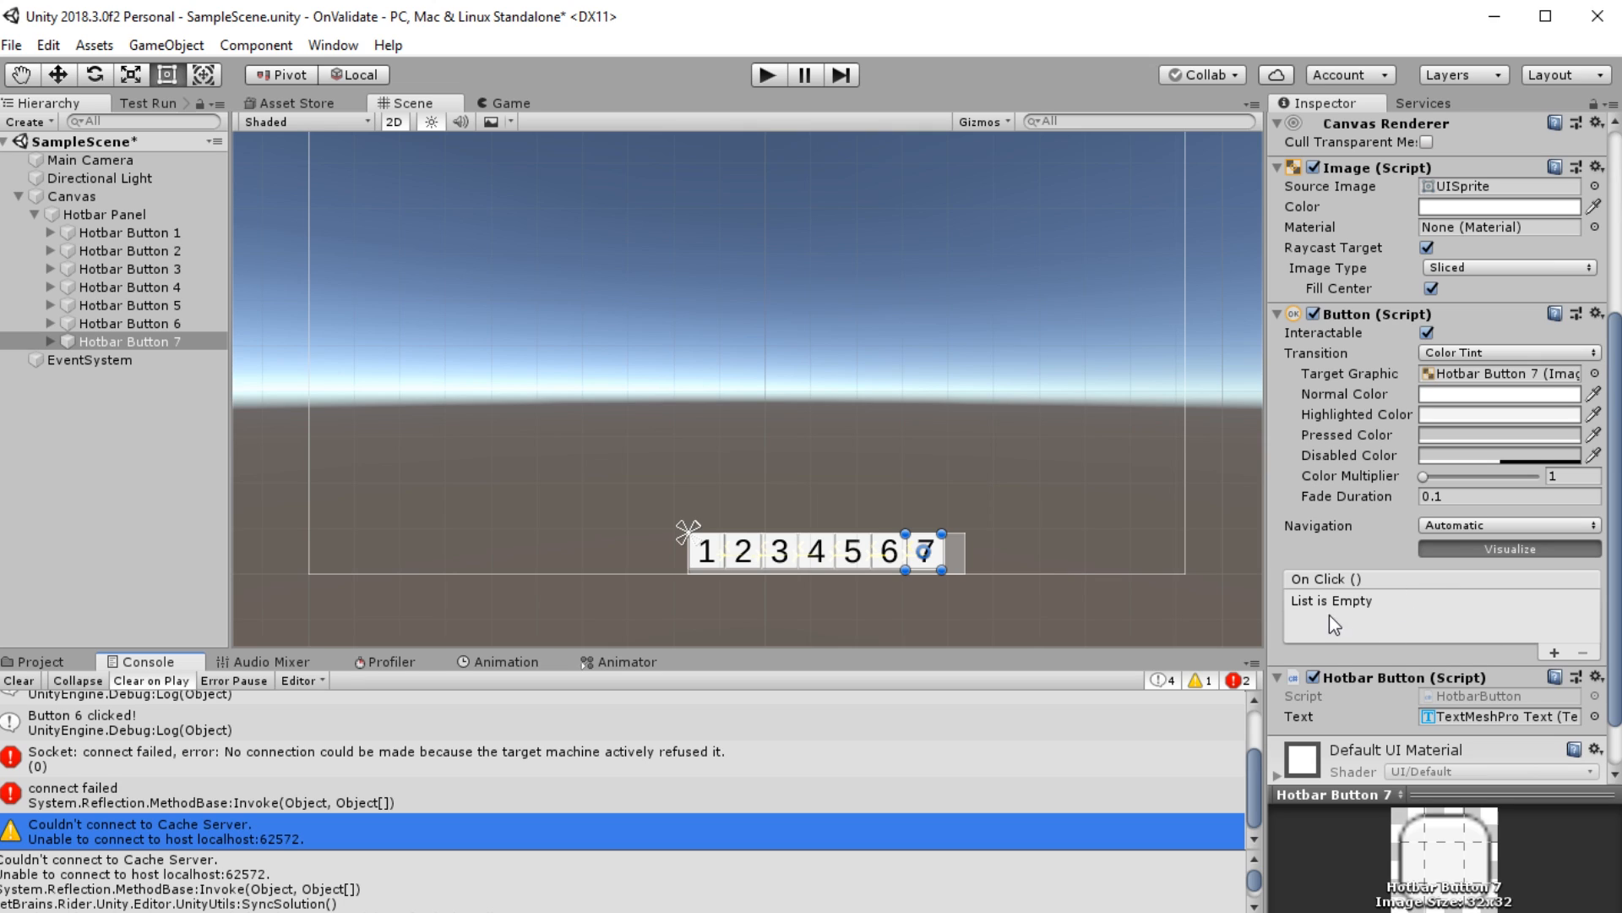
{"action": "mouse_move", "coordinate": [1392, 629]}
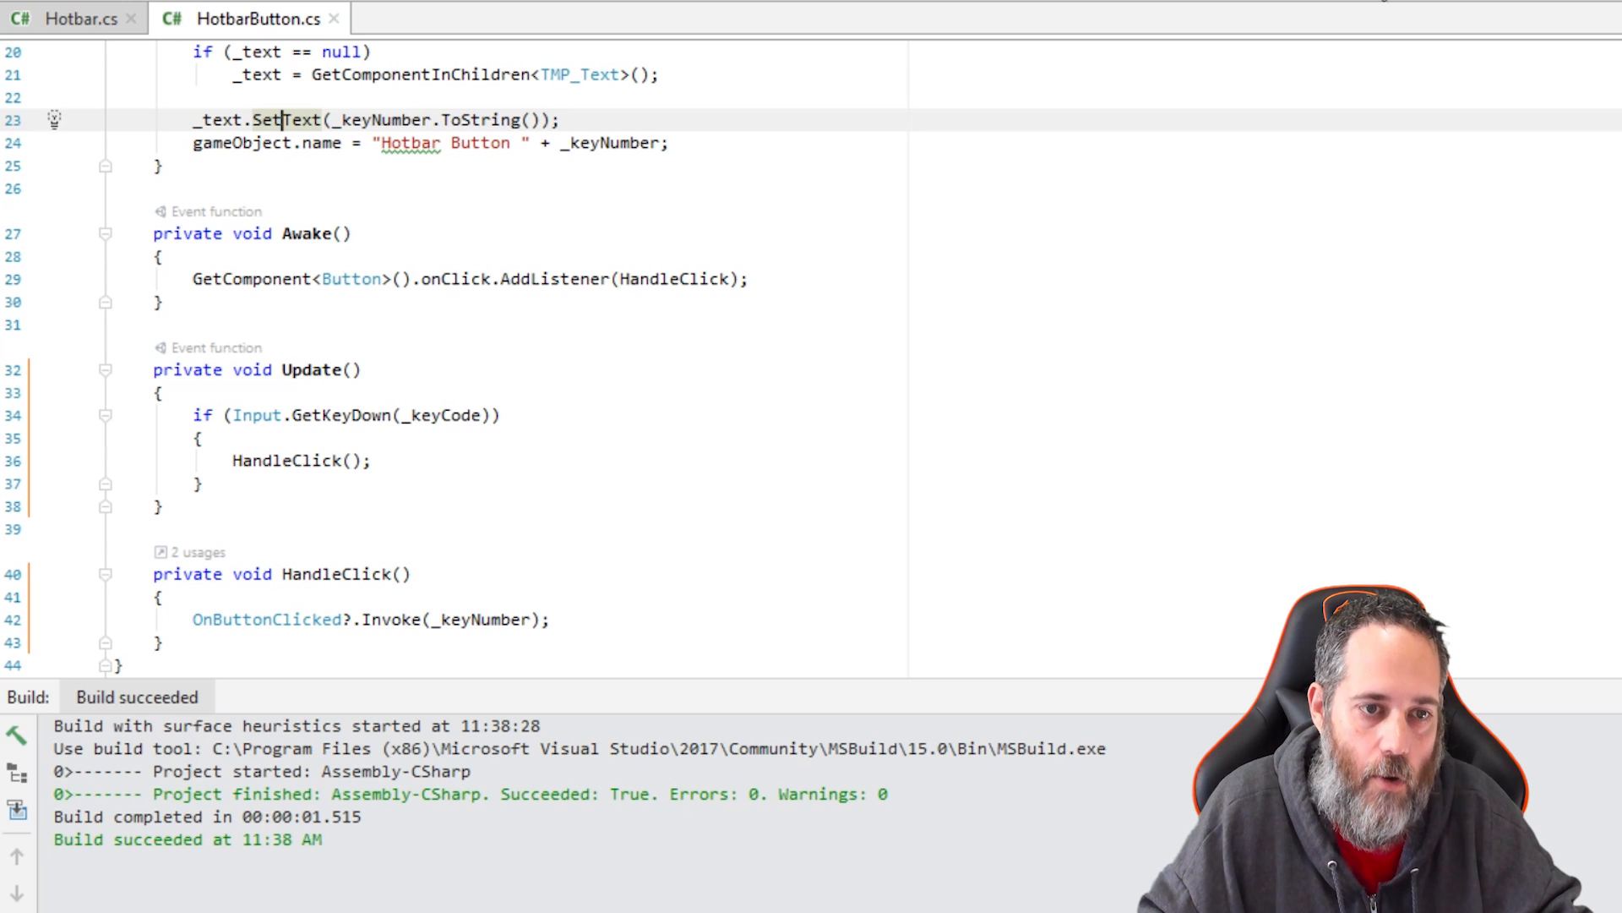
{"action": "mouse_move", "coordinate": [476, 278]}
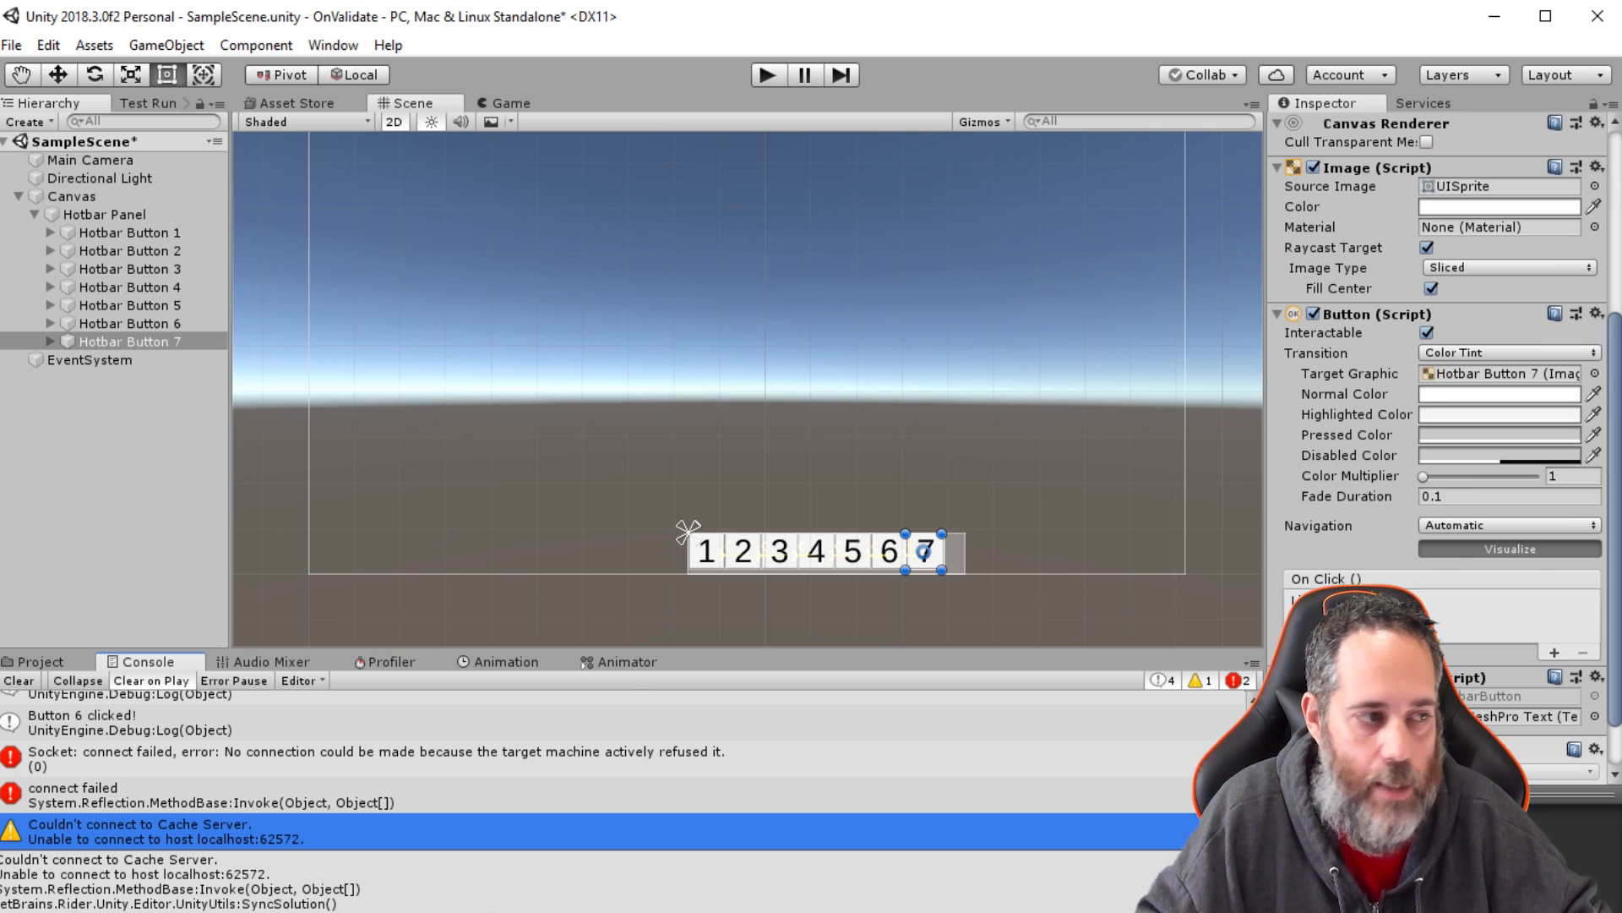
{"action": "mouse_move", "coordinate": [610, 3]}
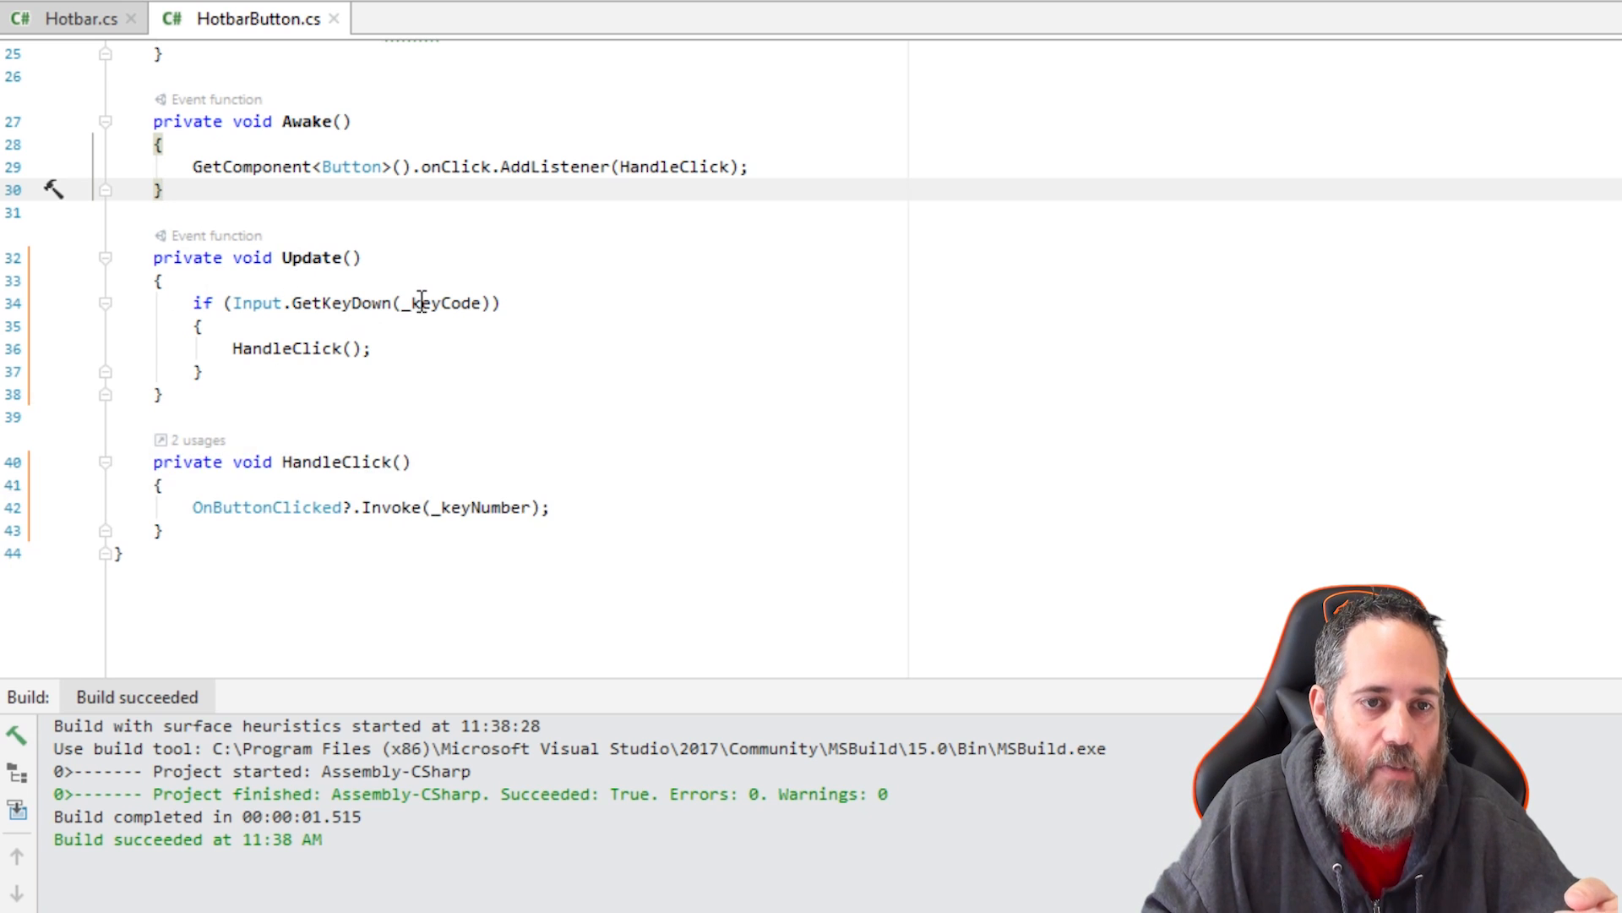
{"action": "mouse_move", "coordinate": [357, 303]}
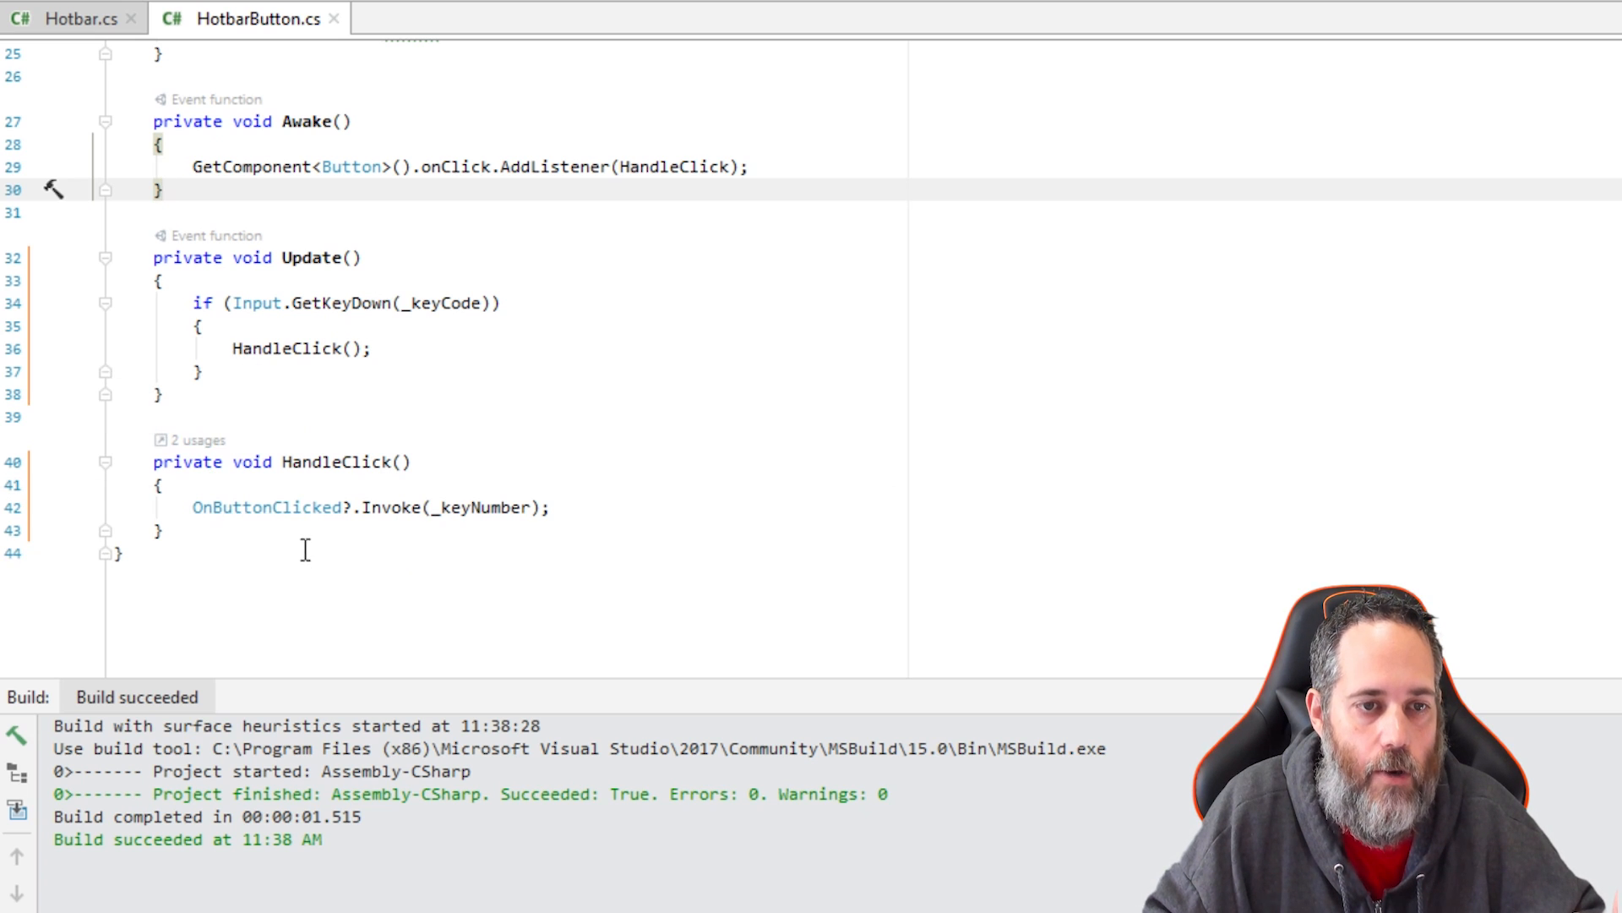
{"action": "mouse_move", "coordinate": [267, 507]}
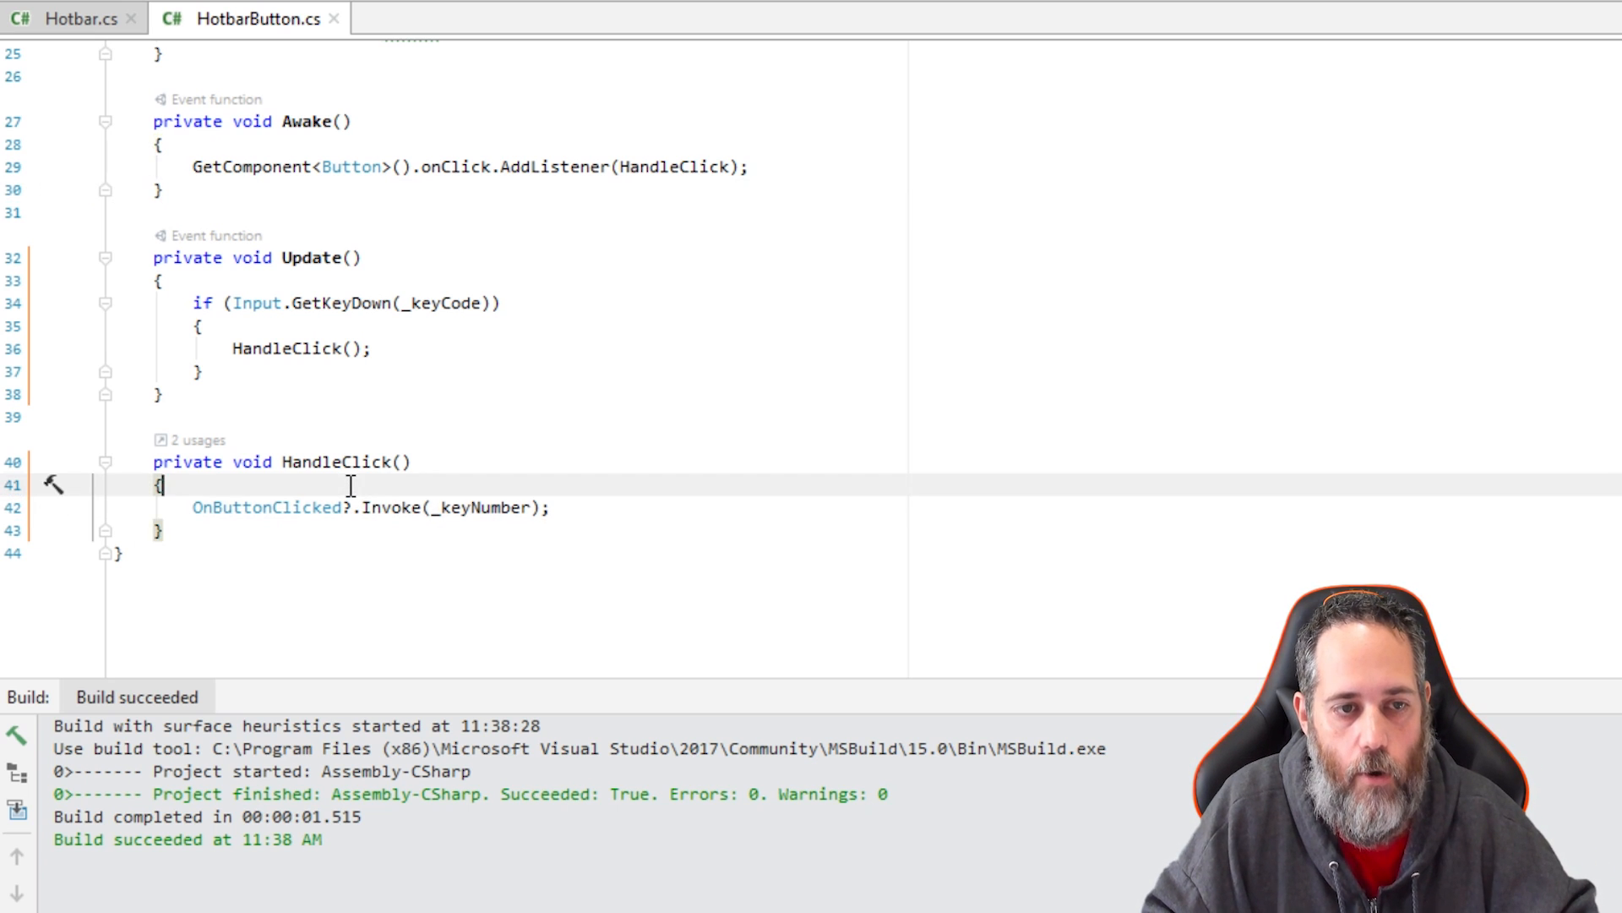
Step: Draft 'if (OnButtonClicked != null)' in HandleClick, then simplify to OnButtonClicked.Invoke(_keyNumber)
{"action": "type", "text": "if (OnButtonClicked != null"}
{"action": "type", "text": "OnButtonClicked(_keyNumber);"}
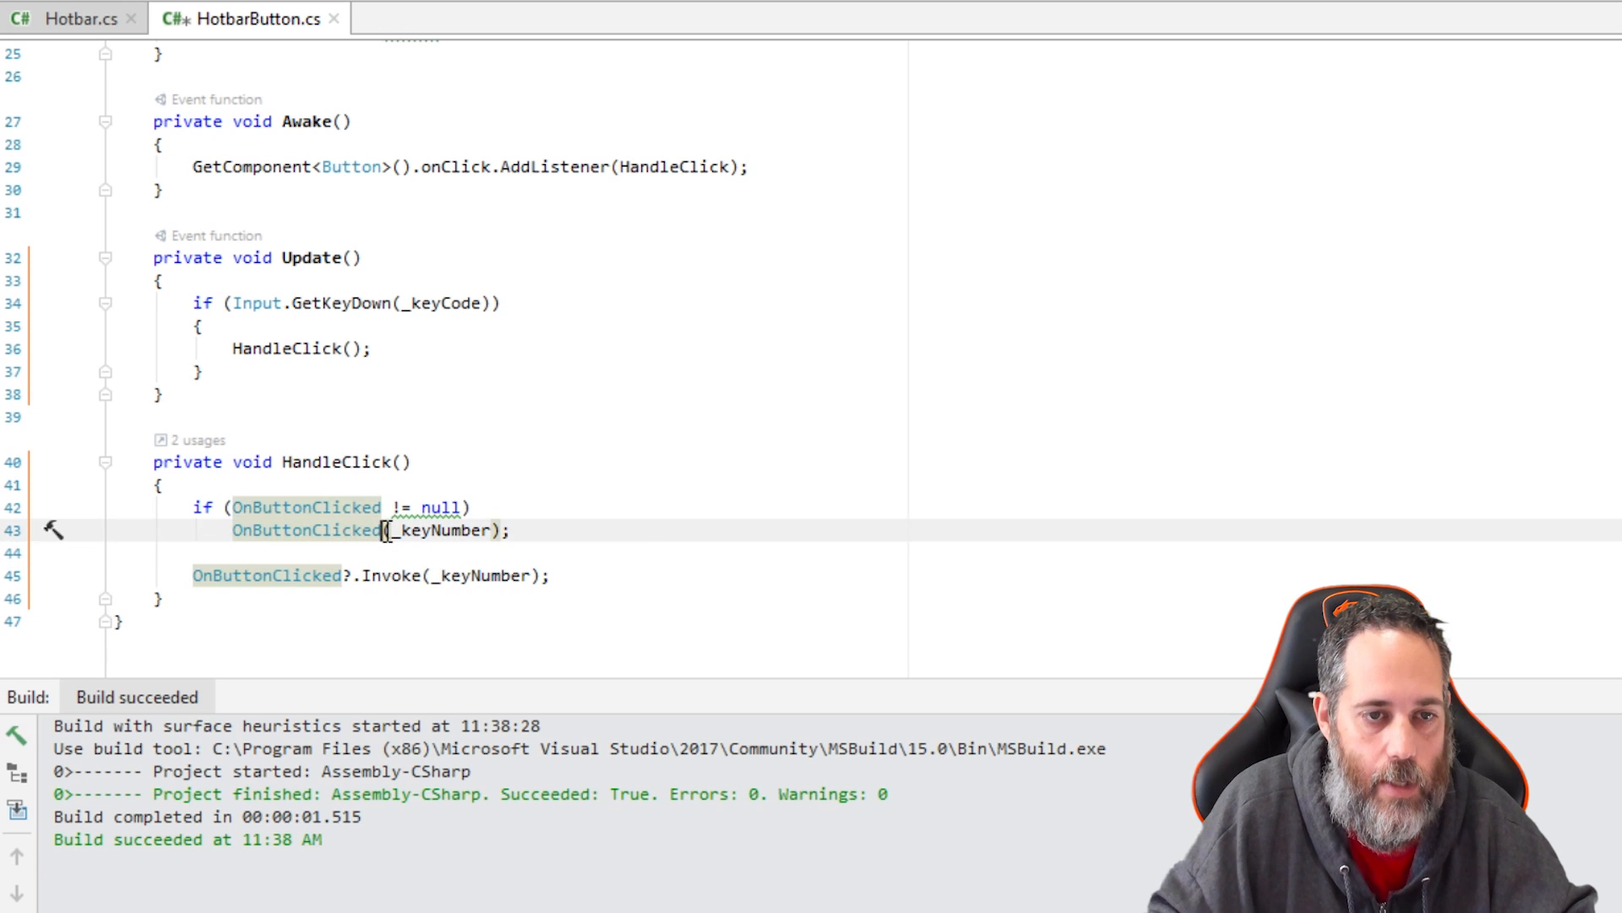
{"action": "type", "text": ".Invoke"}
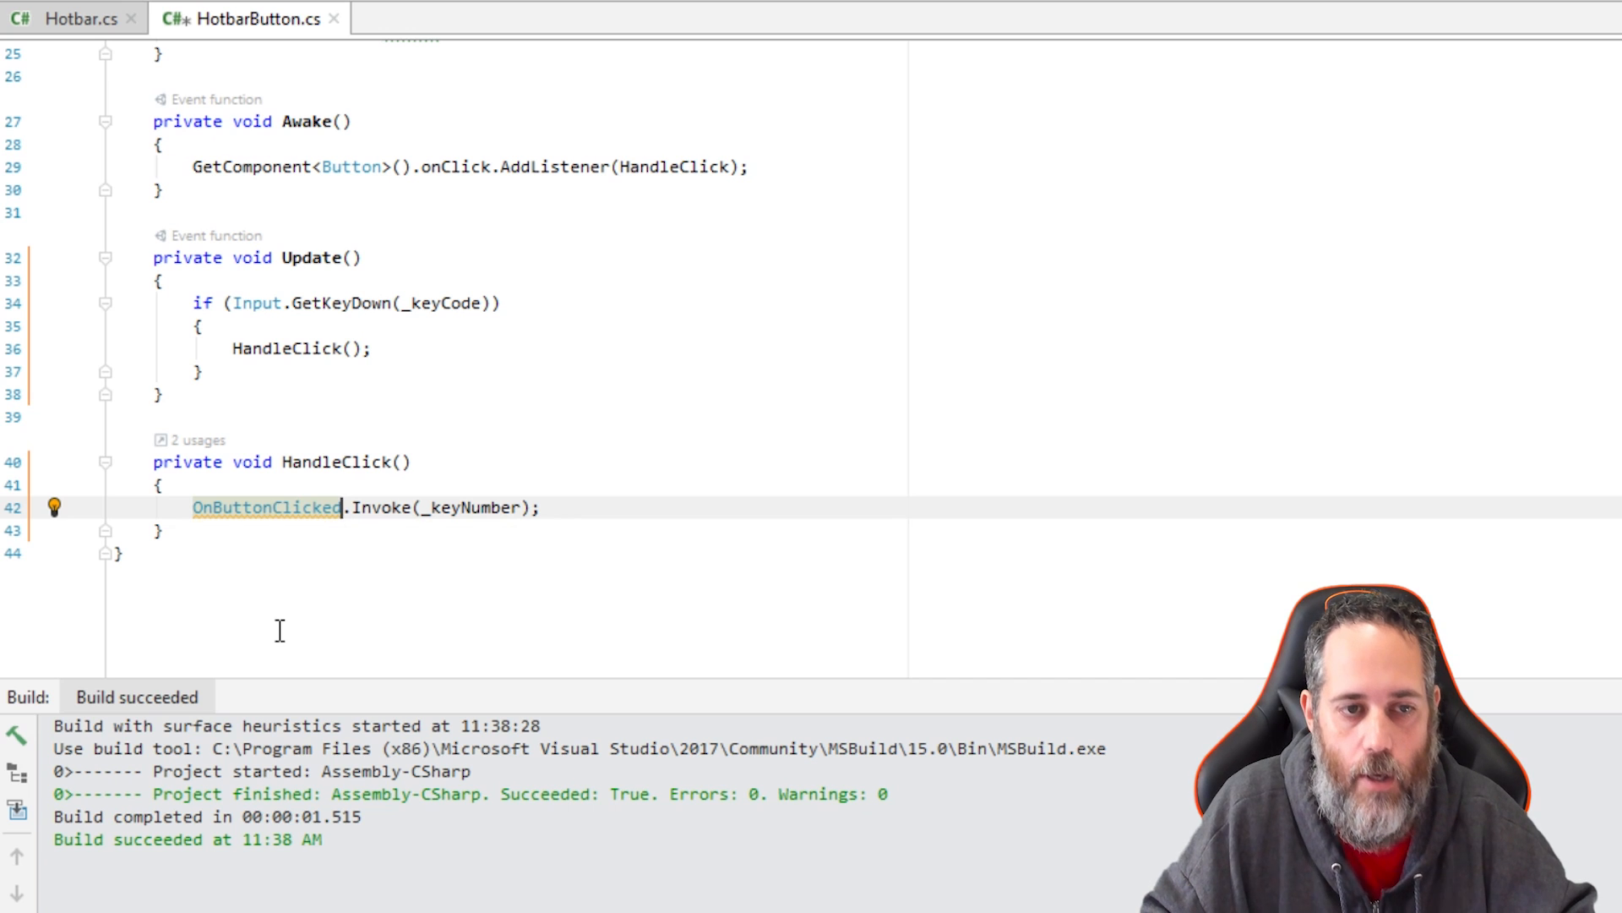
{"action": "type", "text": "if (OnButtonClicked != null)"}
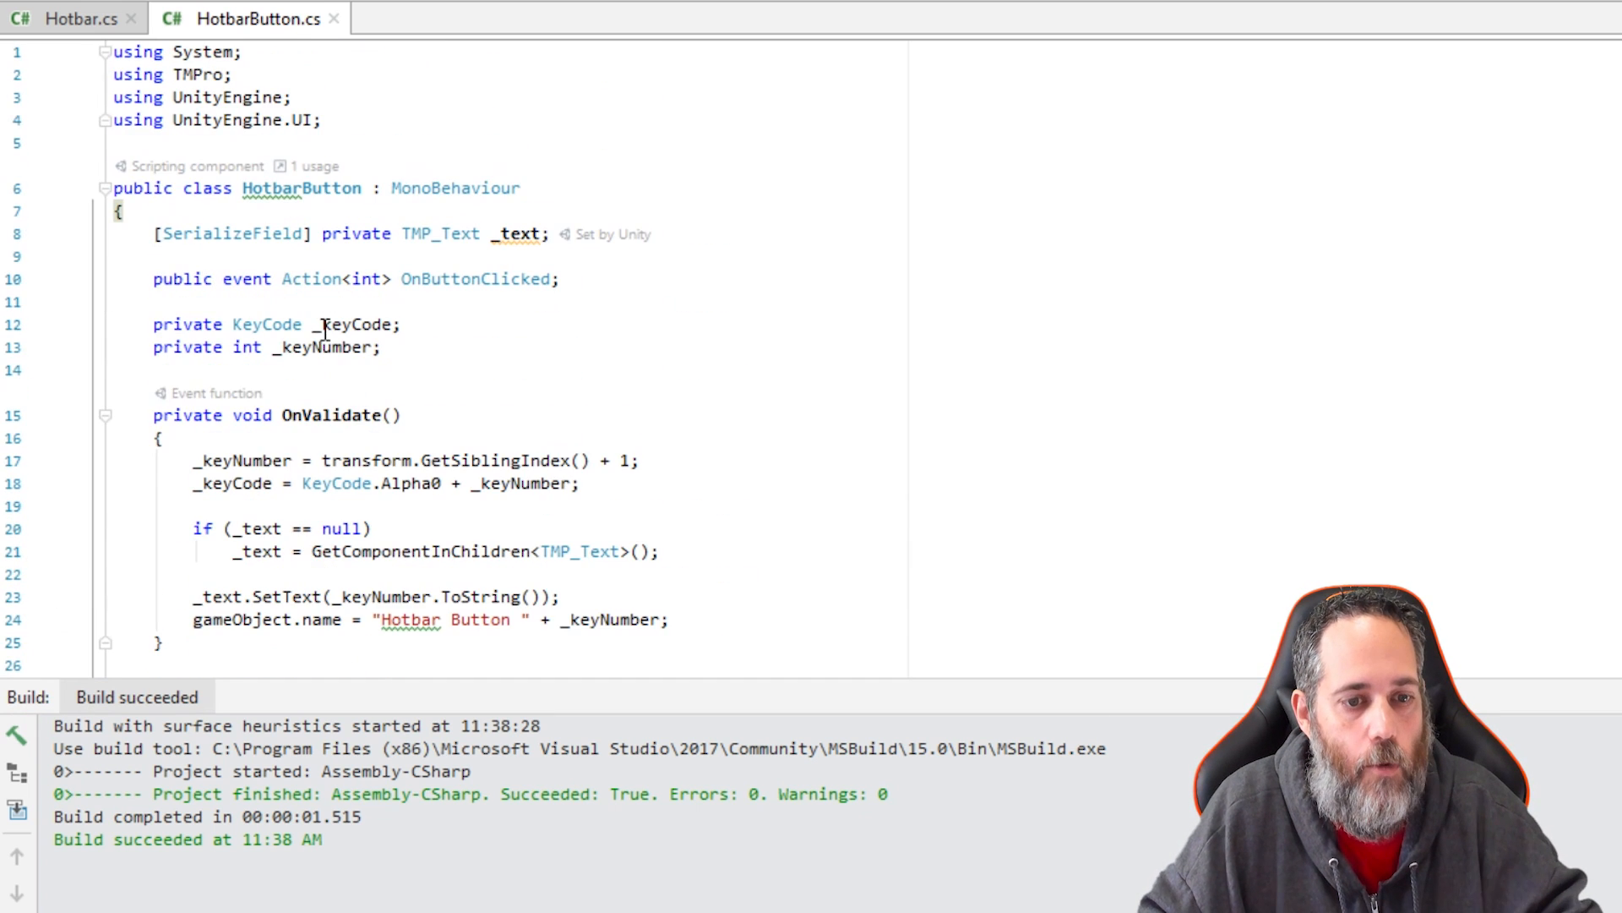
{"action": "scroll", "scroll_direction": "down", "scroll_amount": 3}
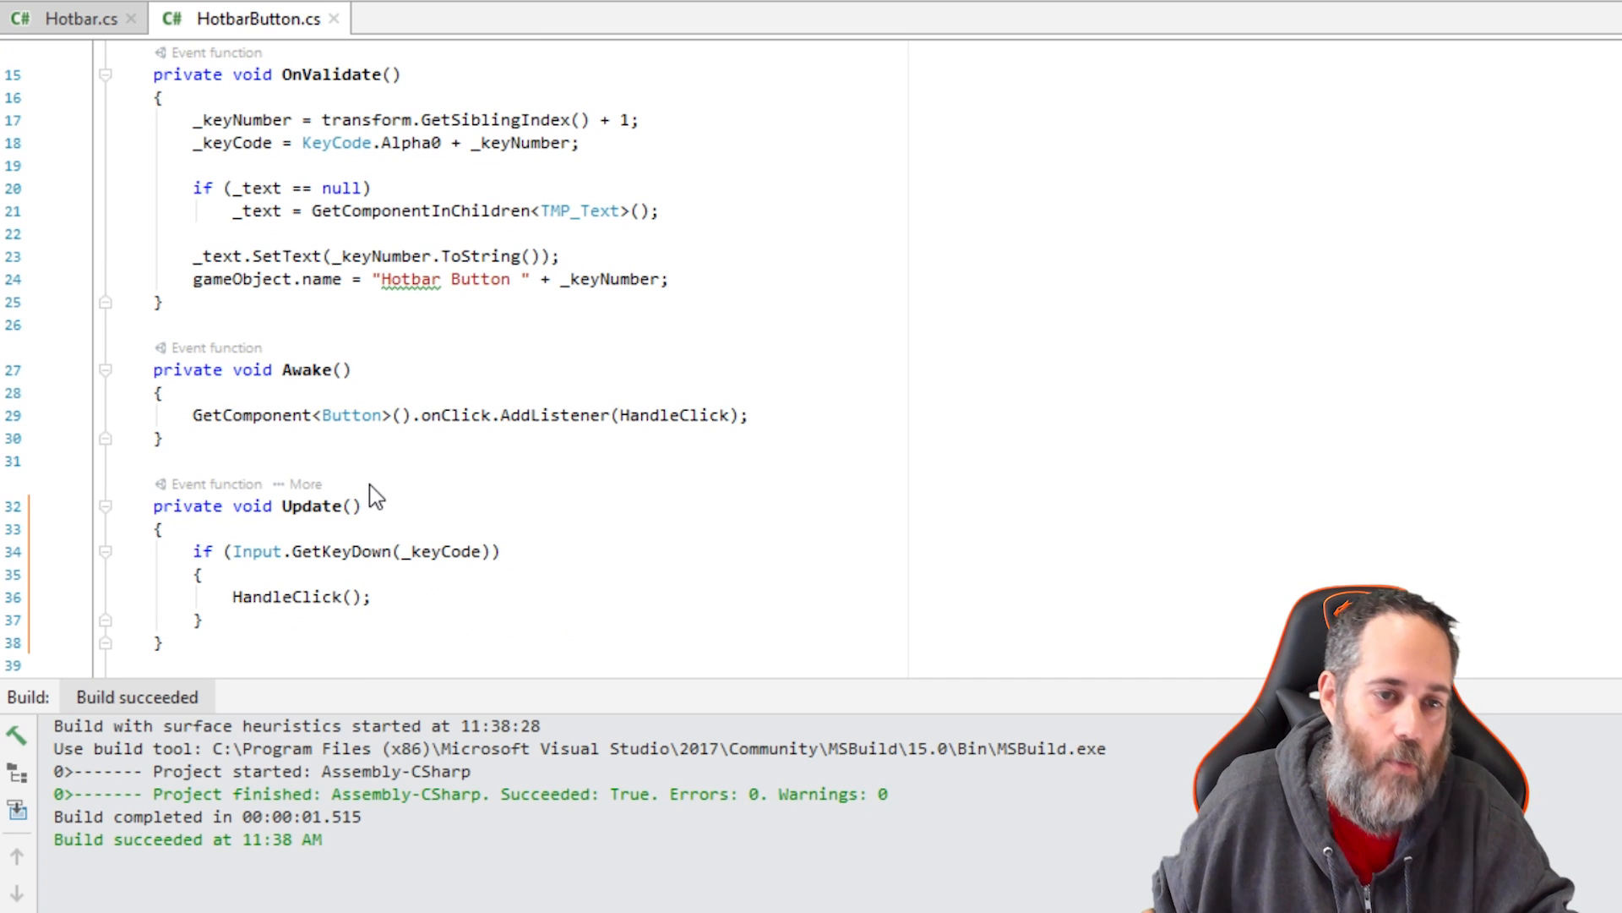
{"action": "left_click", "coordinate": [82, 19]}
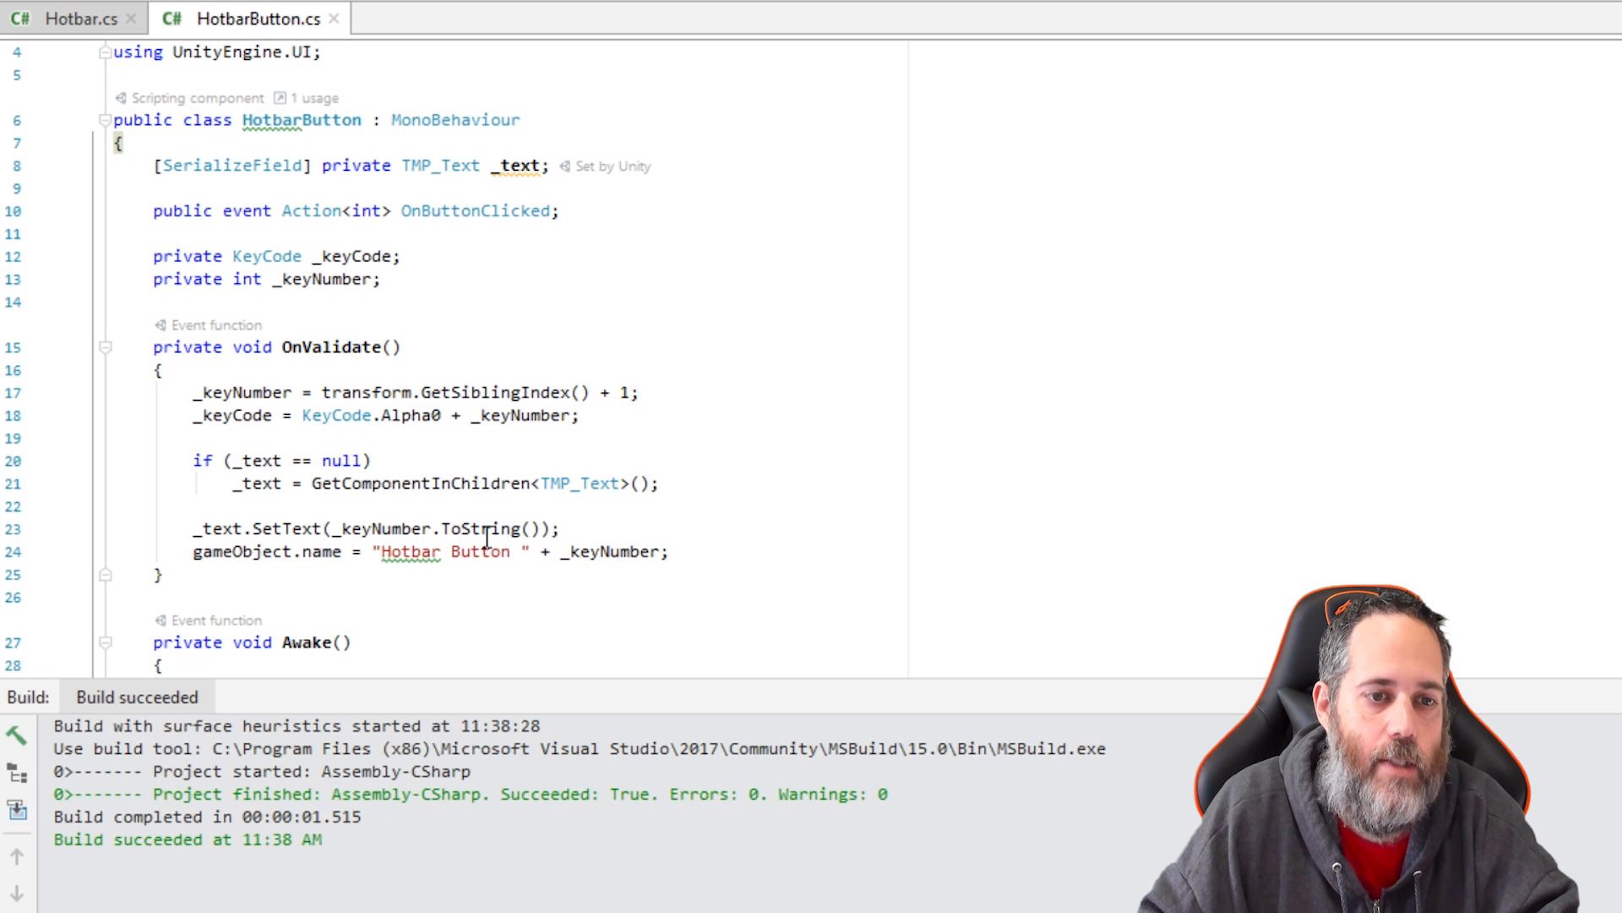
{"action": "scroll", "scroll_direction": "down", "scroll_amount": 3}
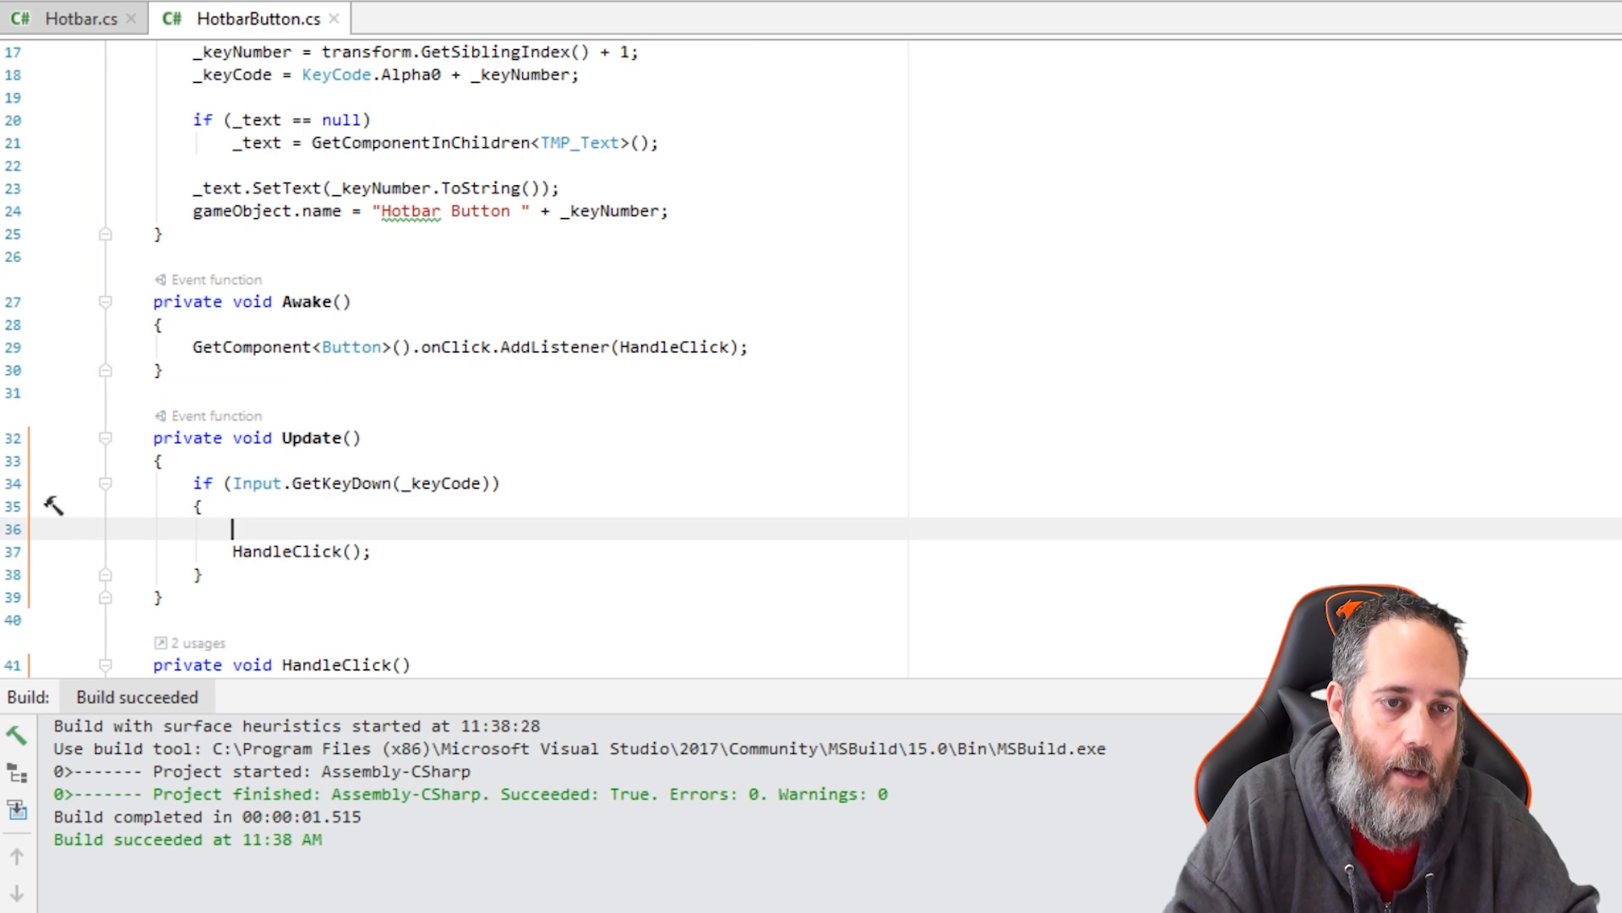
Step: Add an Input.GetKey(KeyCode.LeftAlt) branch with an 'assigning to this button' comment, else HandleClick()
{"action": "type", "text": "if (Inptu"}
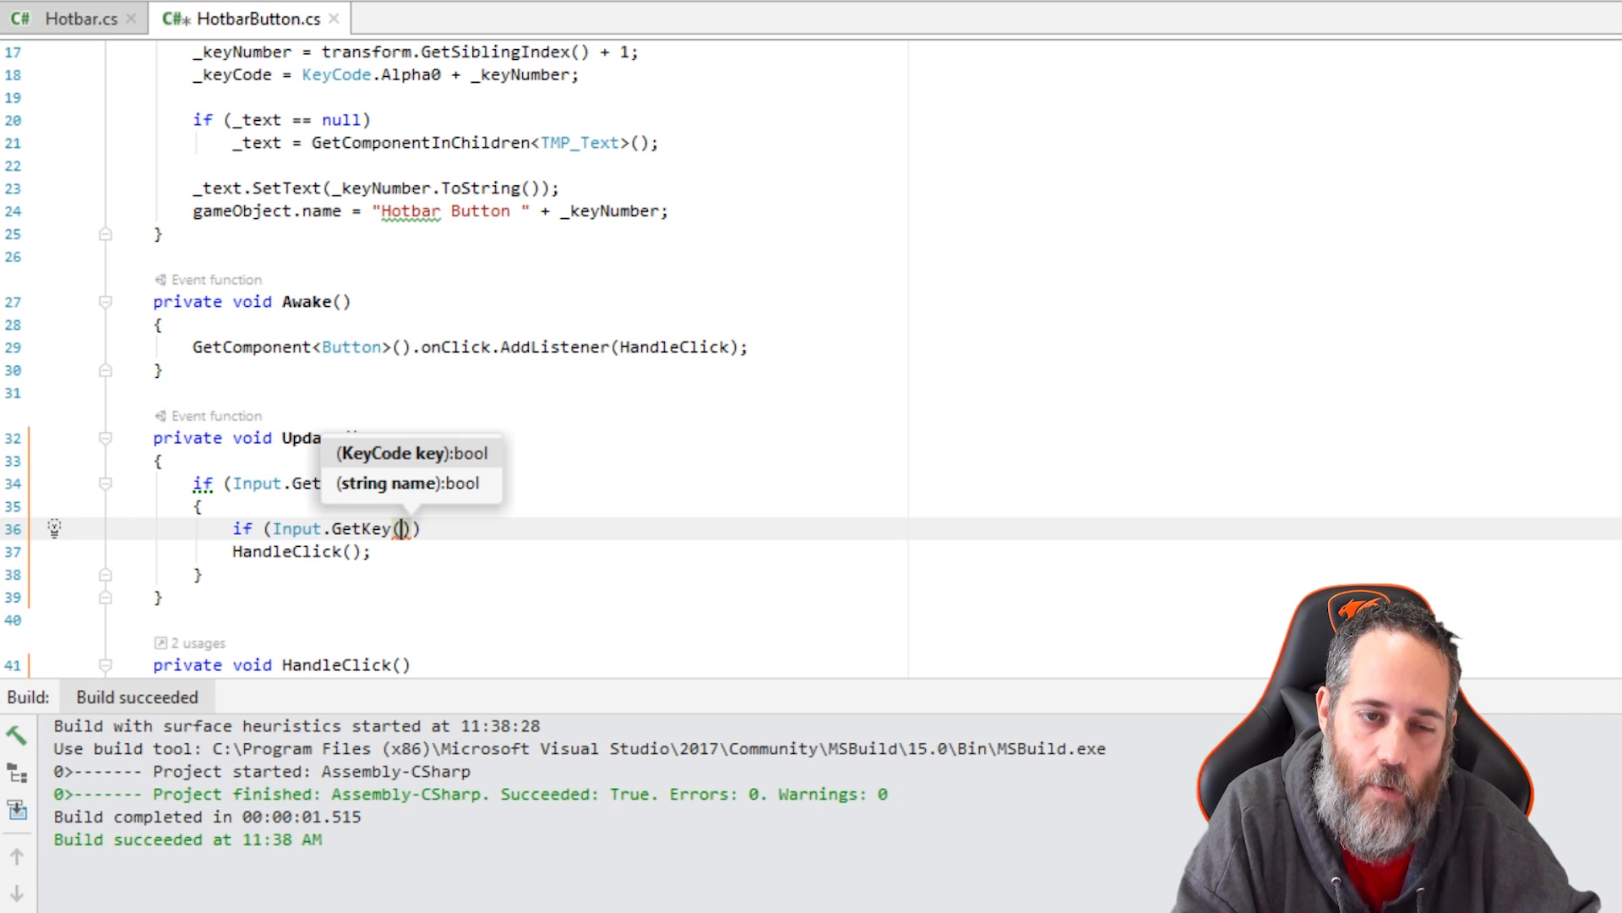
{"action": "type", "text": "KeyCode.LeftAlt"}
{"action": "type", "text": "{"}
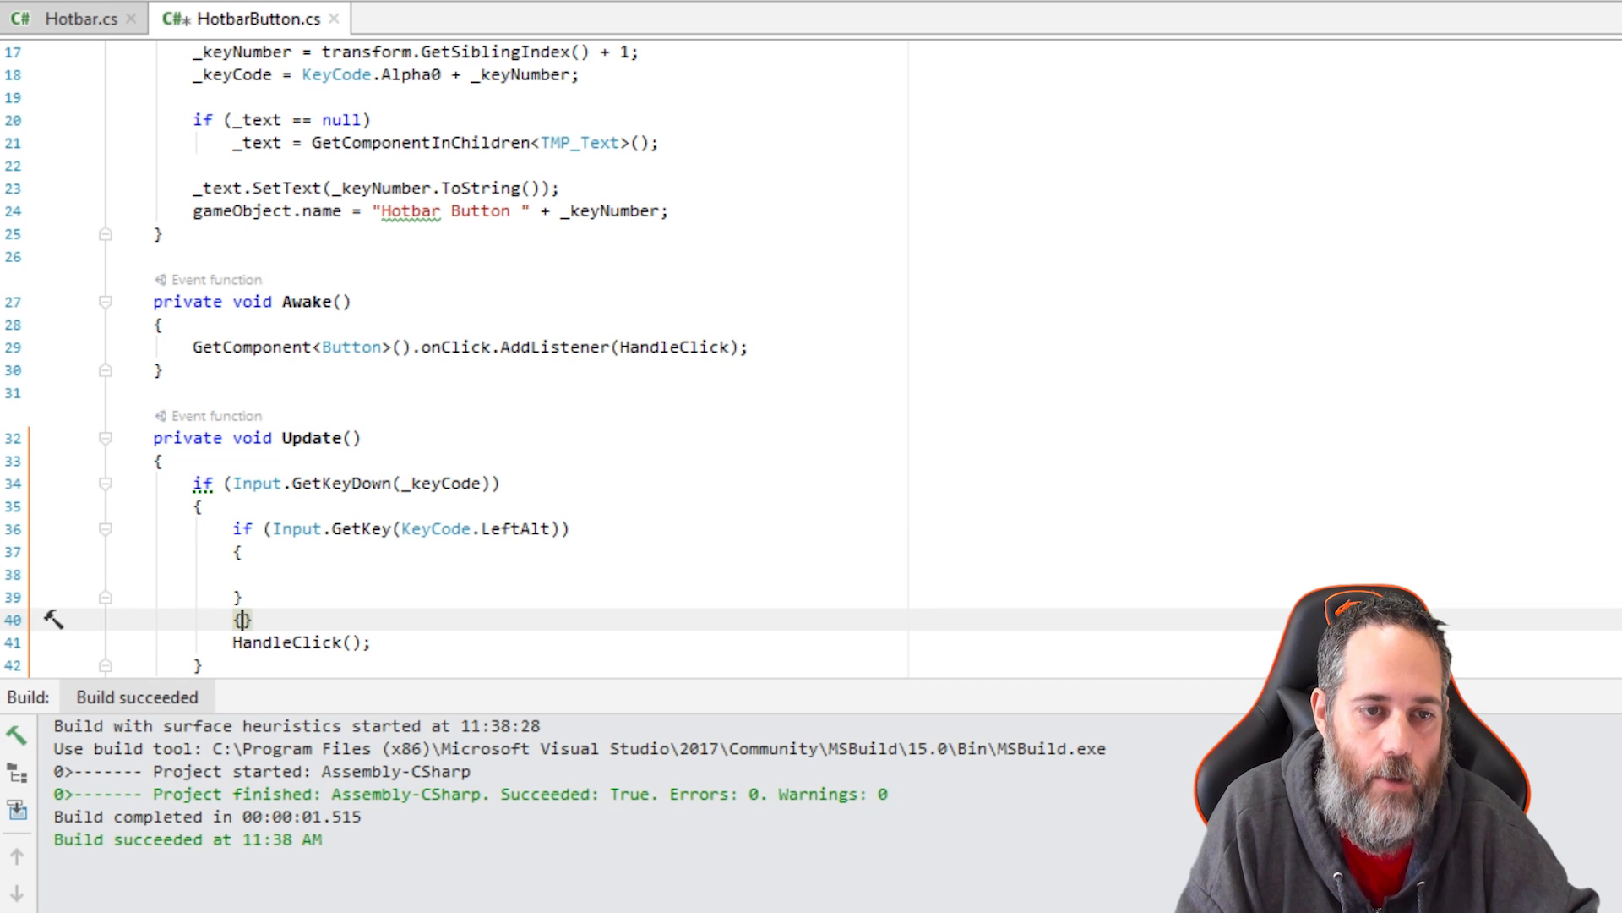
{"action": "type", "text": "else"}
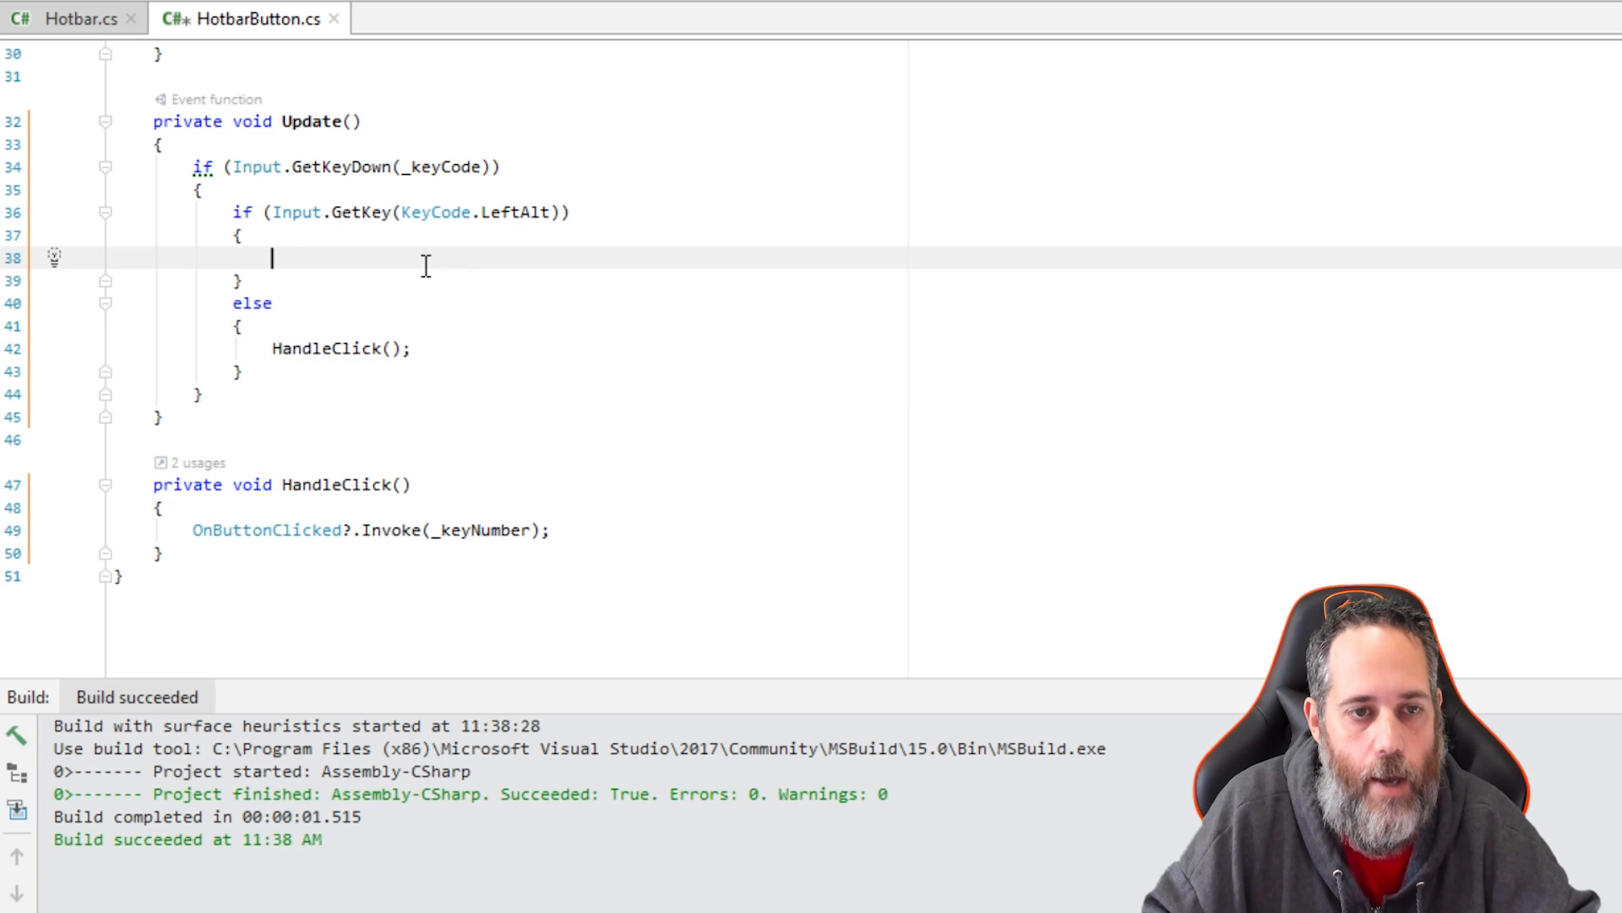
{"action": "type", "text": "// assign the selected thi"}
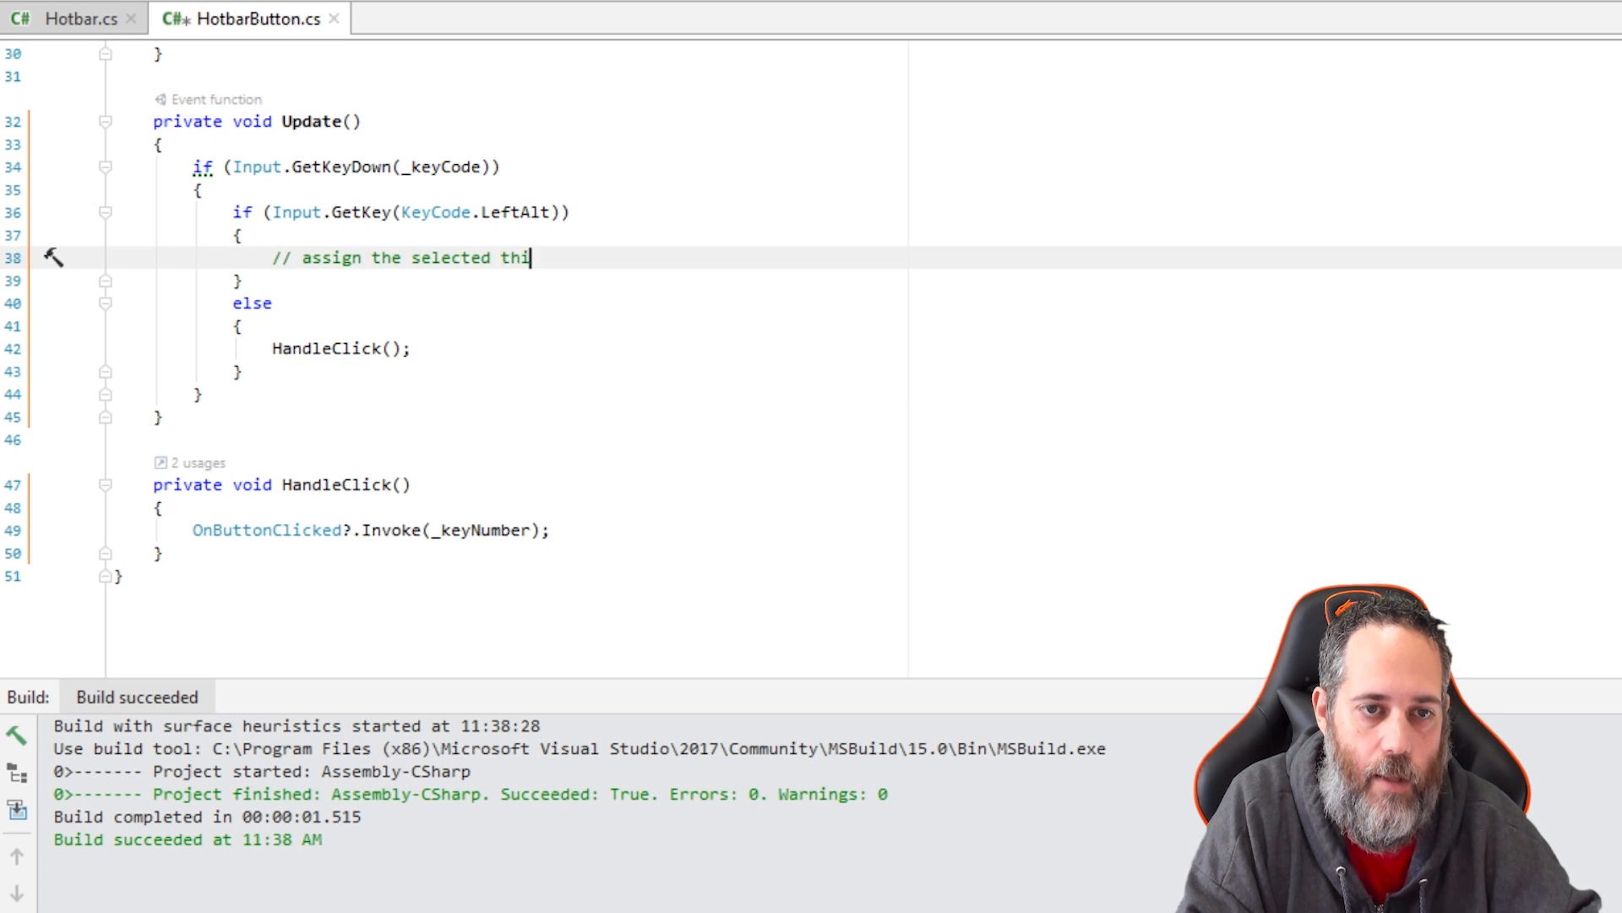
{"action": "type", "text": "ng to this button"}
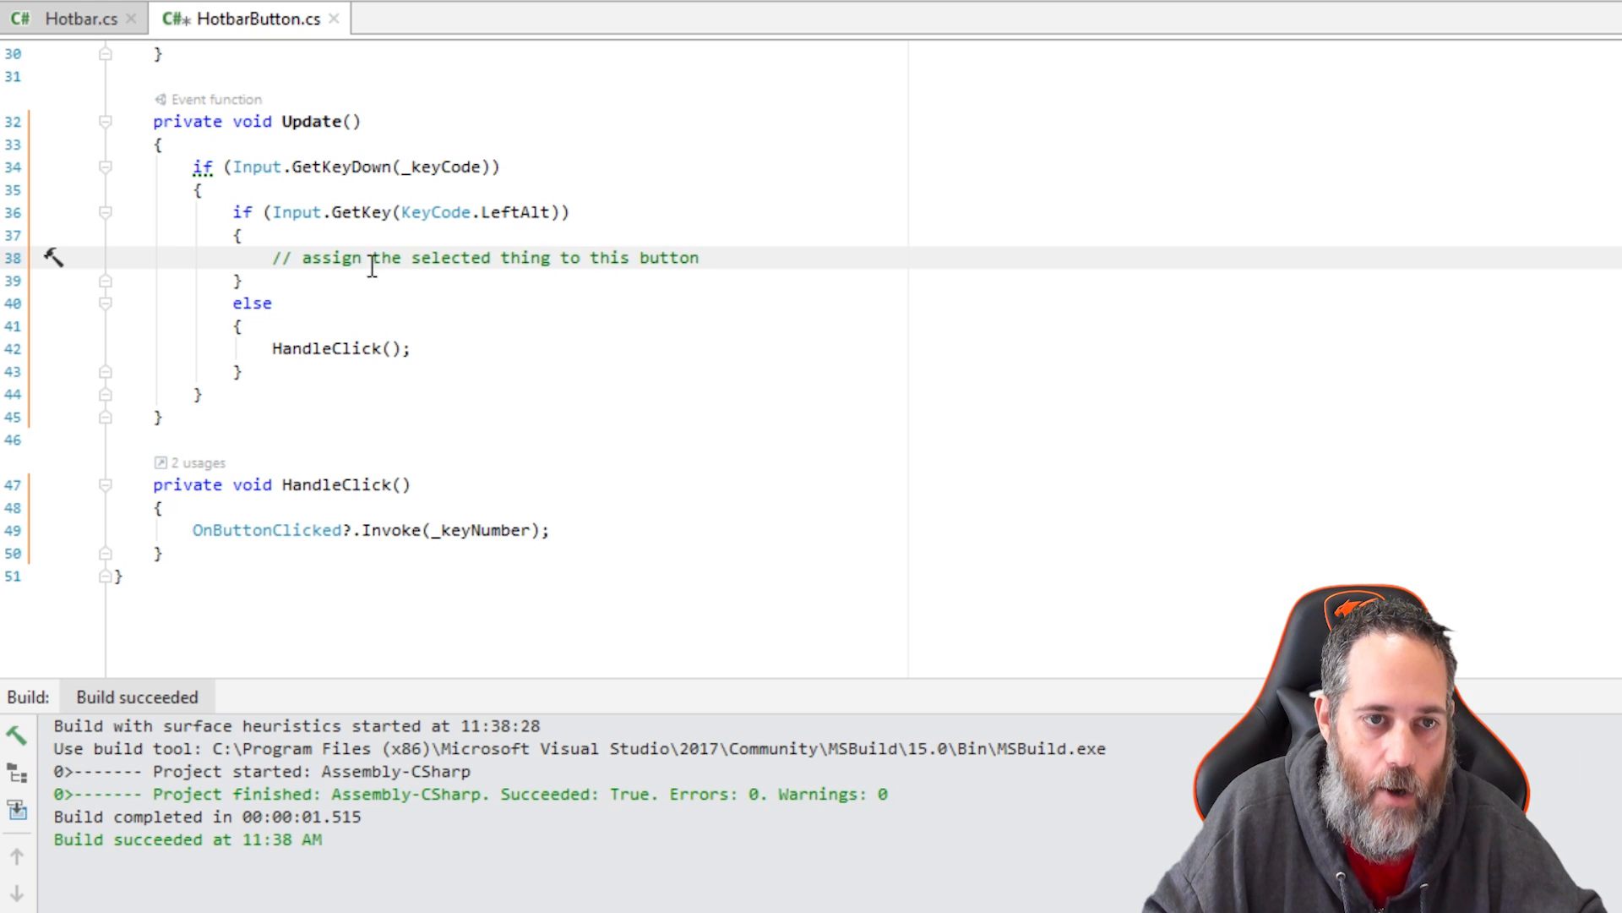
{"action": "mouse_move", "coordinate": [360, 494]}
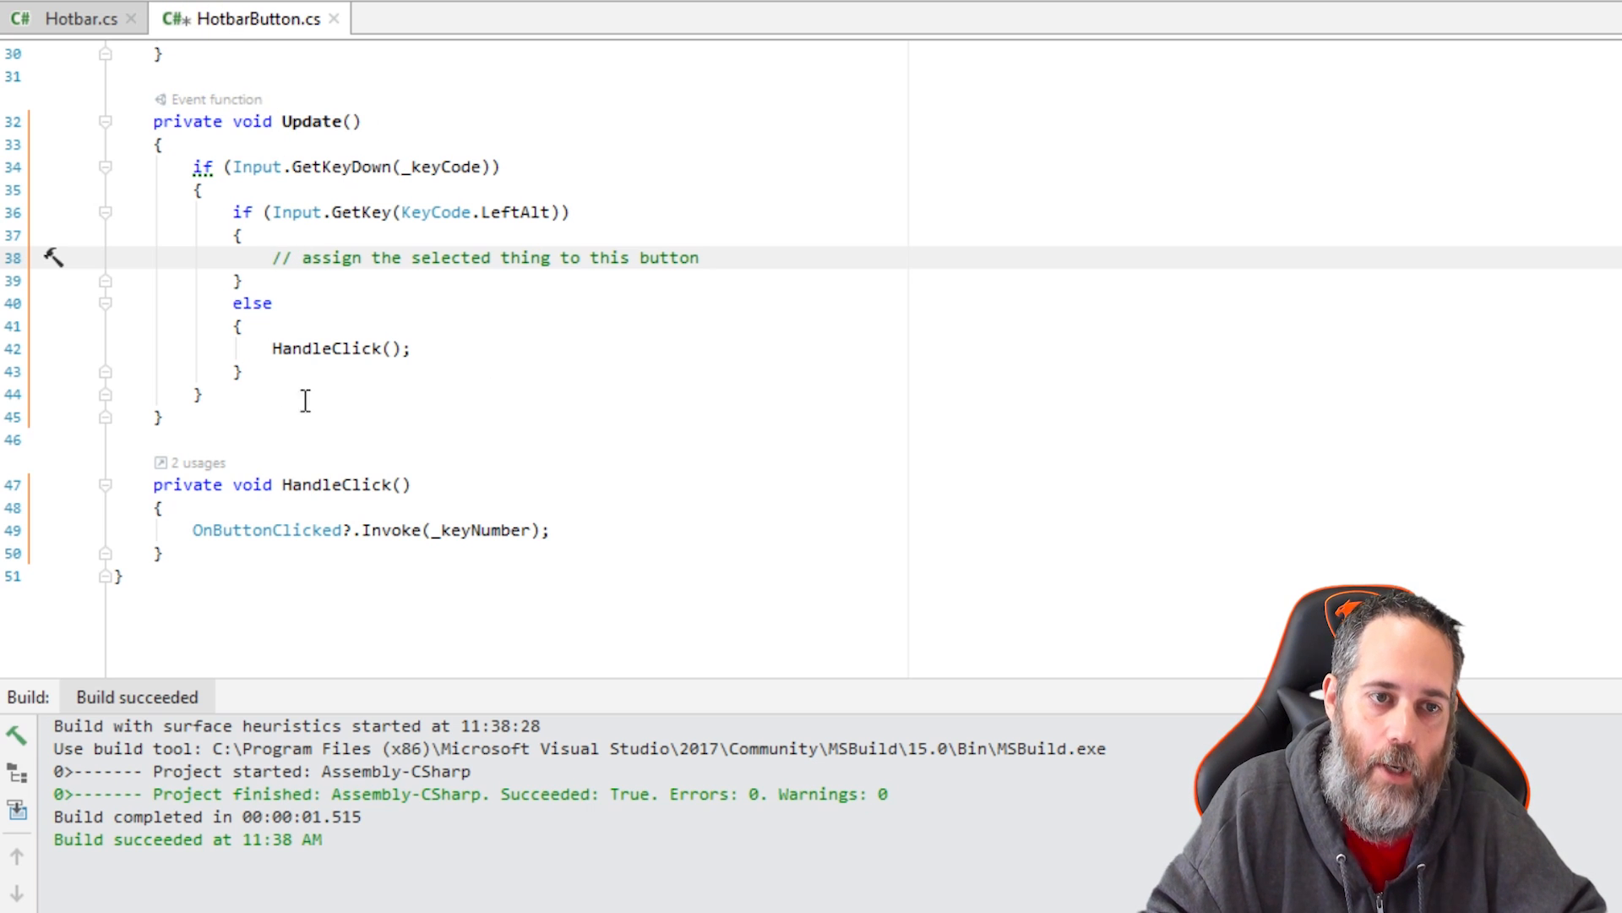
{"action": "mouse_move", "coordinate": [327, 374]}
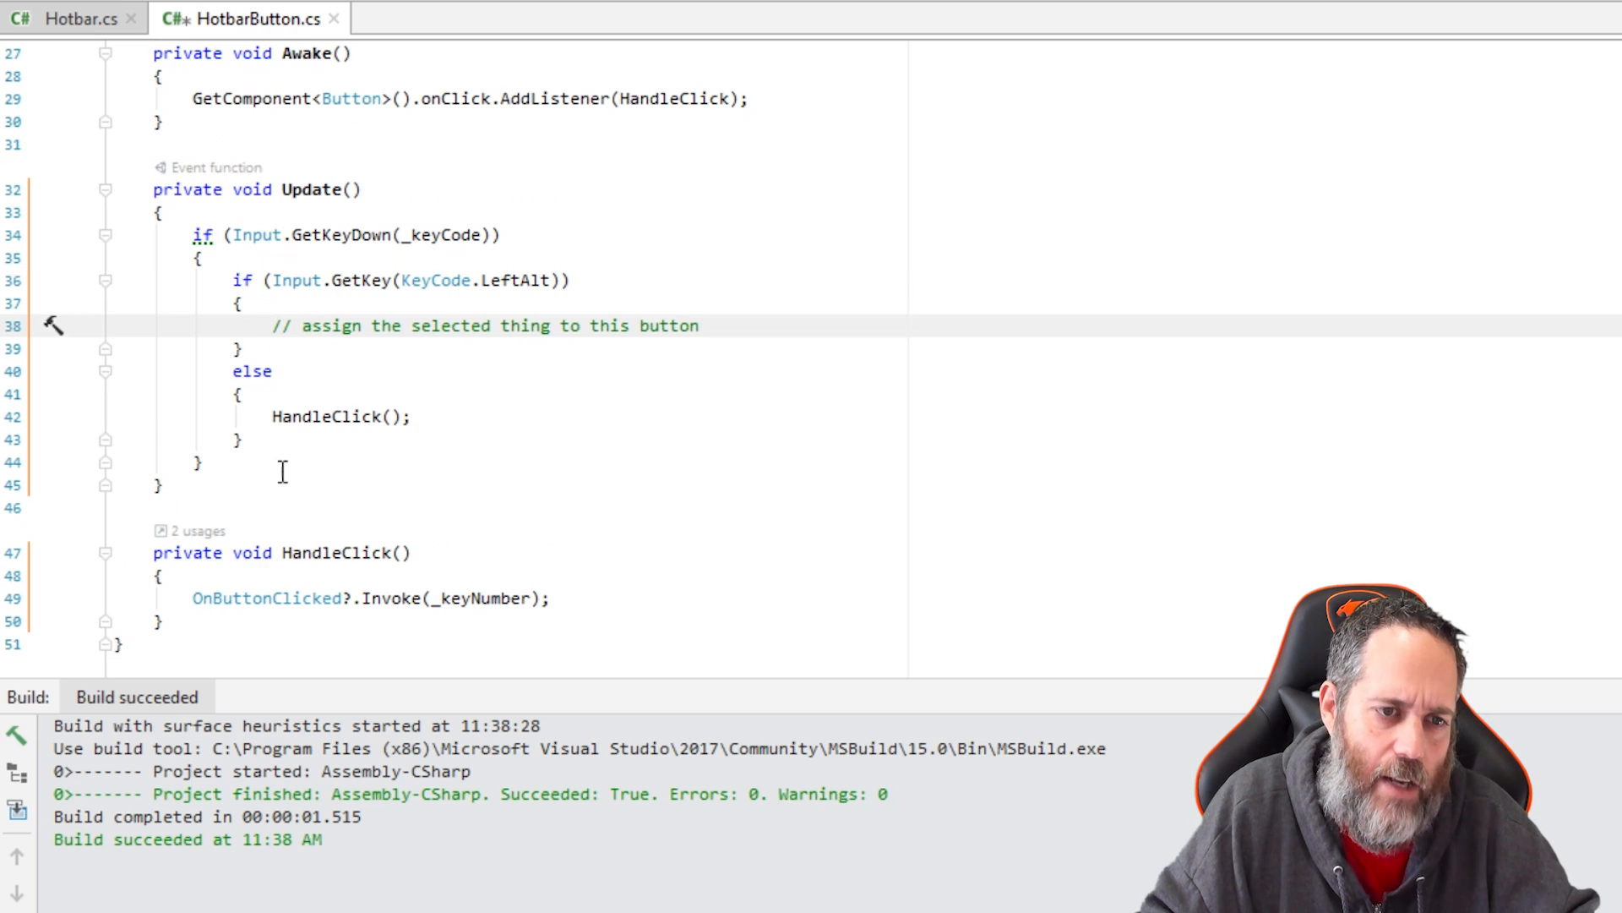
{"action": "type", "text": "private int _selectedNpcId;"}
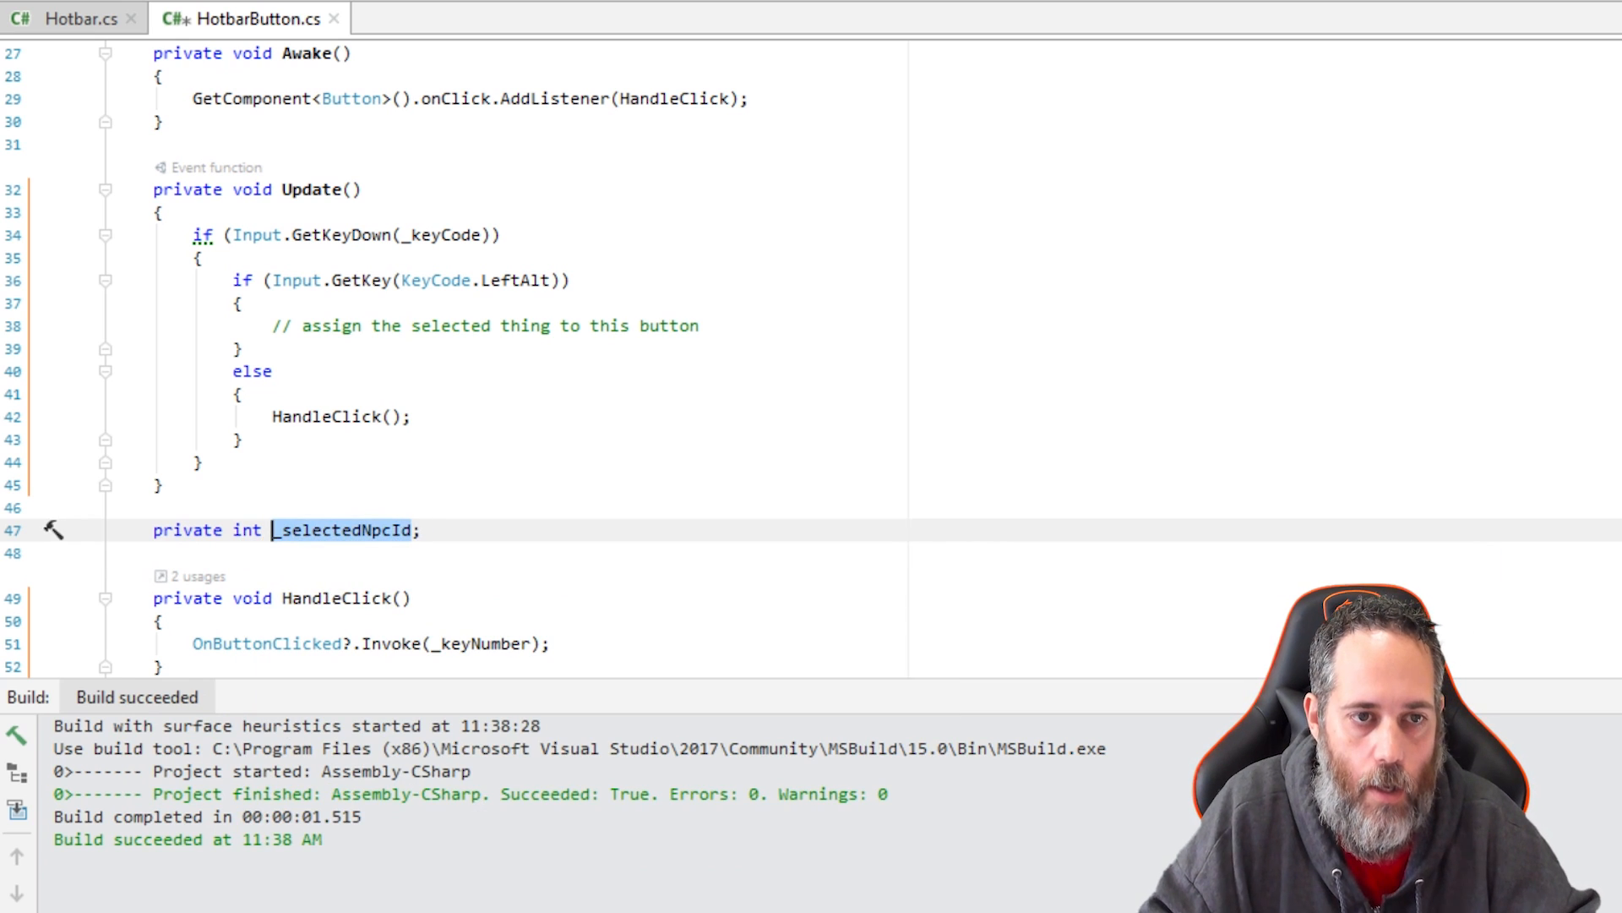
Step: In the Alt branch, assign NpcSelector.SelectedNpcId to _selectedNpcId
{"action": "type", "text": "_selectedNpcId"}
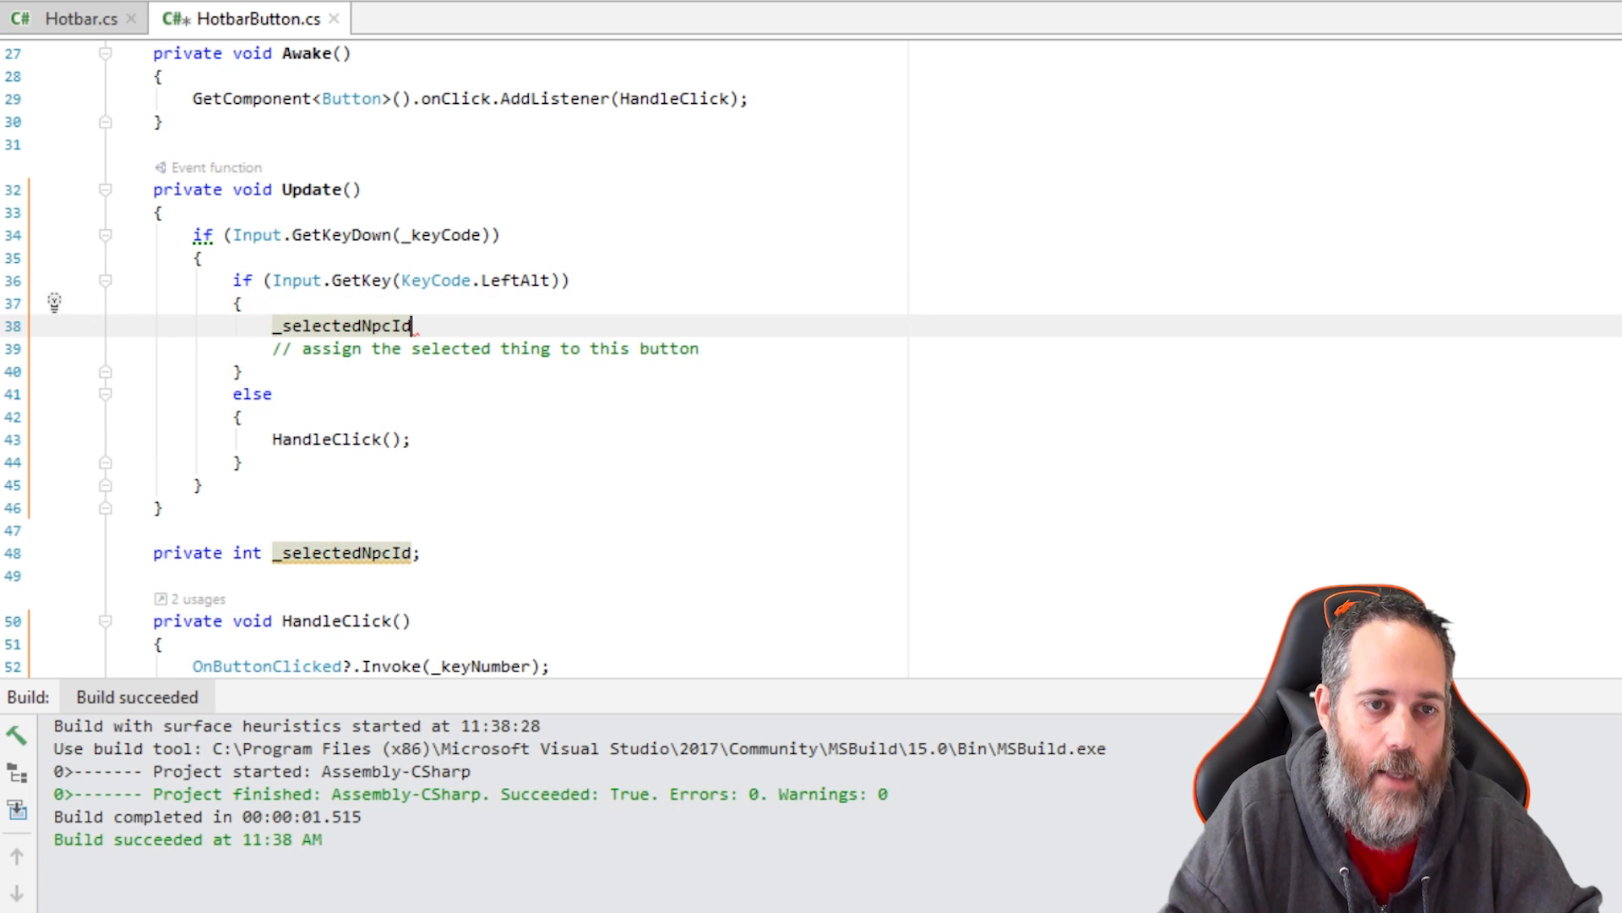
{"action": "type", "text": "="}
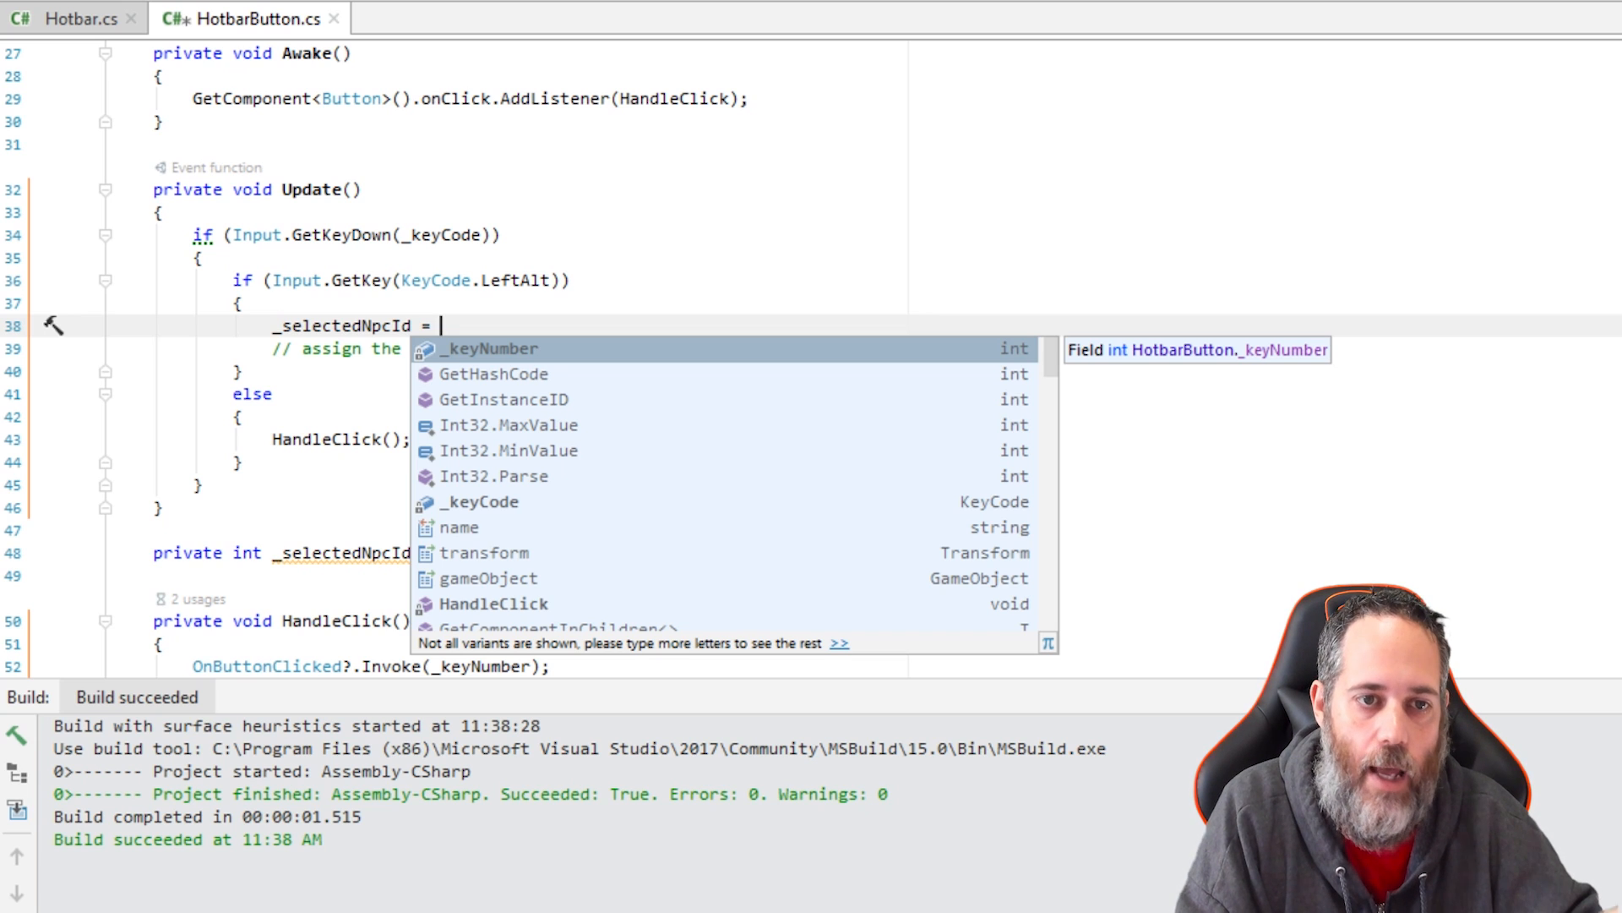
{"action": "type", "text": "NpcSelector.SelectedNpcId;"}
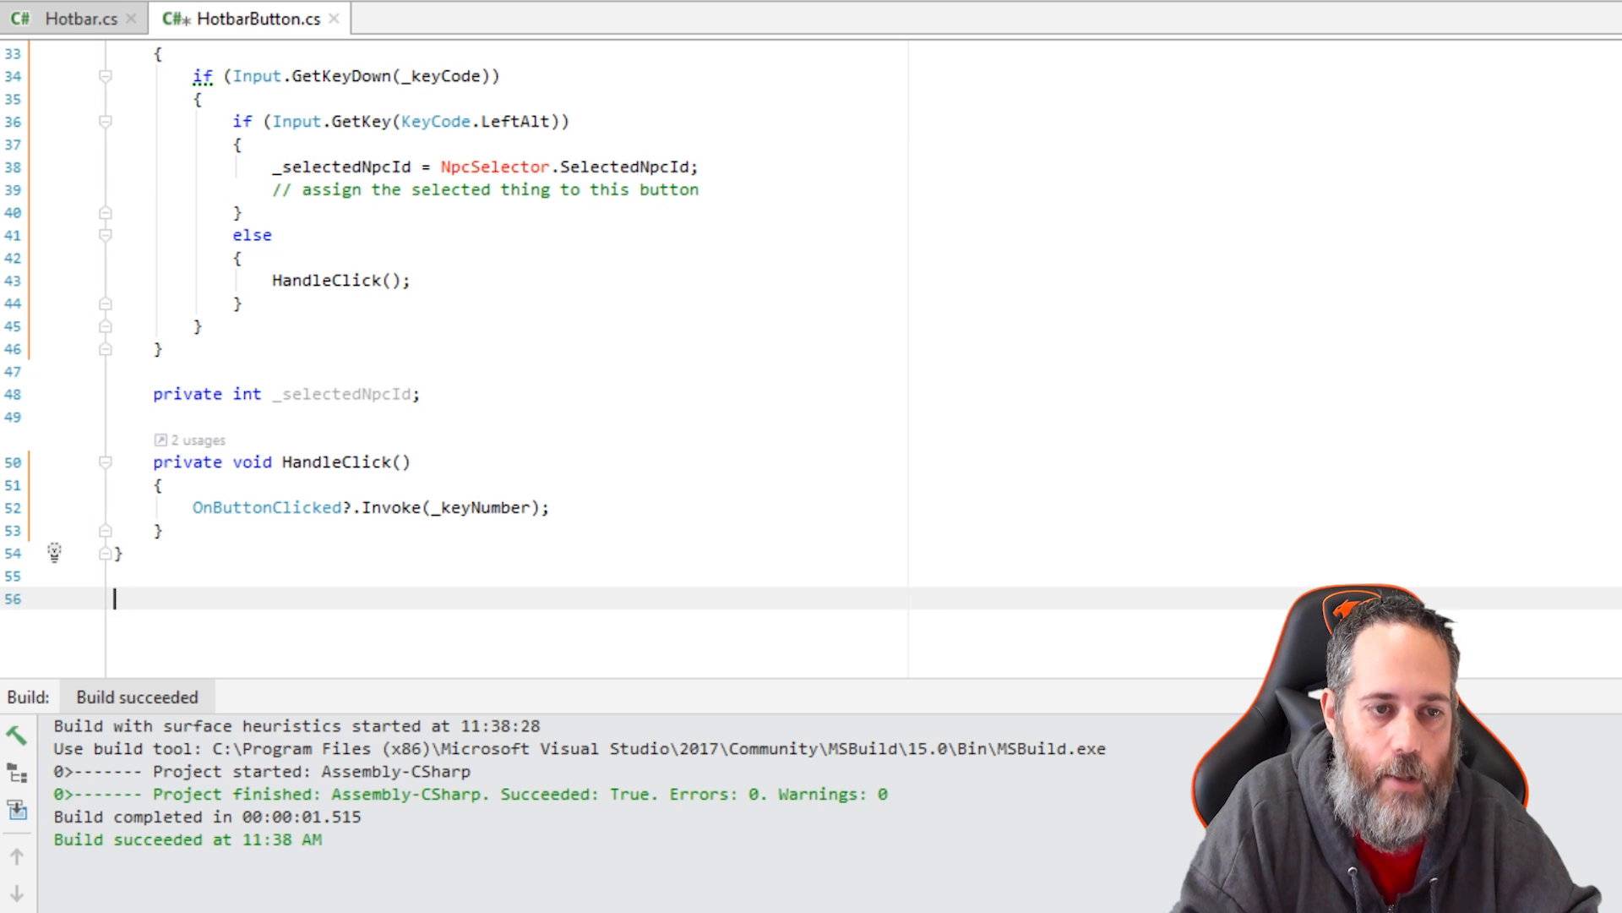
Step: Create public static class NpcSelector with a static int SelectedNpcId { get; set; } property
{"action": "type", "text": "public static class"}
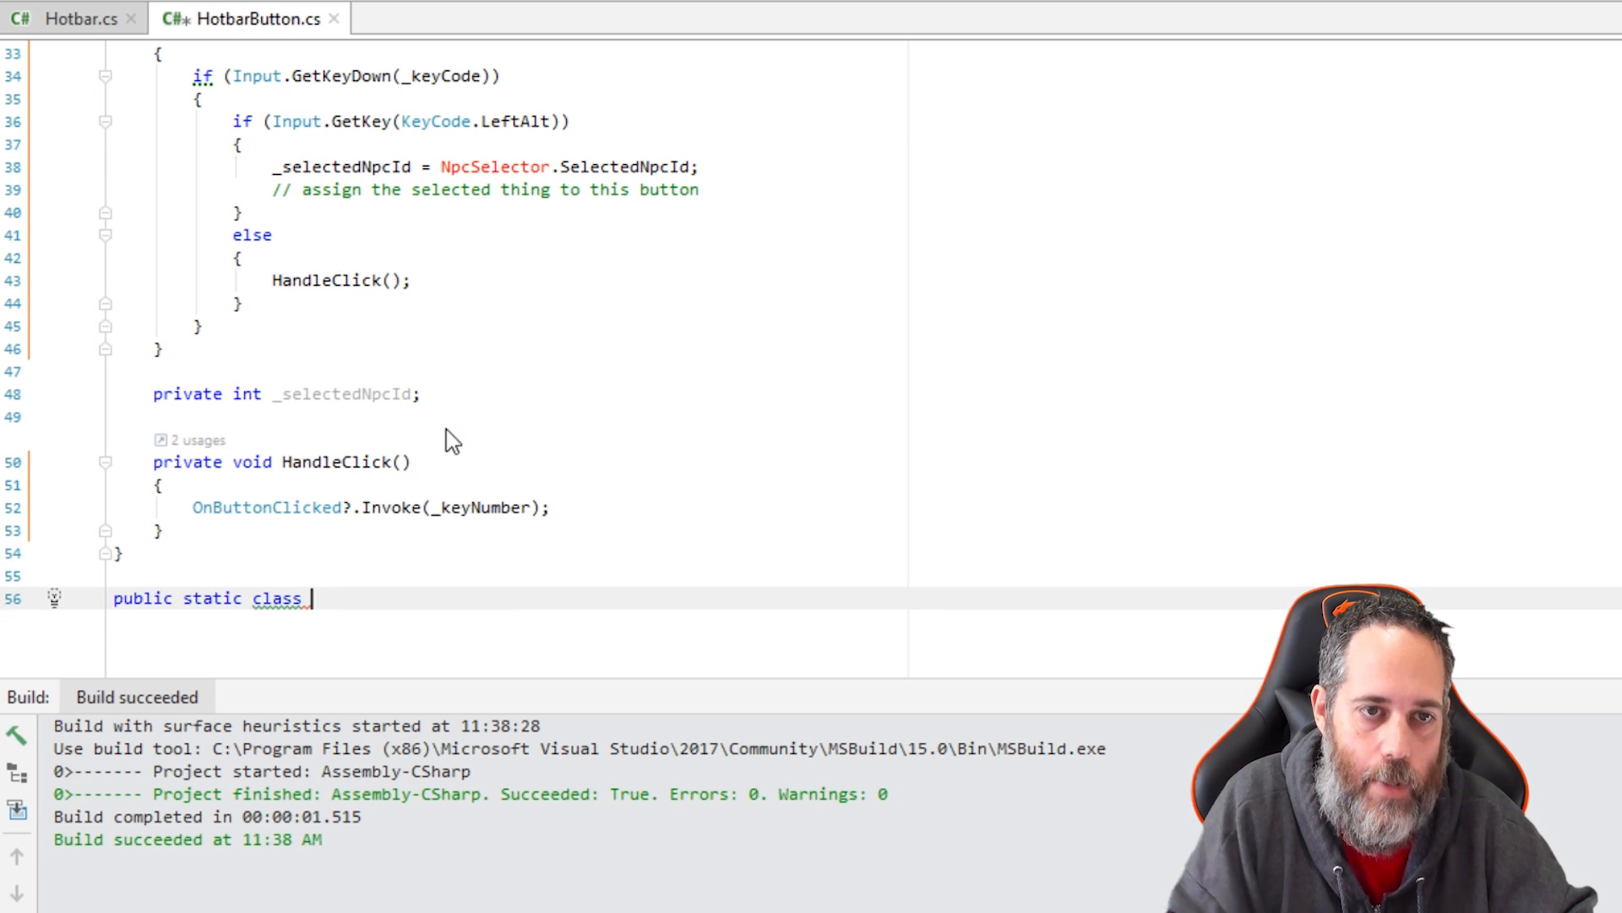
{"action": "type", "text": "NpcSelector"}
{"action": "type", "text": "public ass"}
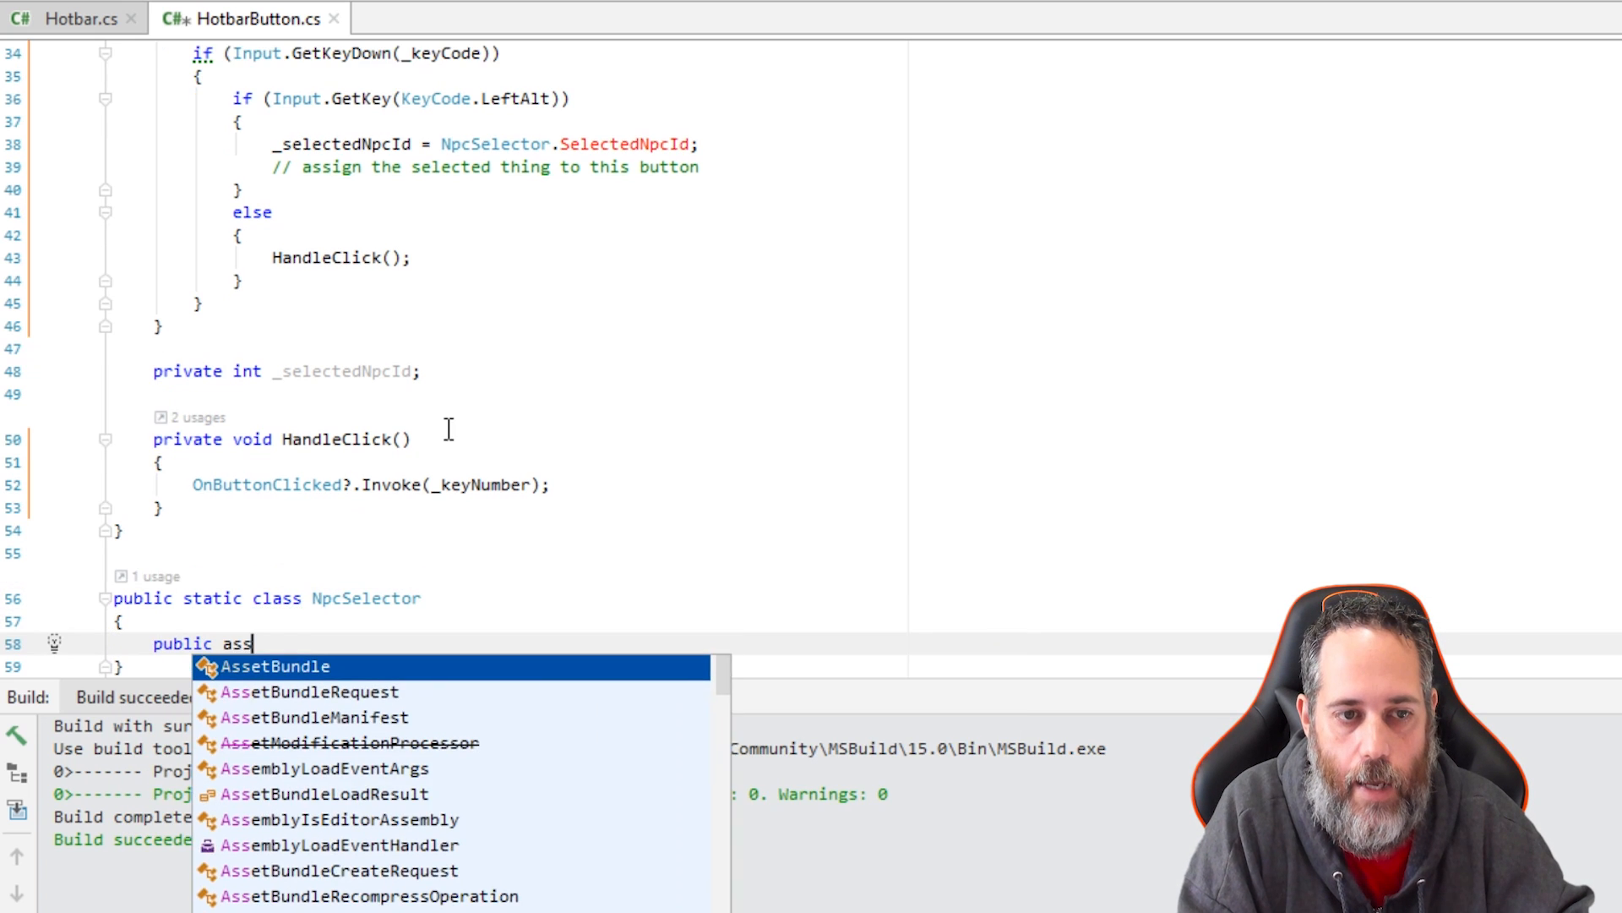
{"action": "type", "text": "tatic v"}
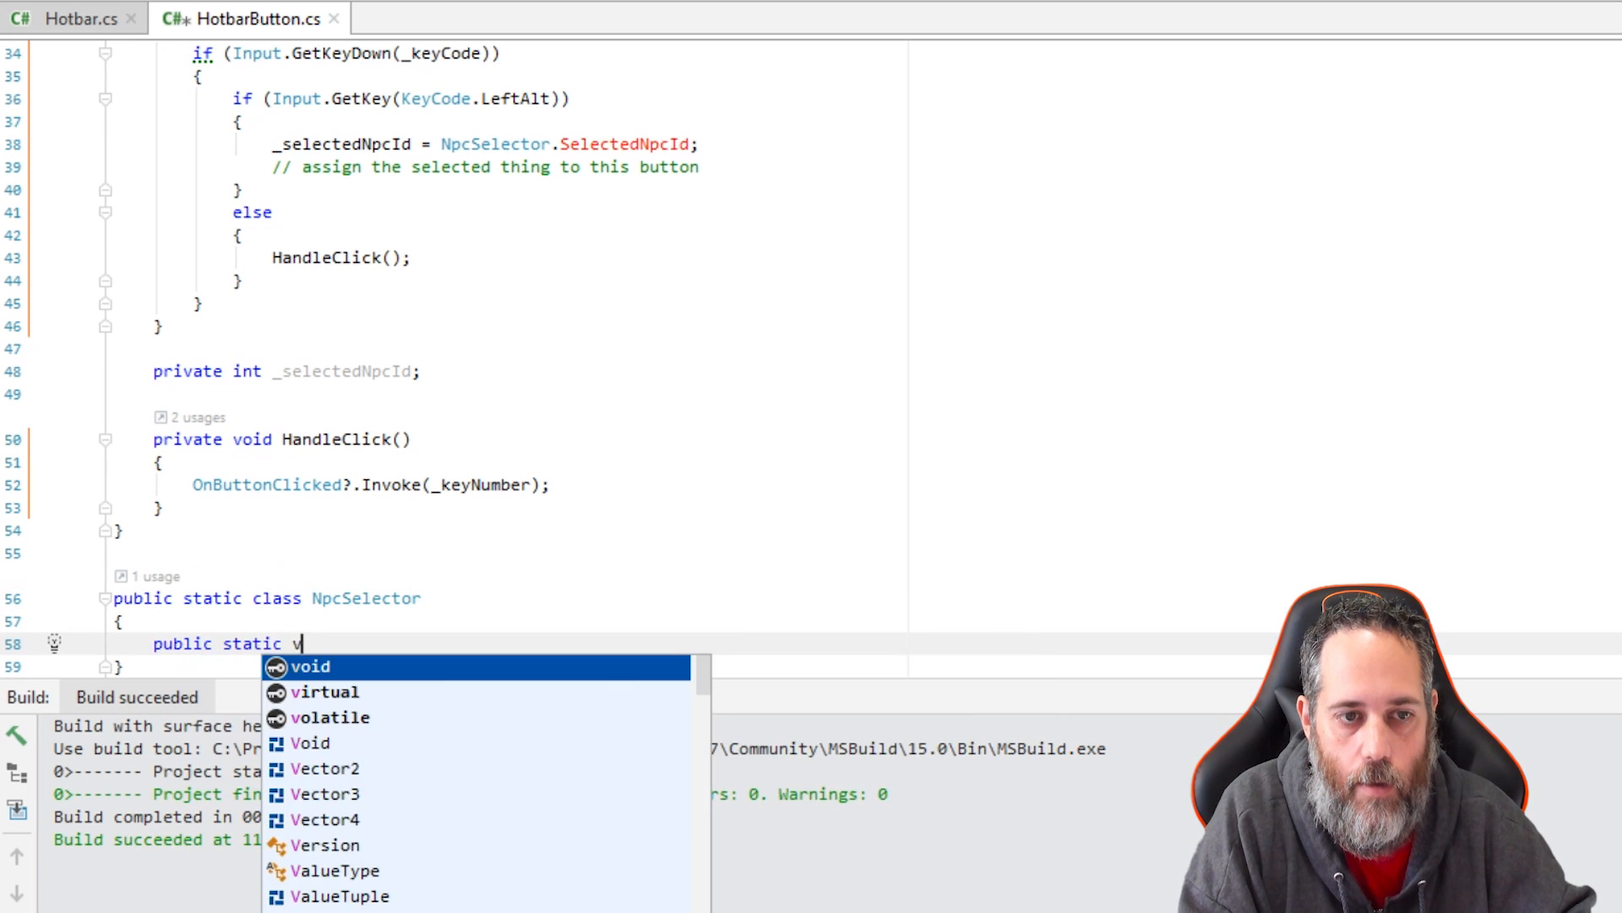
{"action": "type", "text": "int SelectedNpcId { get; set;"}
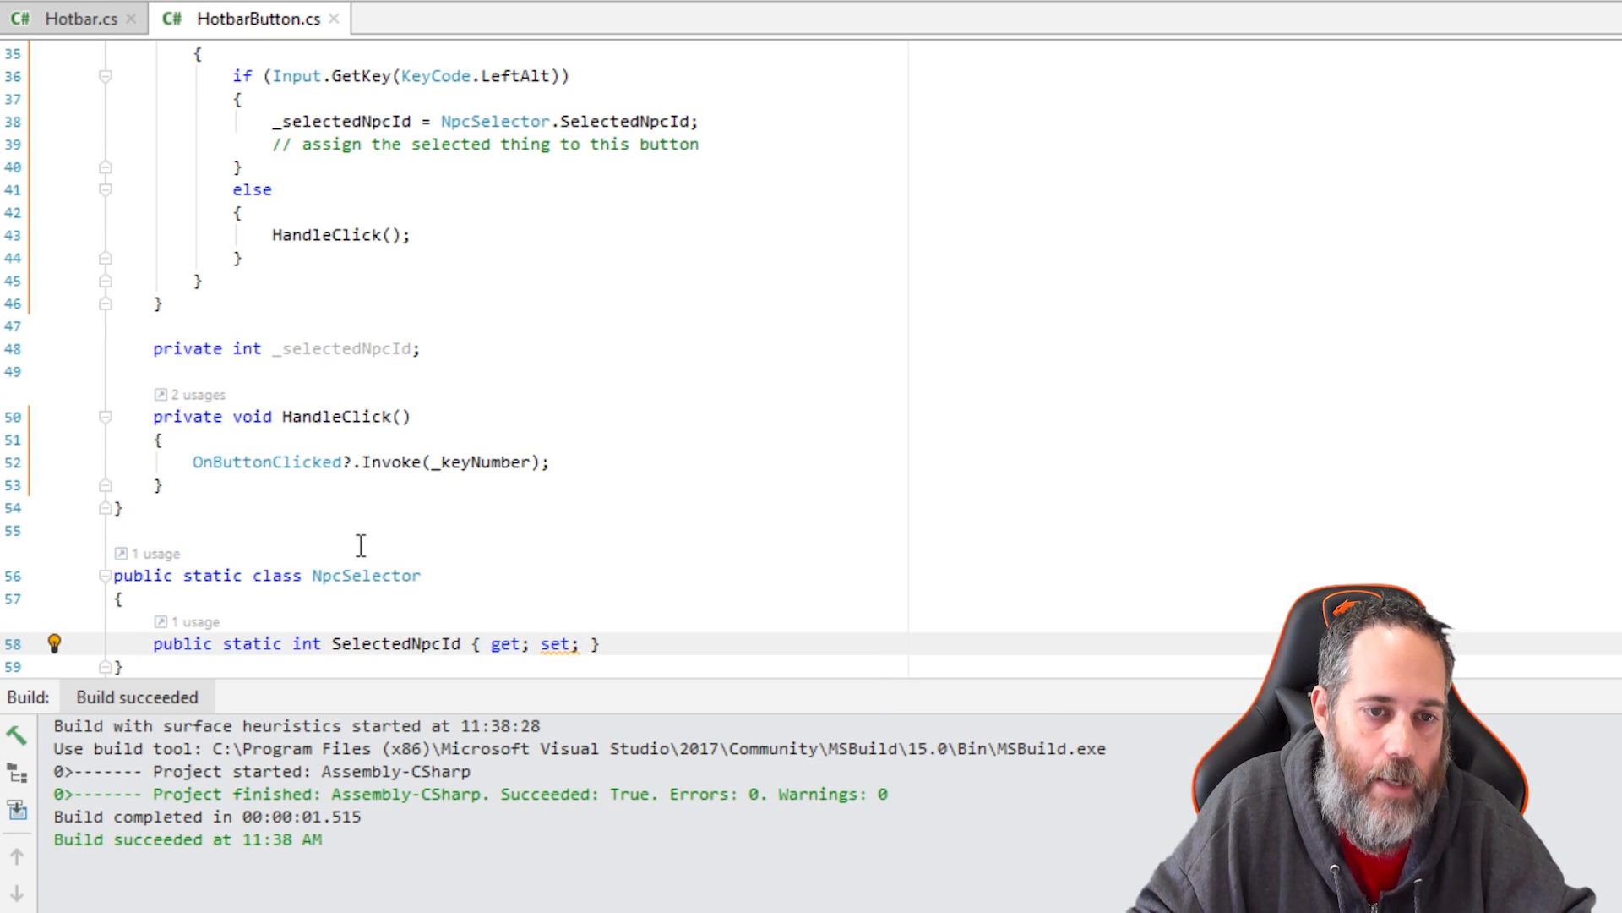
{"action": "left_click", "coordinate": [341, 121]}
{"action": "type", "text": "NpcSelector.SelectedNpcId = _selectedNpcId ;"}
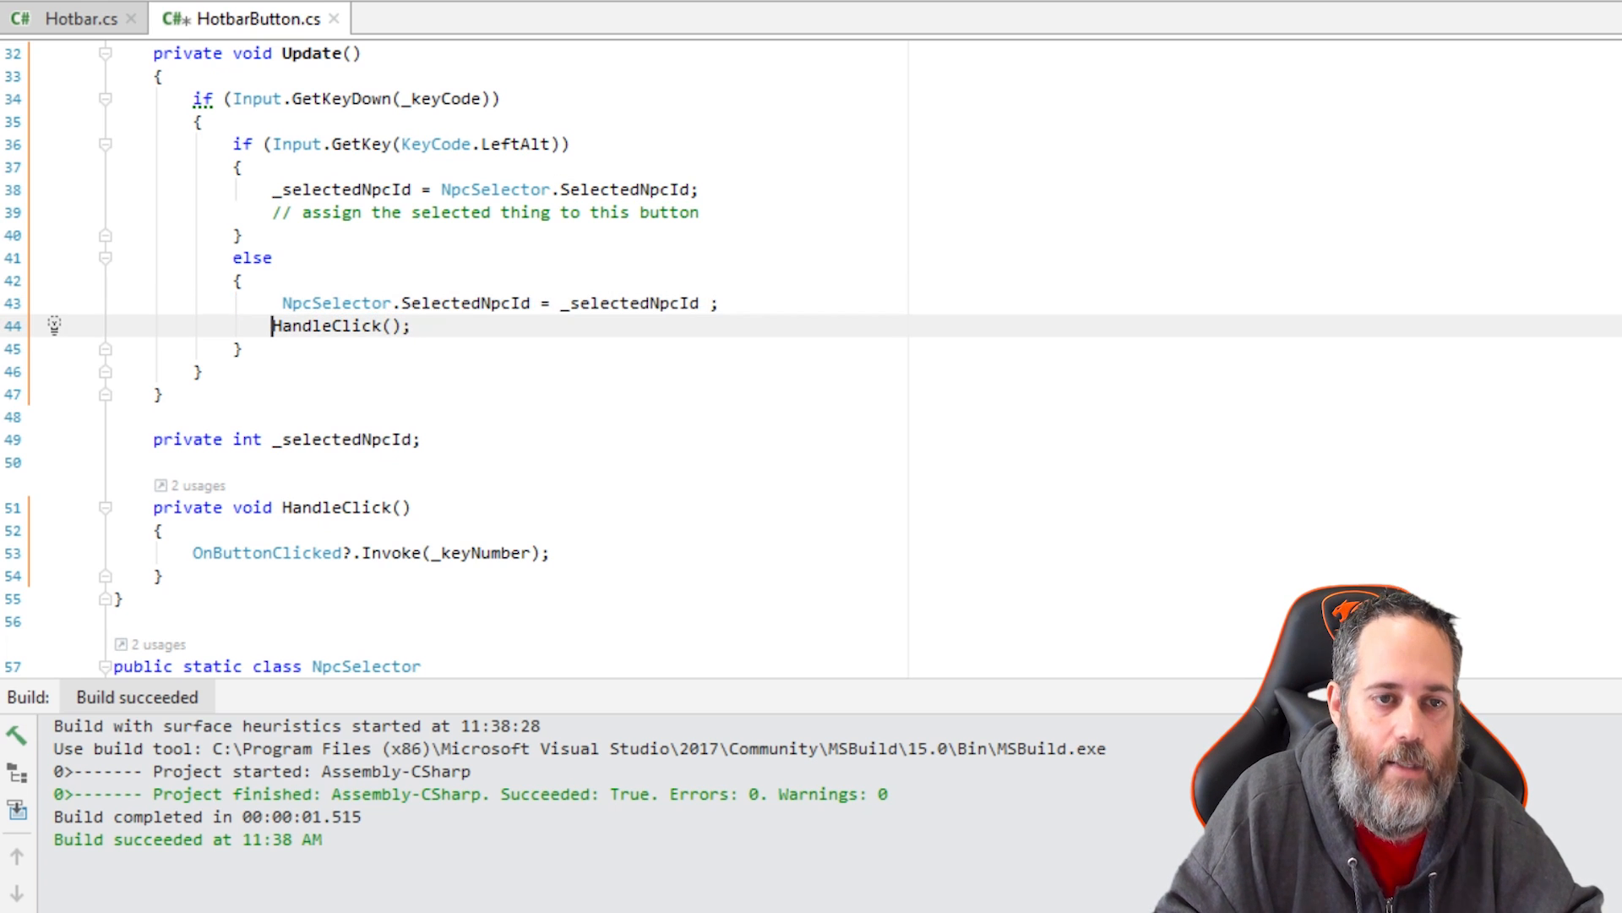
Step: Move 'NpcSelector.SelectedNpcId = _selectedNpcId;' into HandleClick before OnButtonClicked?.Invoke
{"action": "type", "text": "//"}
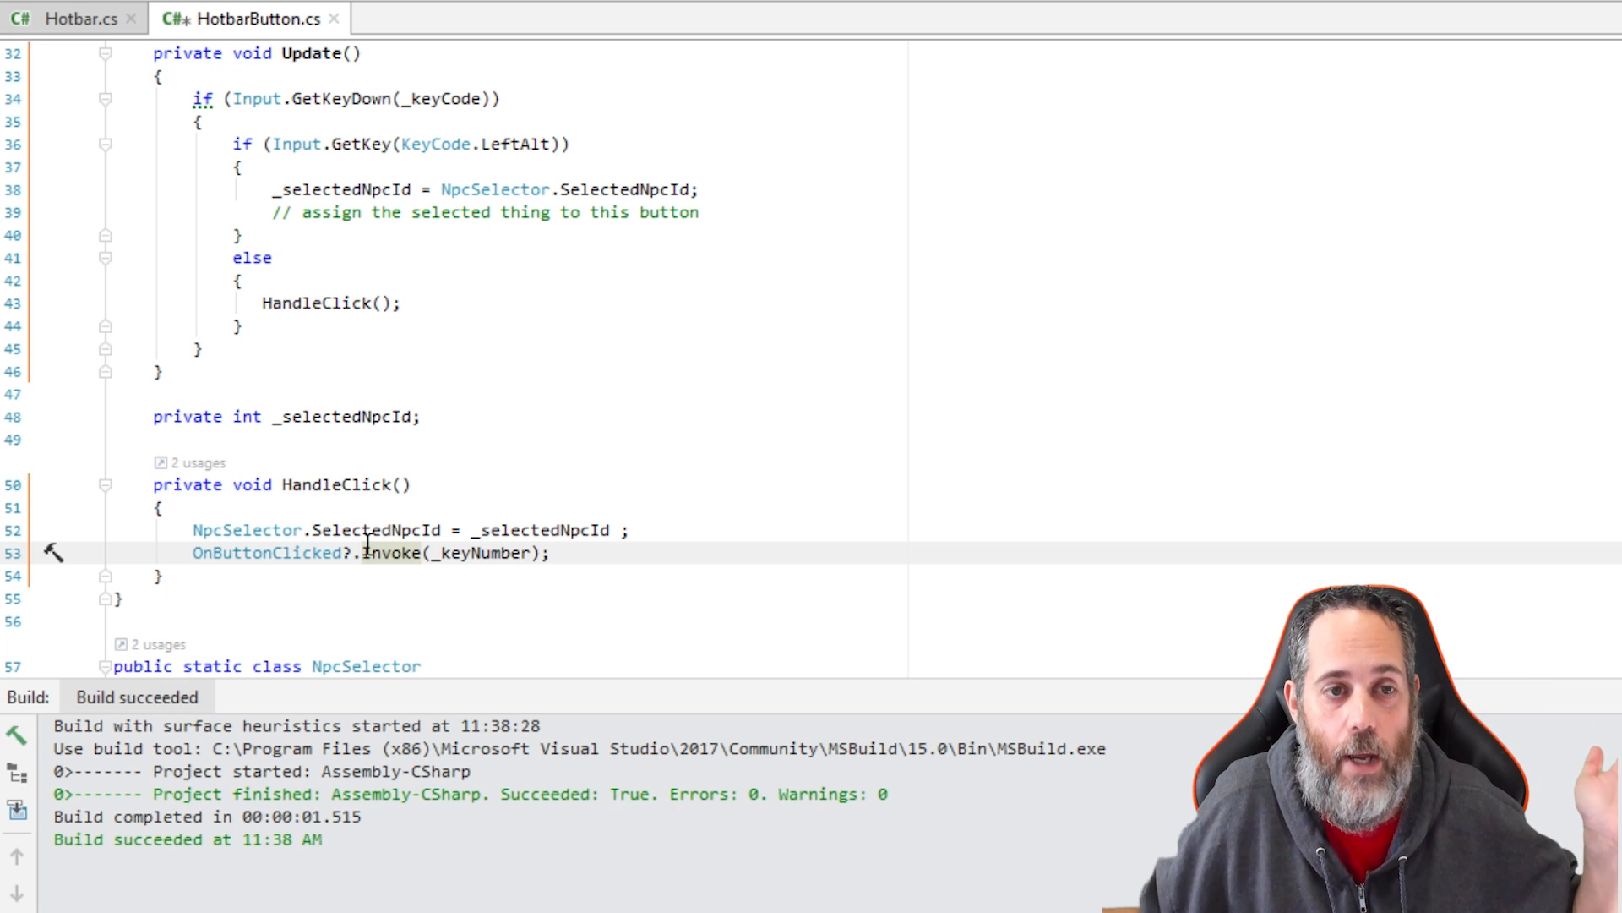
{"action": "mouse_move", "coordinate": [538, 352]}
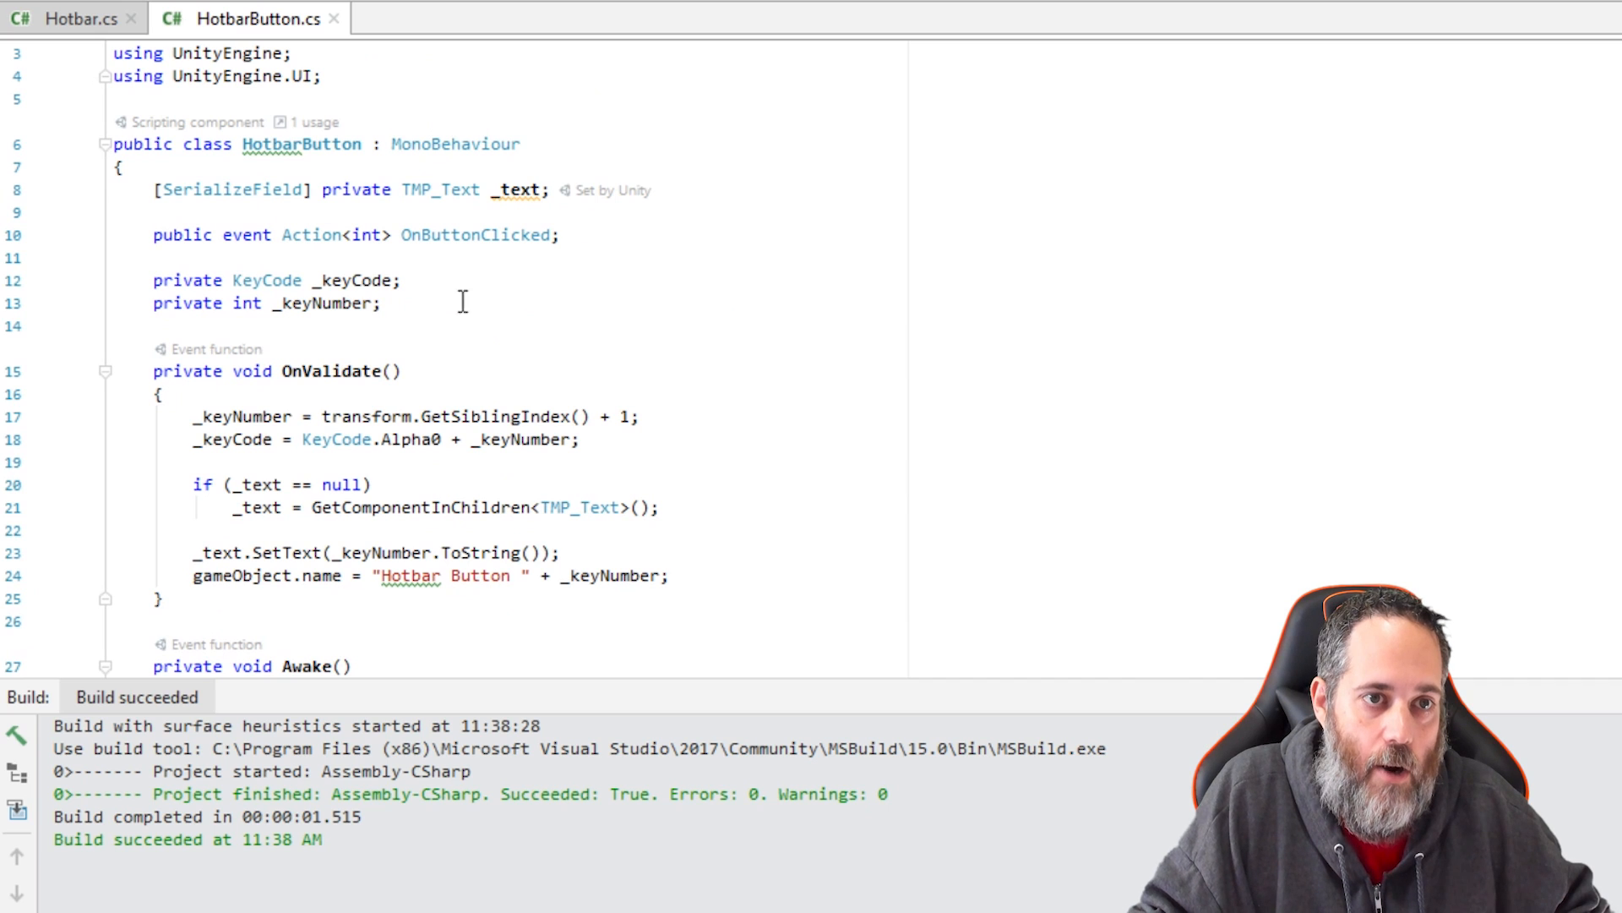
{"action": "left_click", "coordinate": [347, 484]}
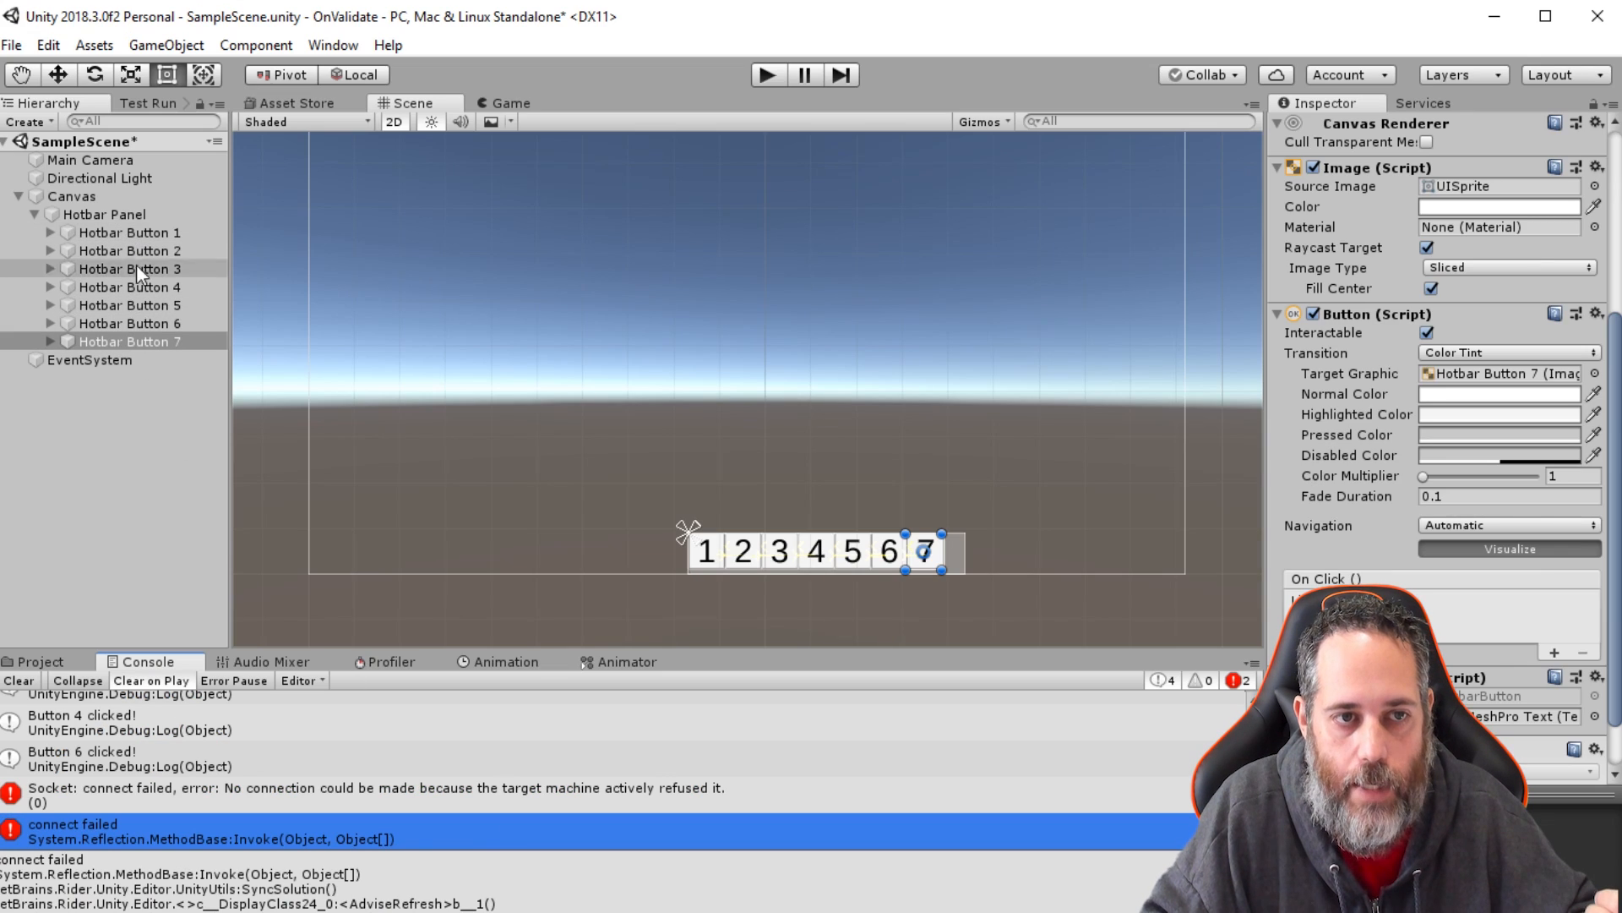
{"action": "mouse_move", "coordinate": [150, 289]}
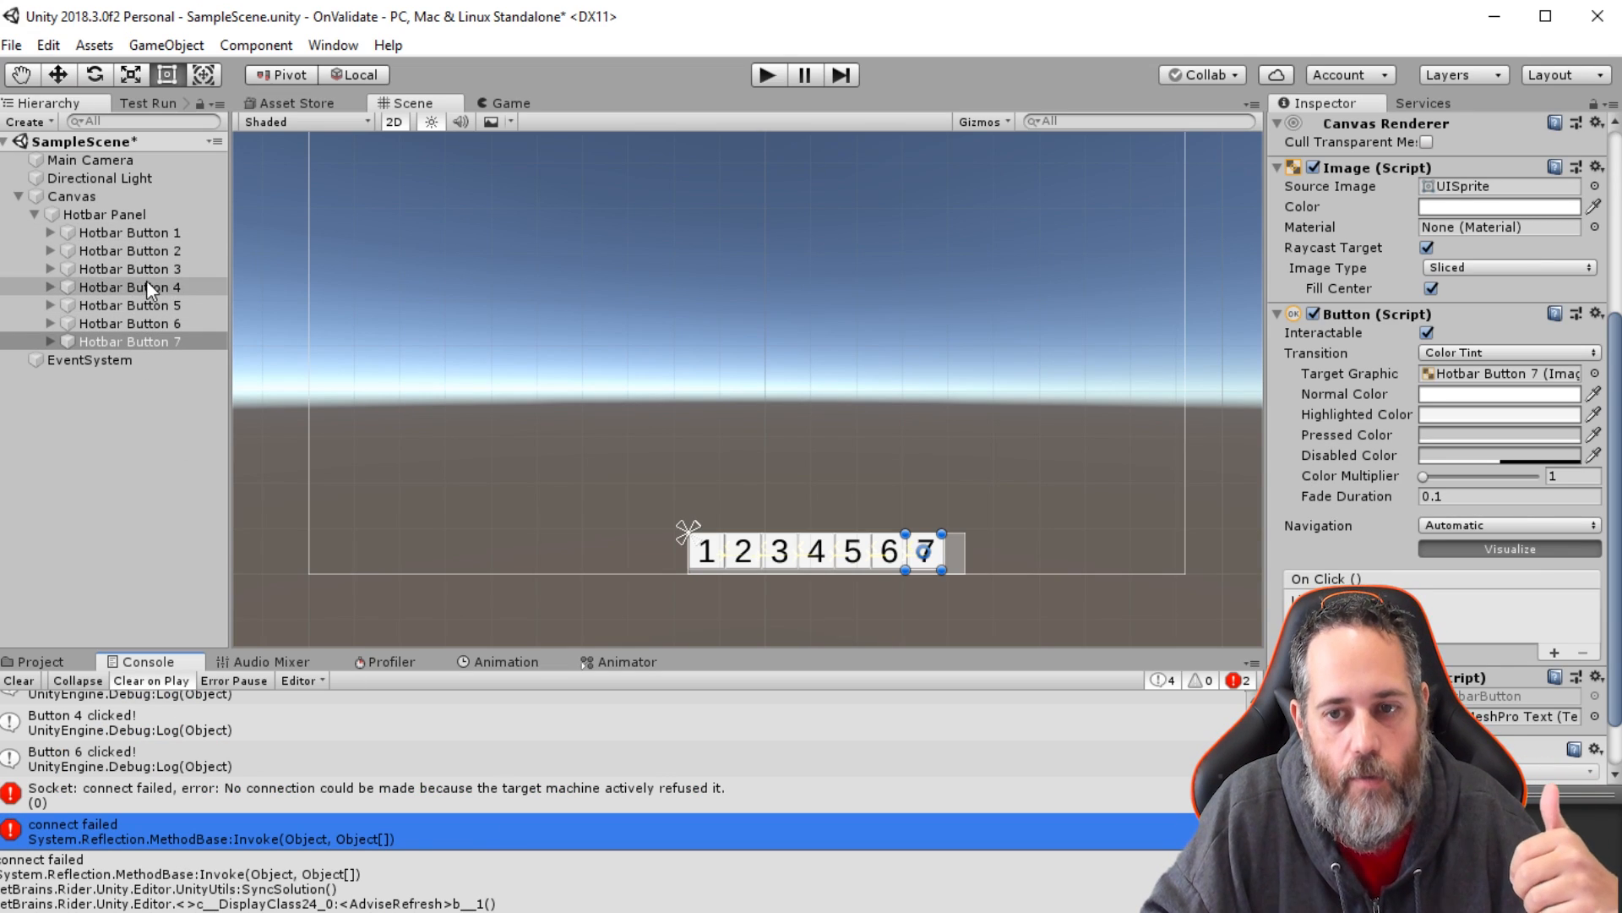
Step: Select Hotbar Button 1 to view its Button settings in the Inspector
{"action": "left_click", "coordinate": [129, 231]}
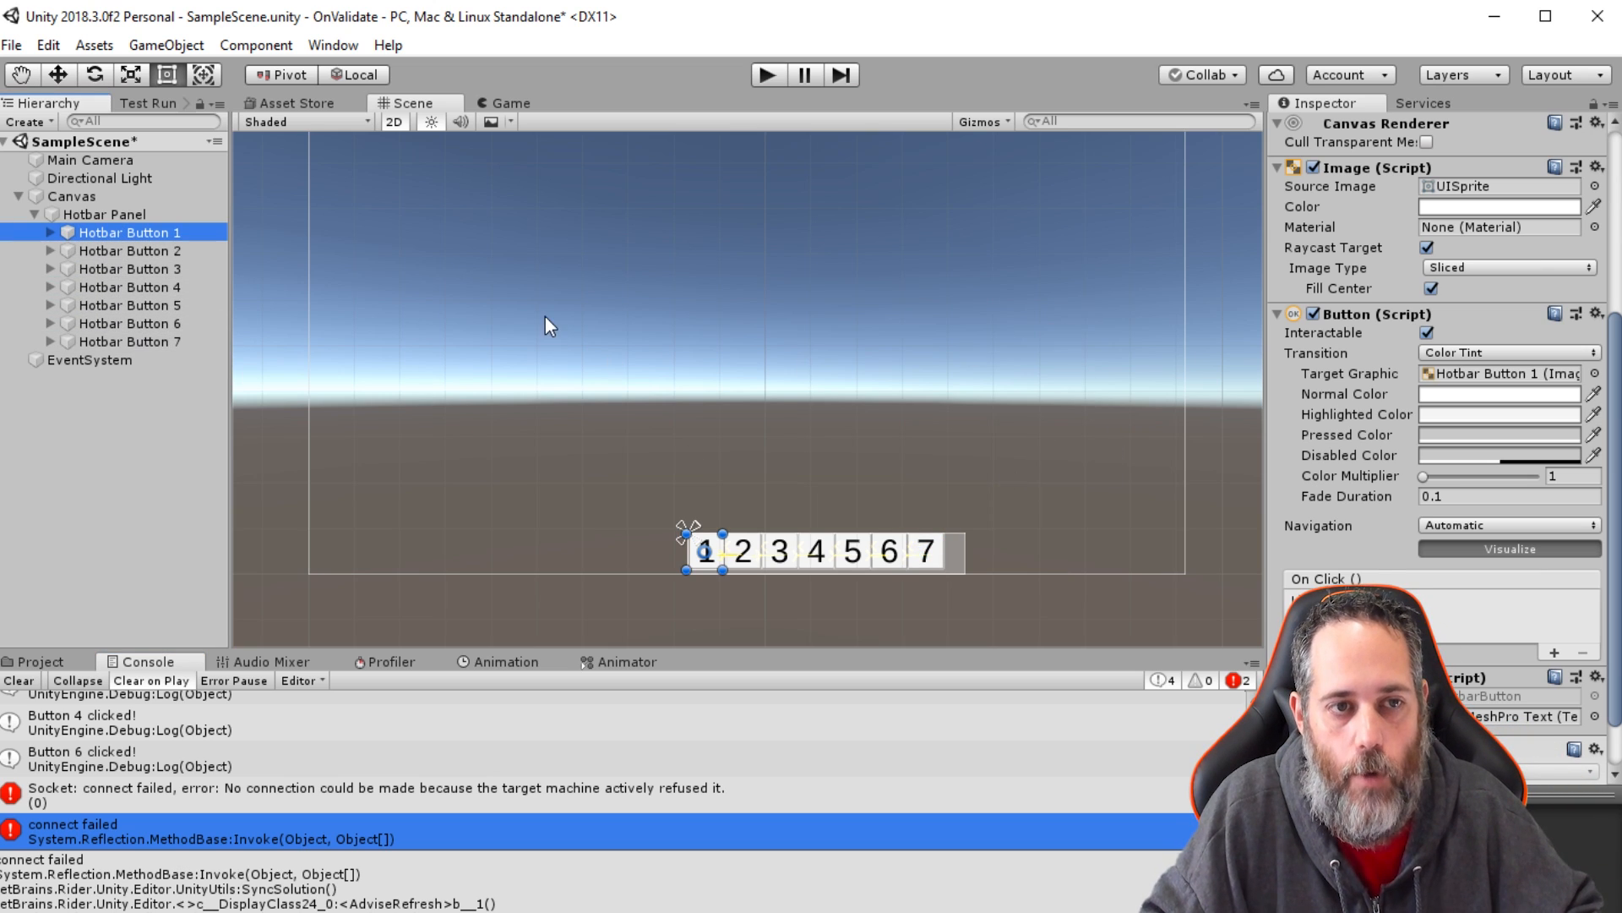
{"action": "mouse_move", "coordinate": [1230, 545]}
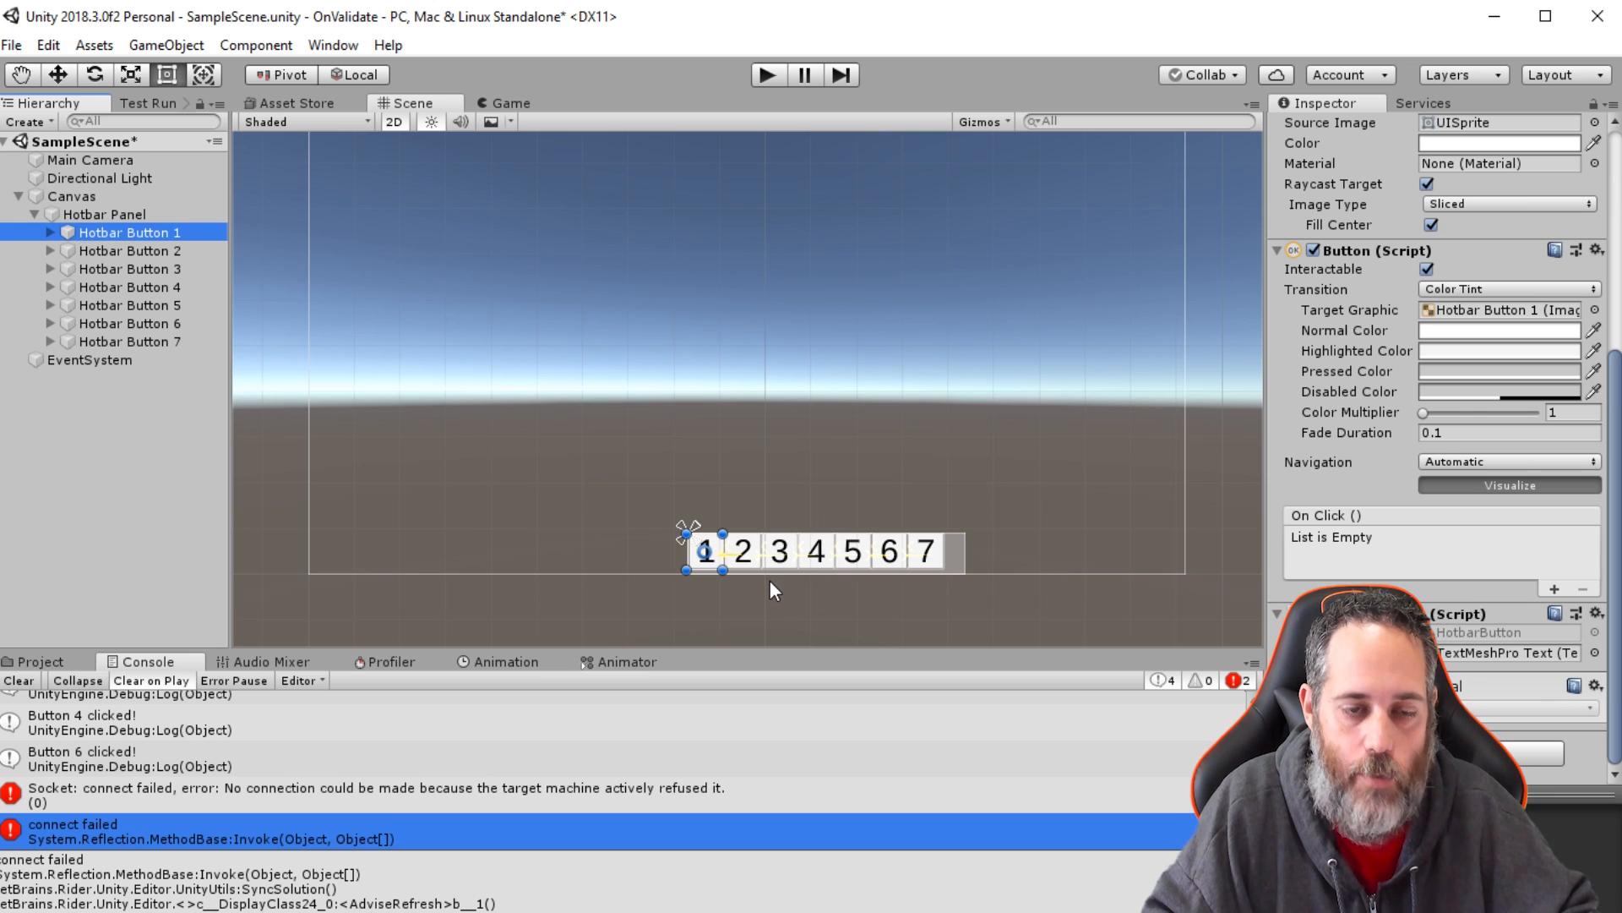
{"action": "mouse_move", "coordinate": [776, 600]}
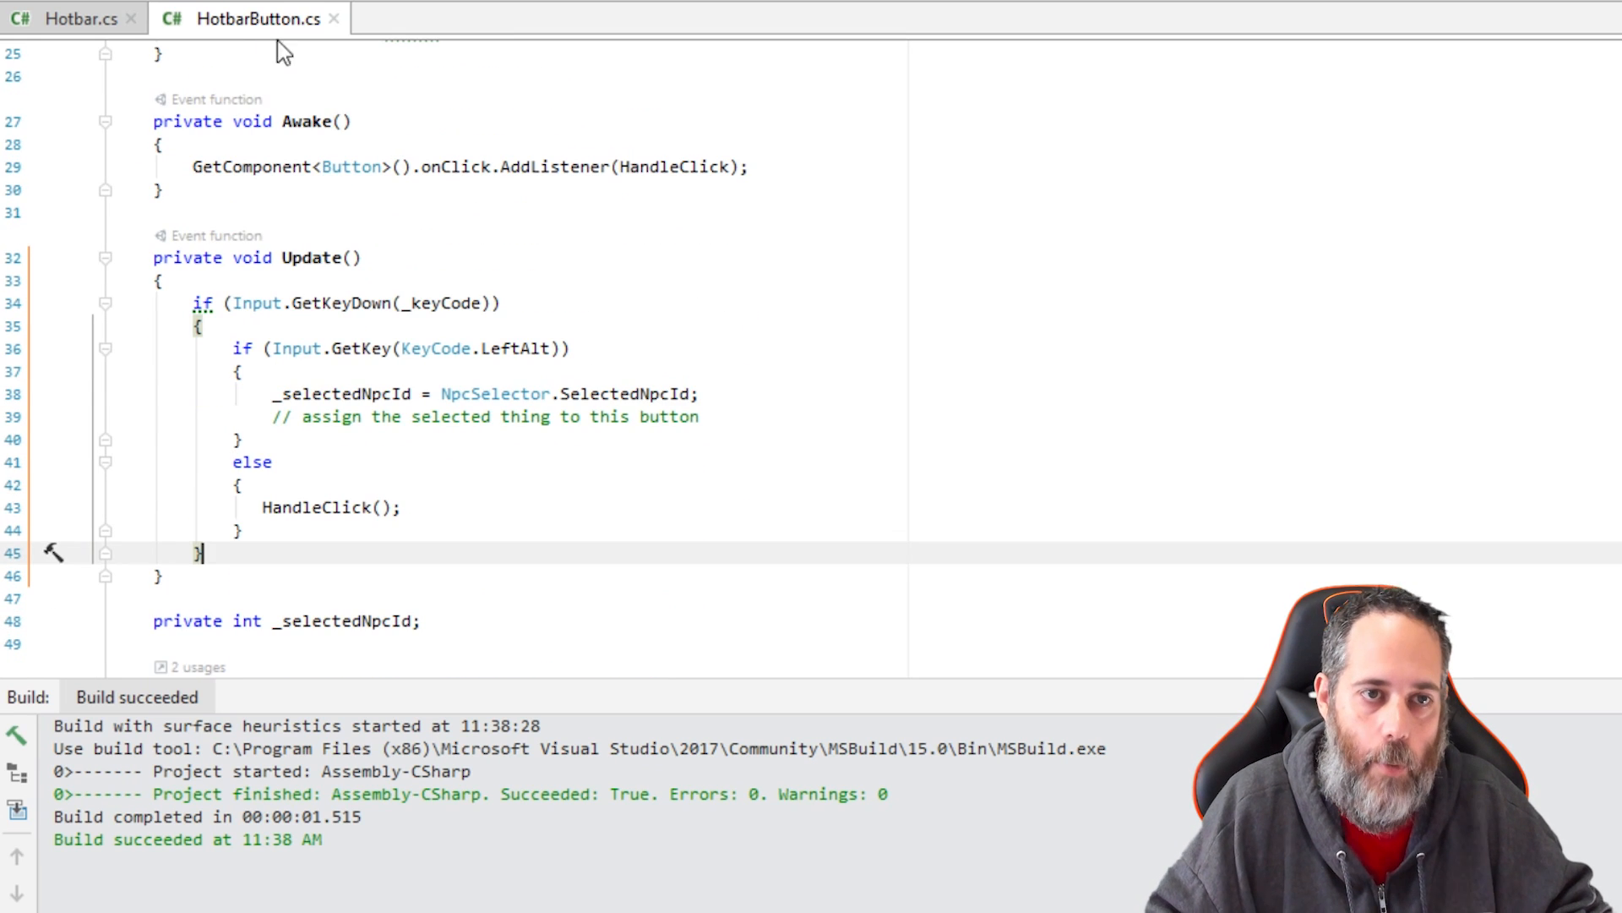
{"action": "mouse_move", "coordinate": [315, 383]}
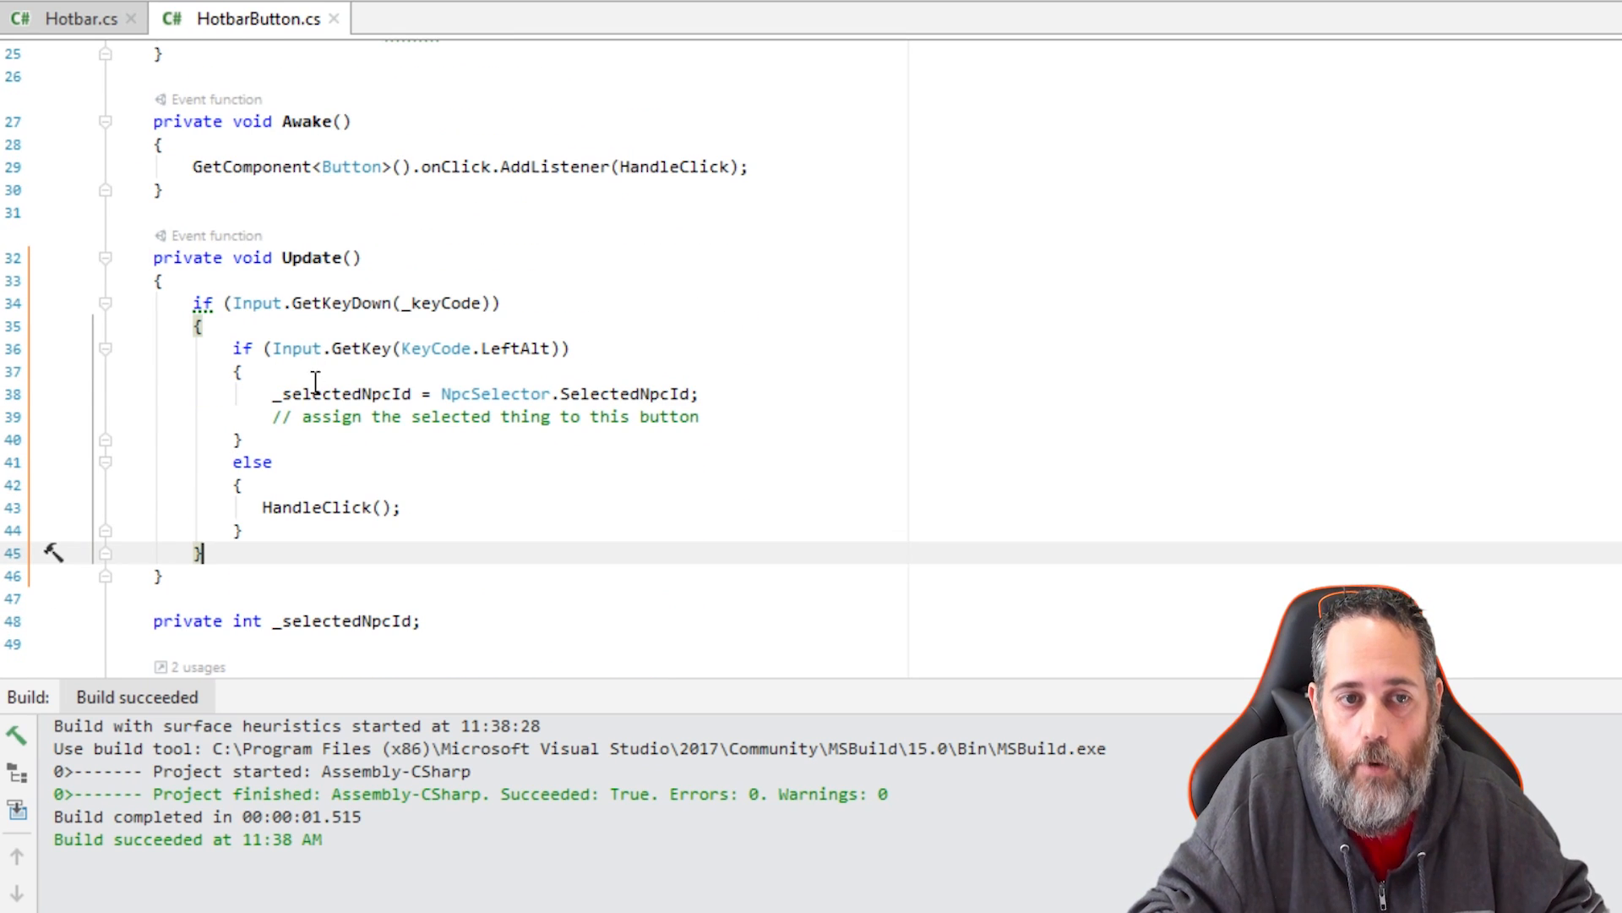
{"action": "scroll", "scroll_direction": "down", "scroll_amount": 3}
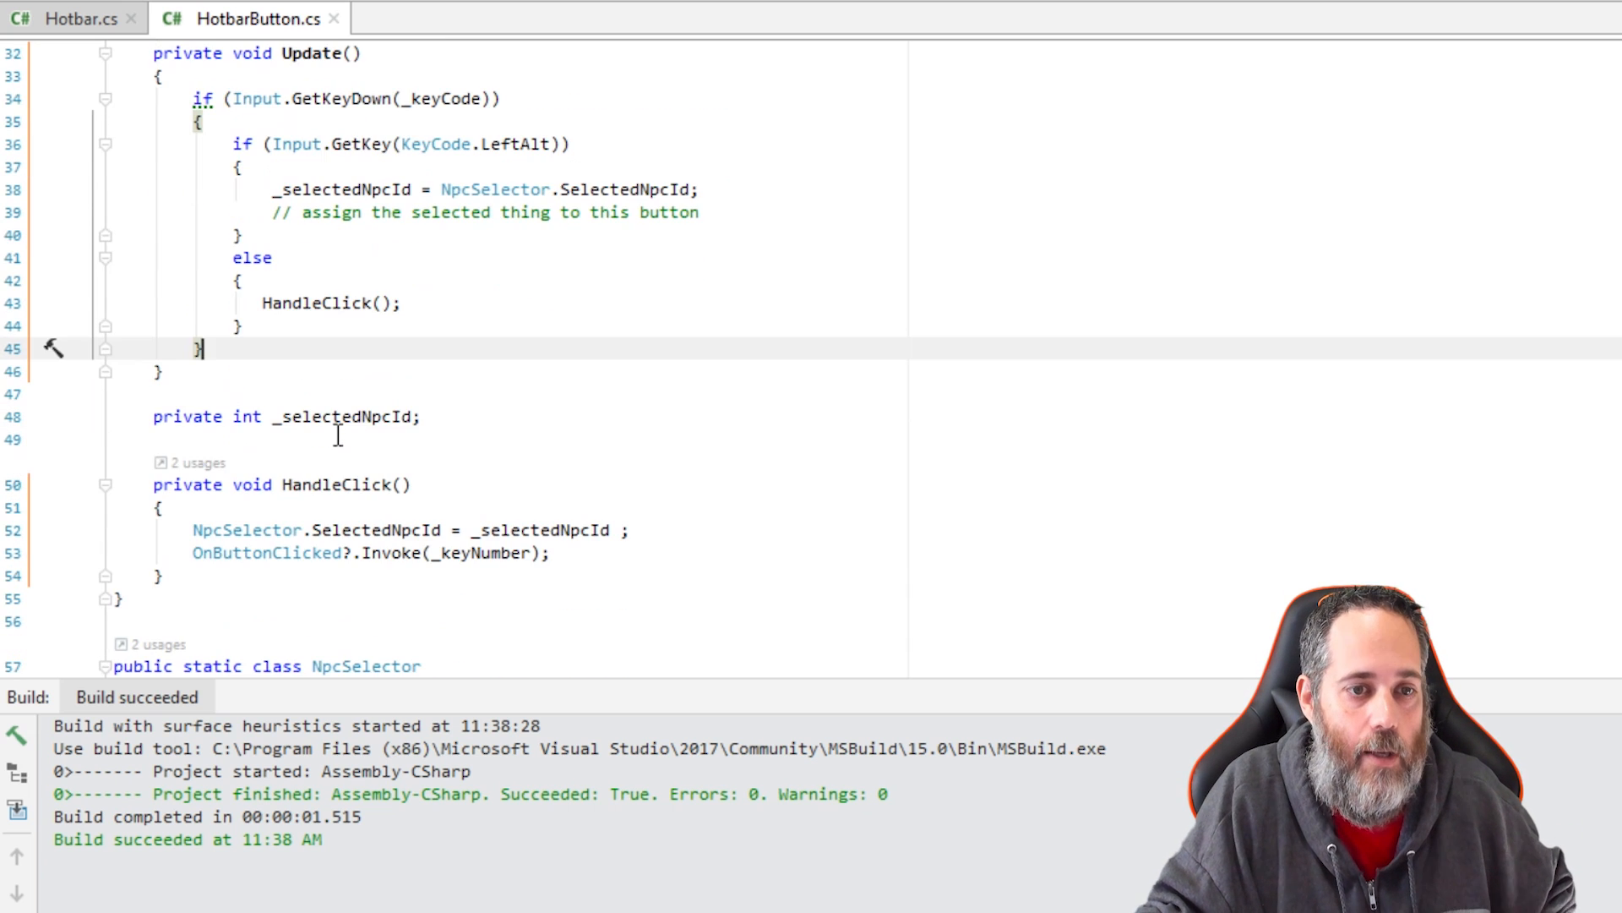
{"action": "scroll", "scroll_direction": "down", "scroll_amount": 3}
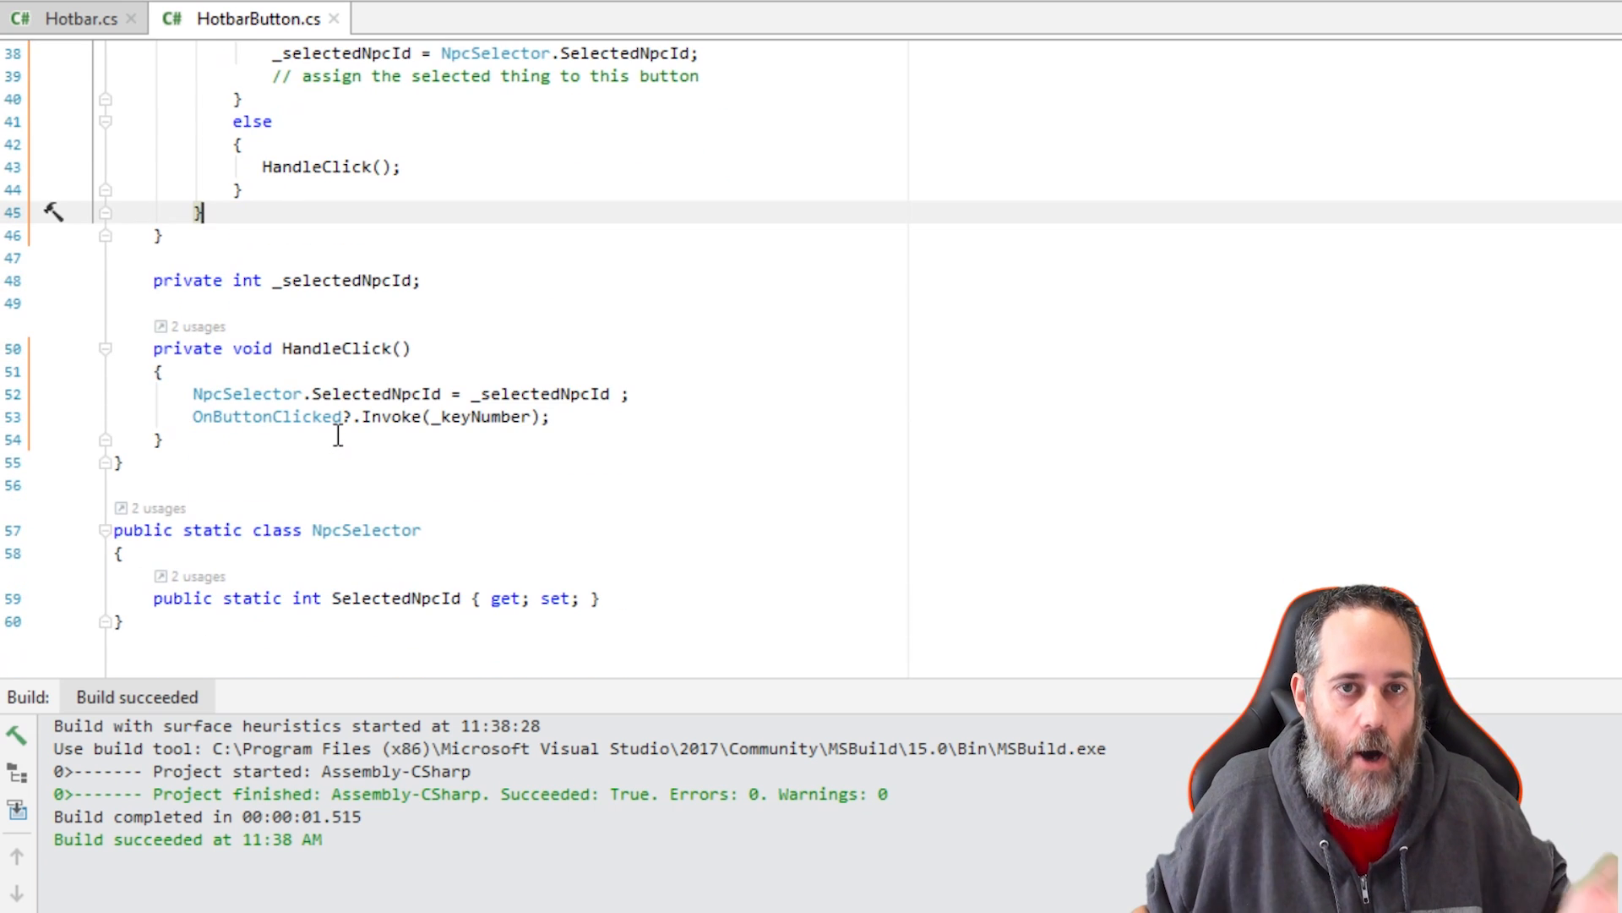